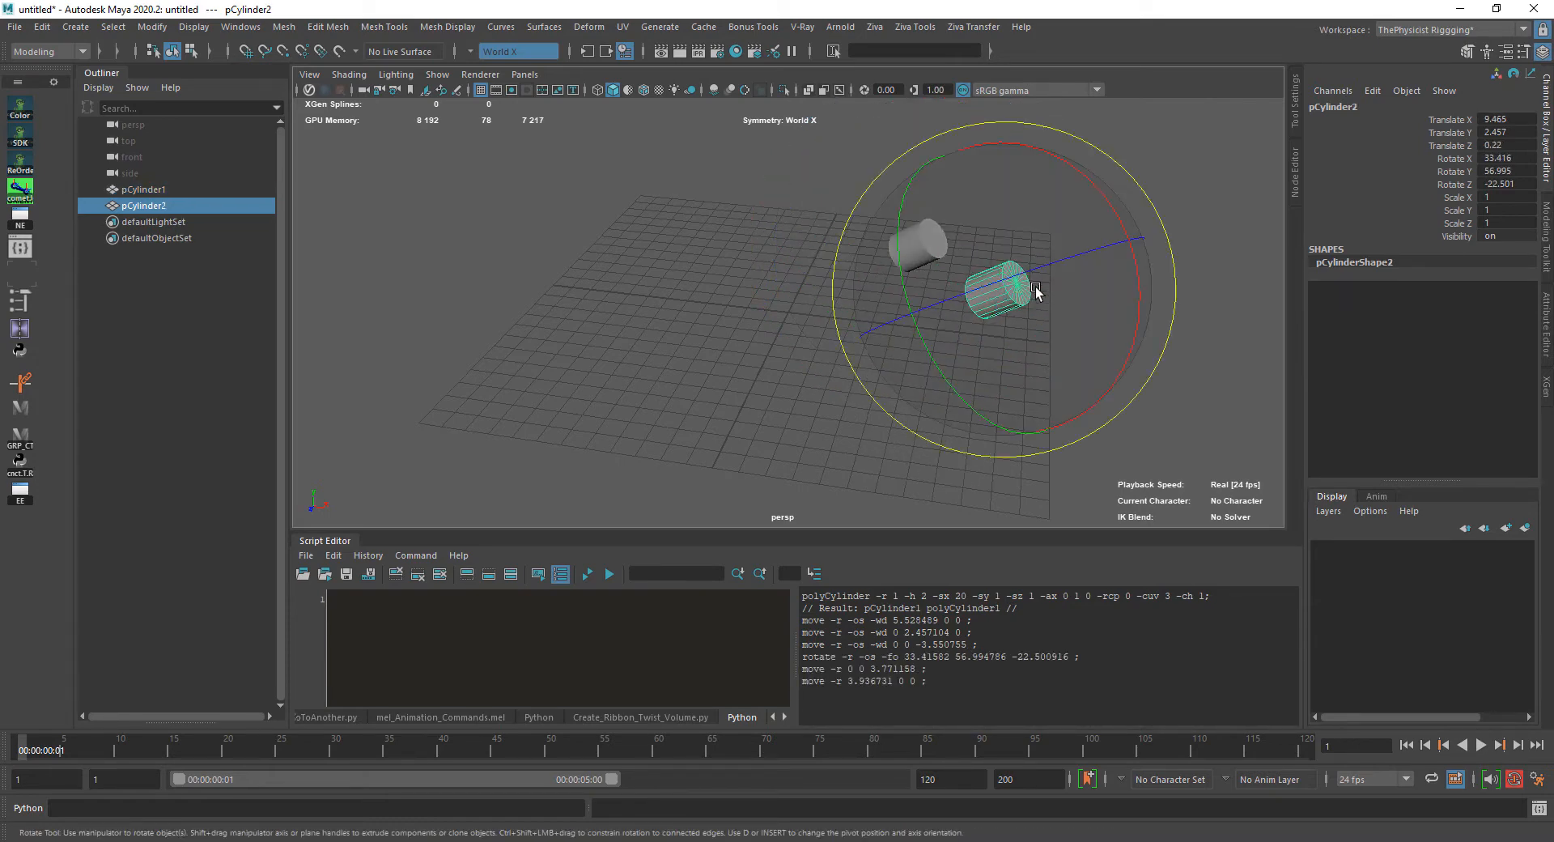
Tilt the second cylinder and reposition the third one near the other cylinders
drag(1036, 293, 926, 272)
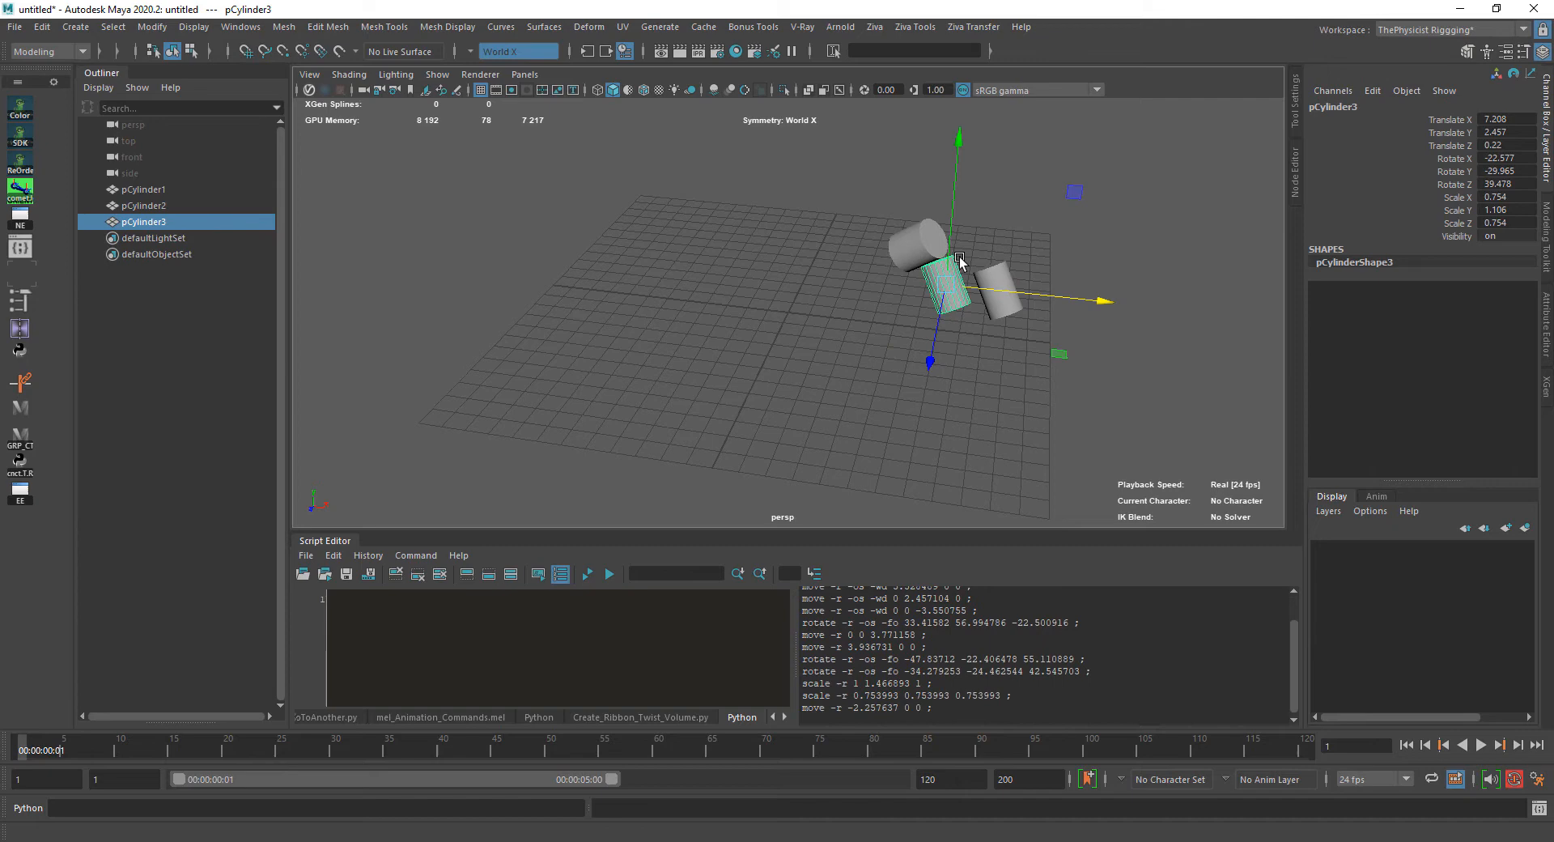
drag(958, 257, 963, 448)
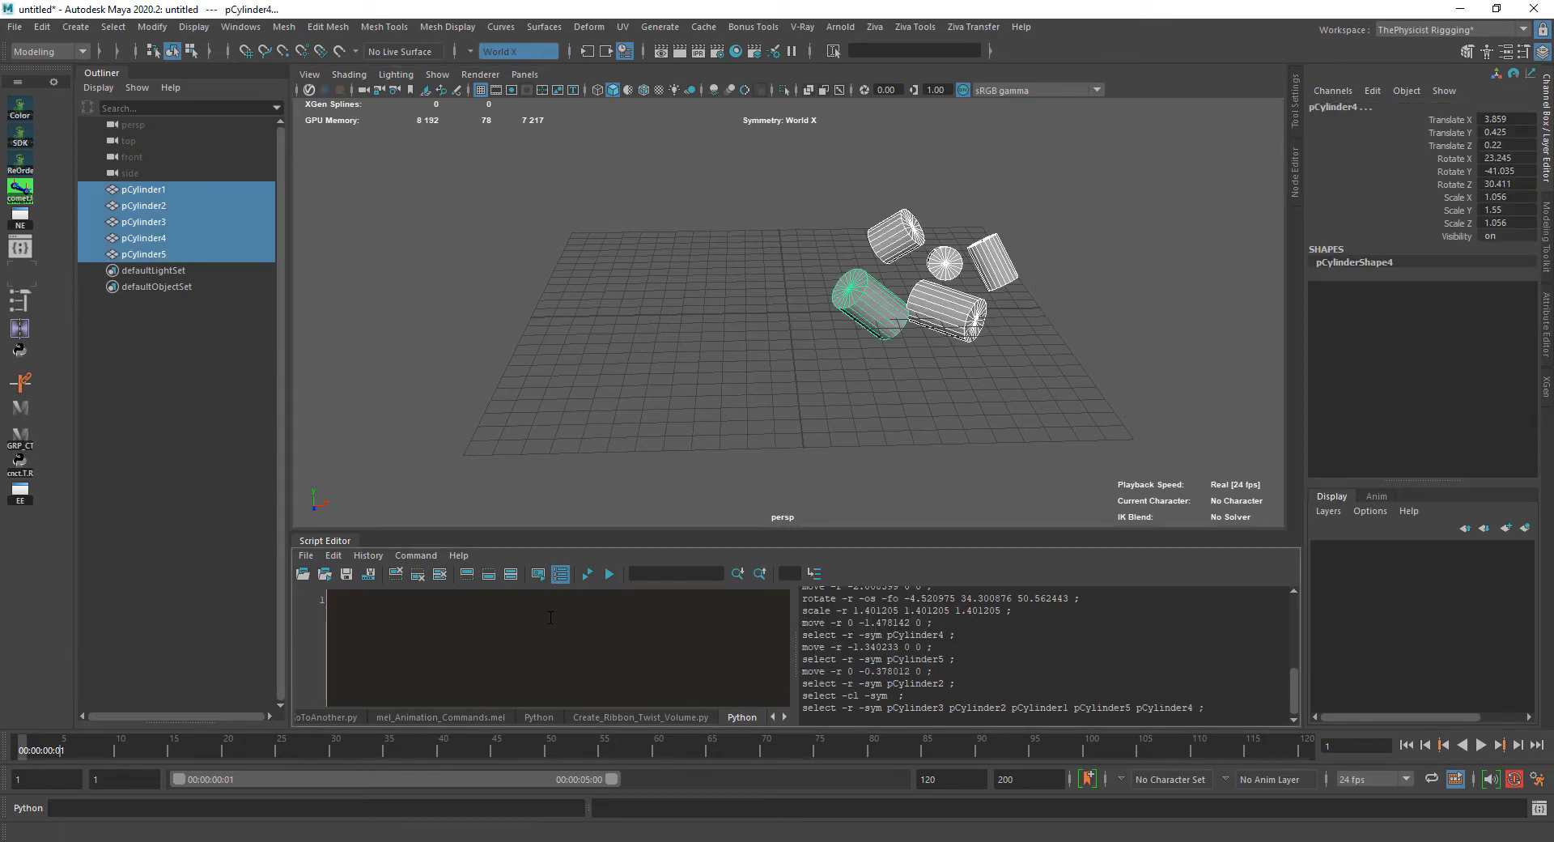
Run a Python loop over cmds.ls(sl=True) renaming each selected cylinder to "L_" + its name
text(s)
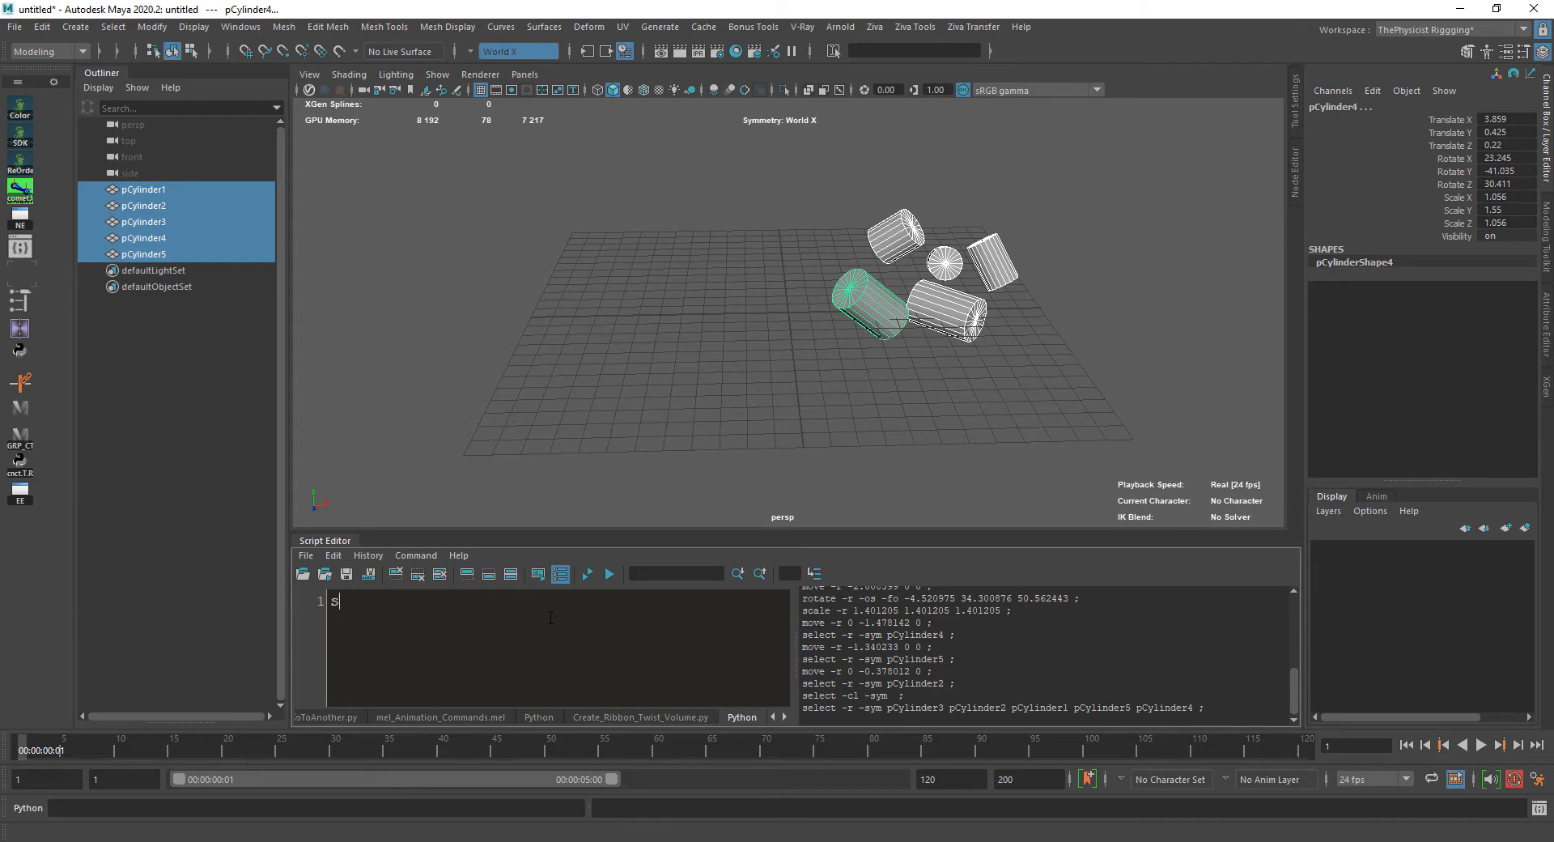
text(el = cmds.l)
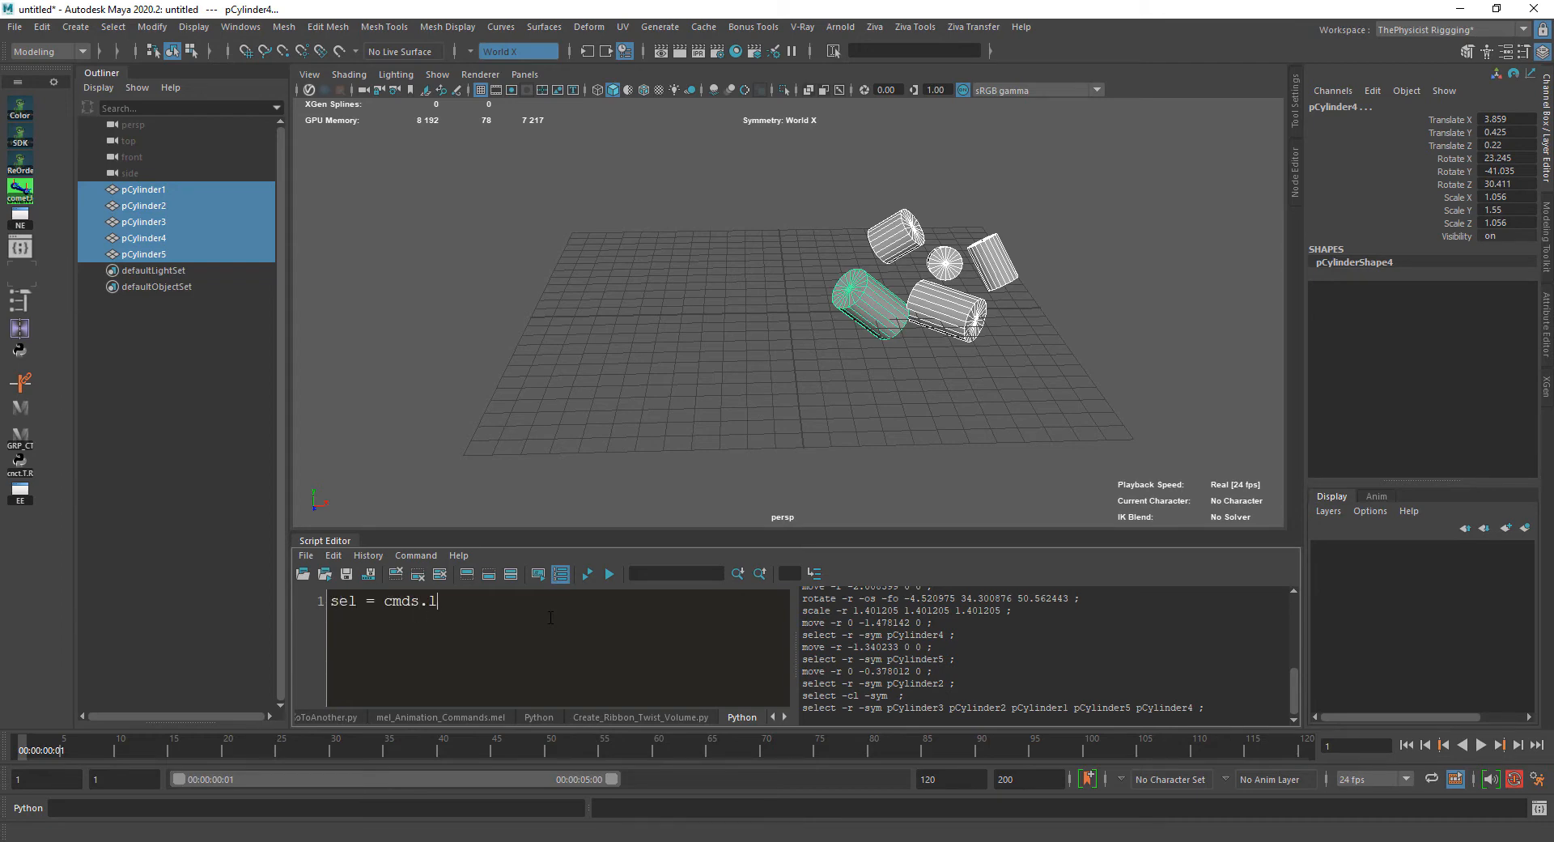
text(s(s)
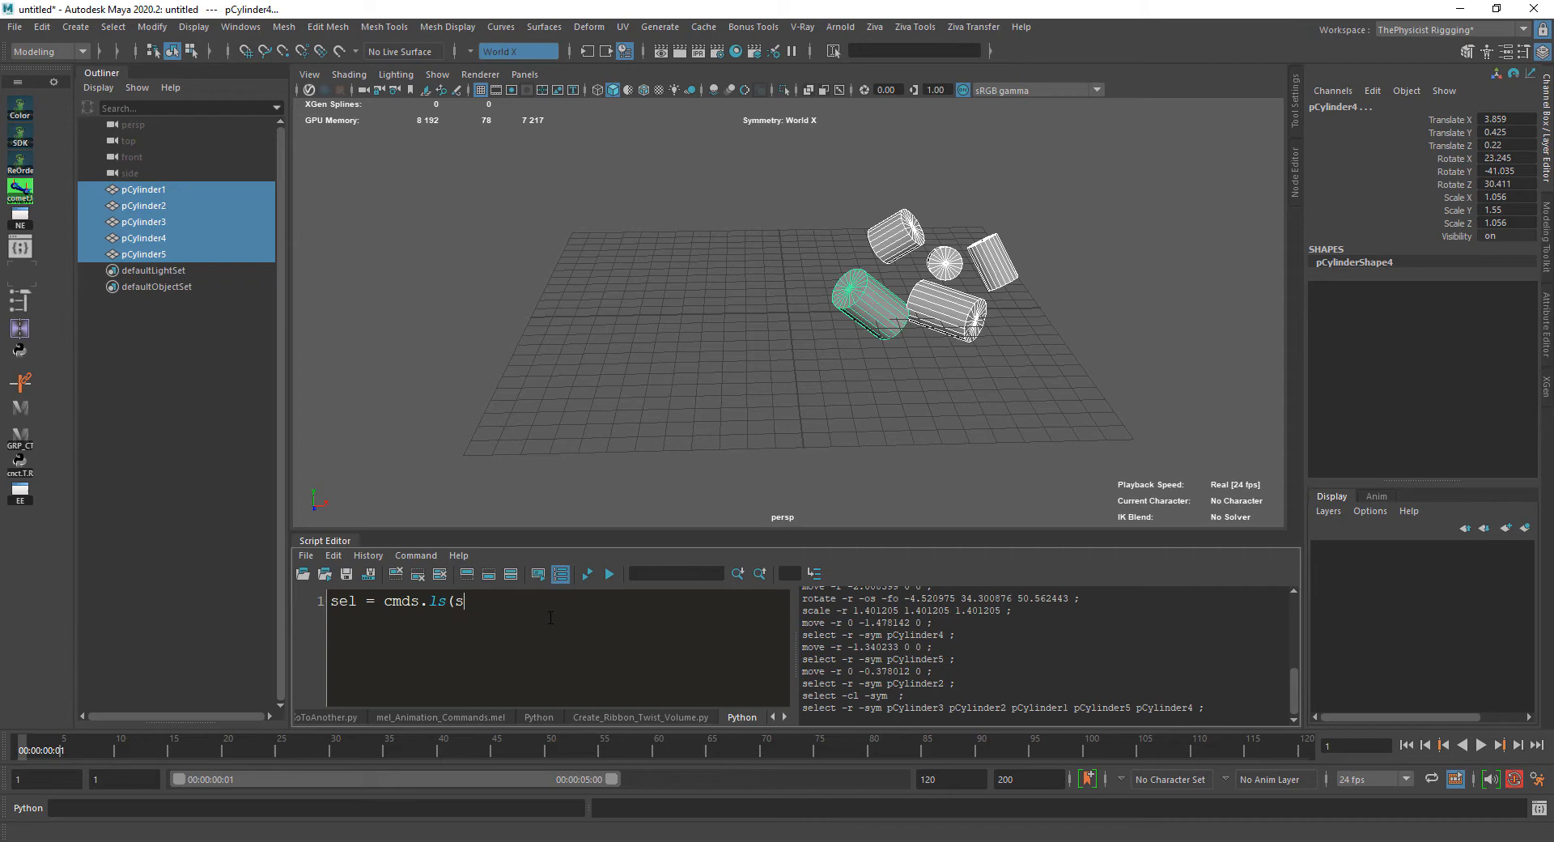
text(l=True=)
text(for)
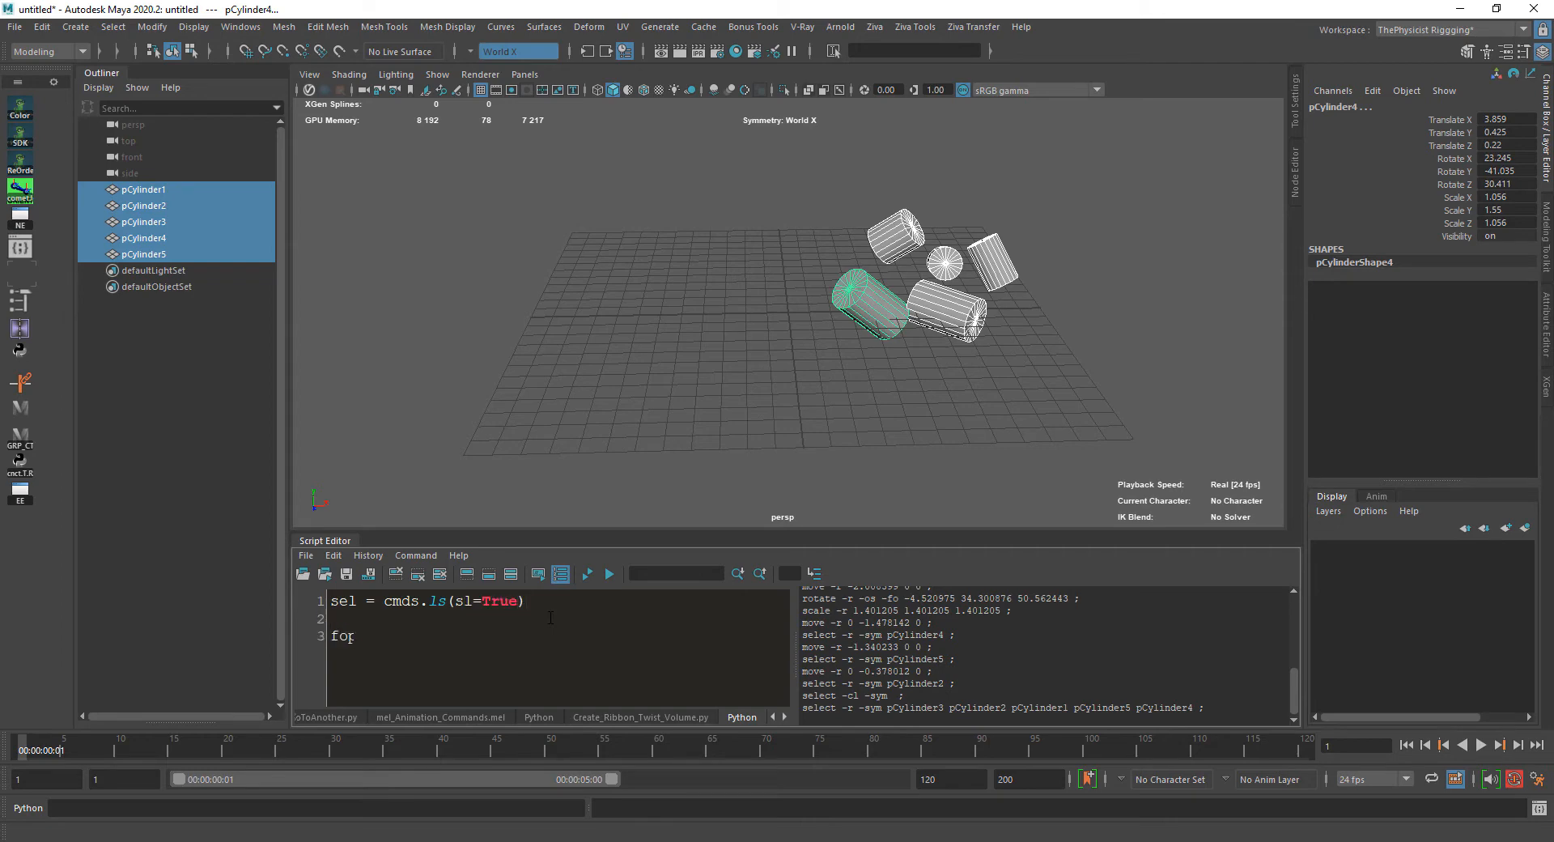
text(each in se)
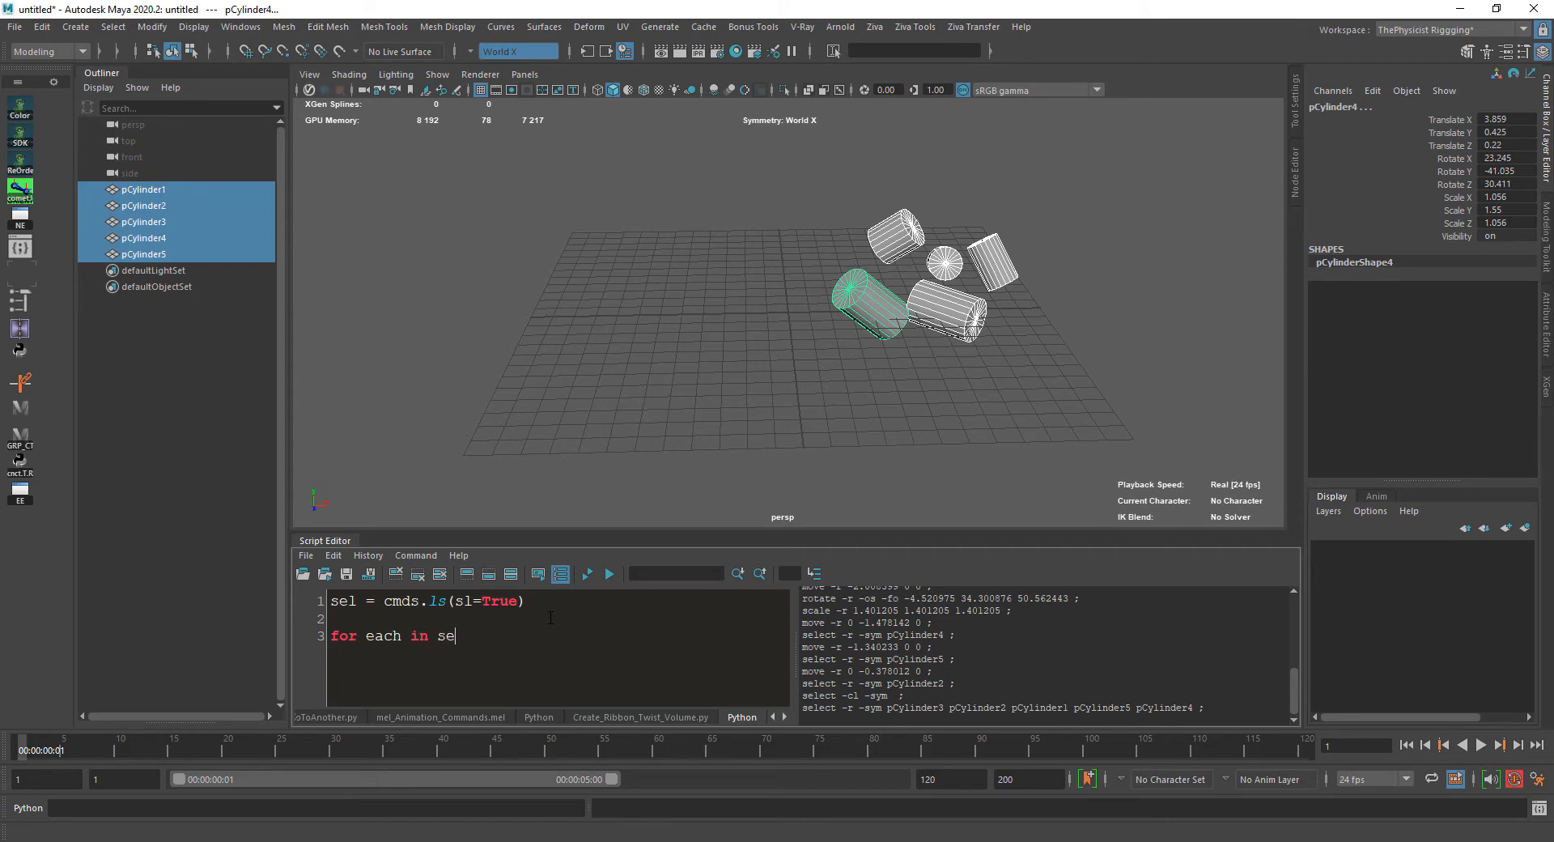
text(l:)
text(cmds.rename()
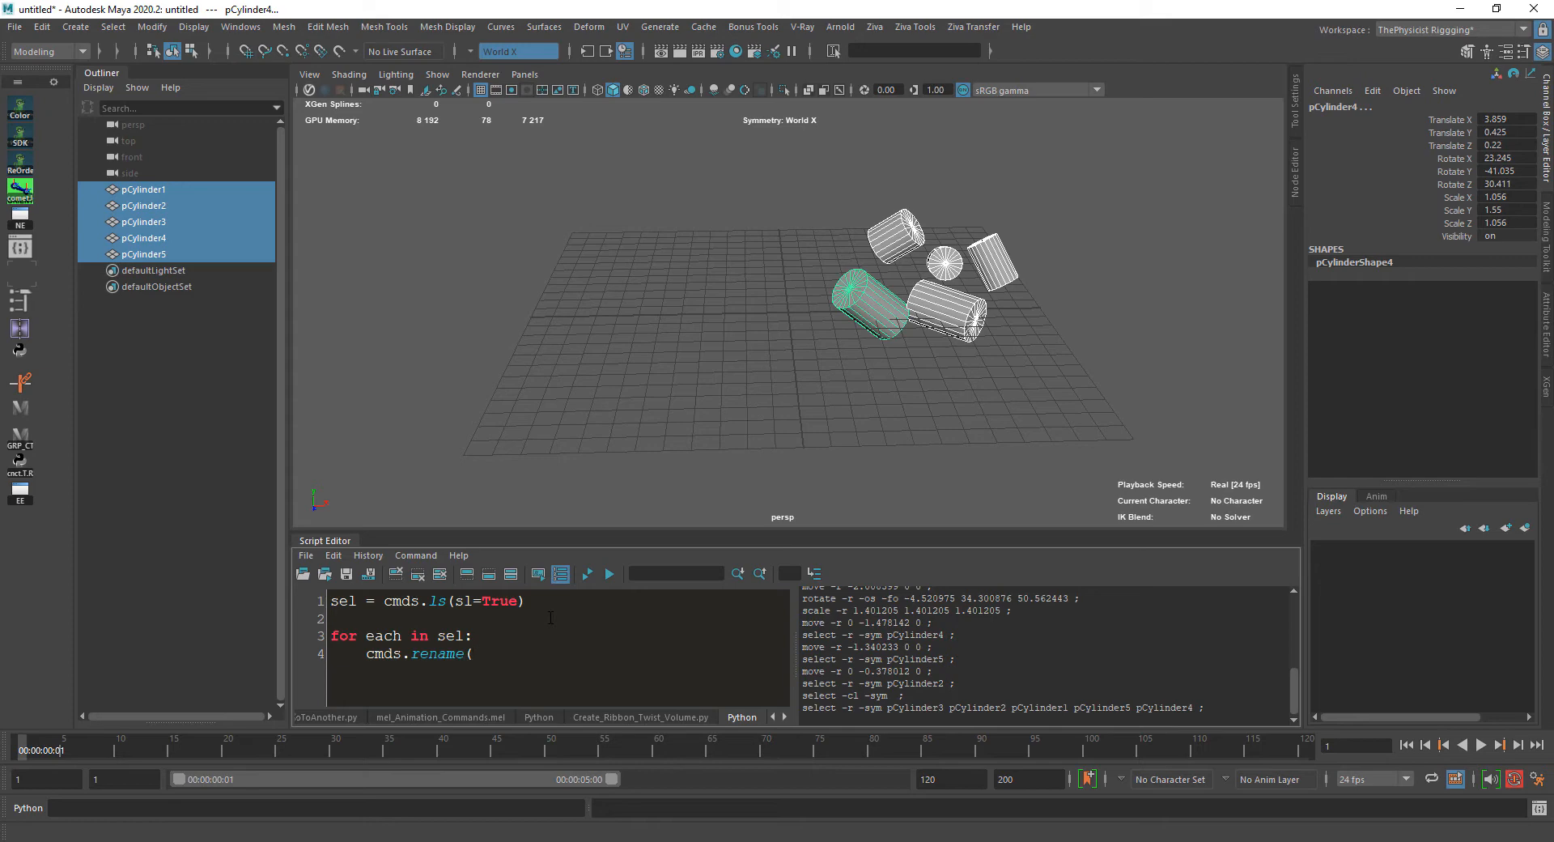
text("L")
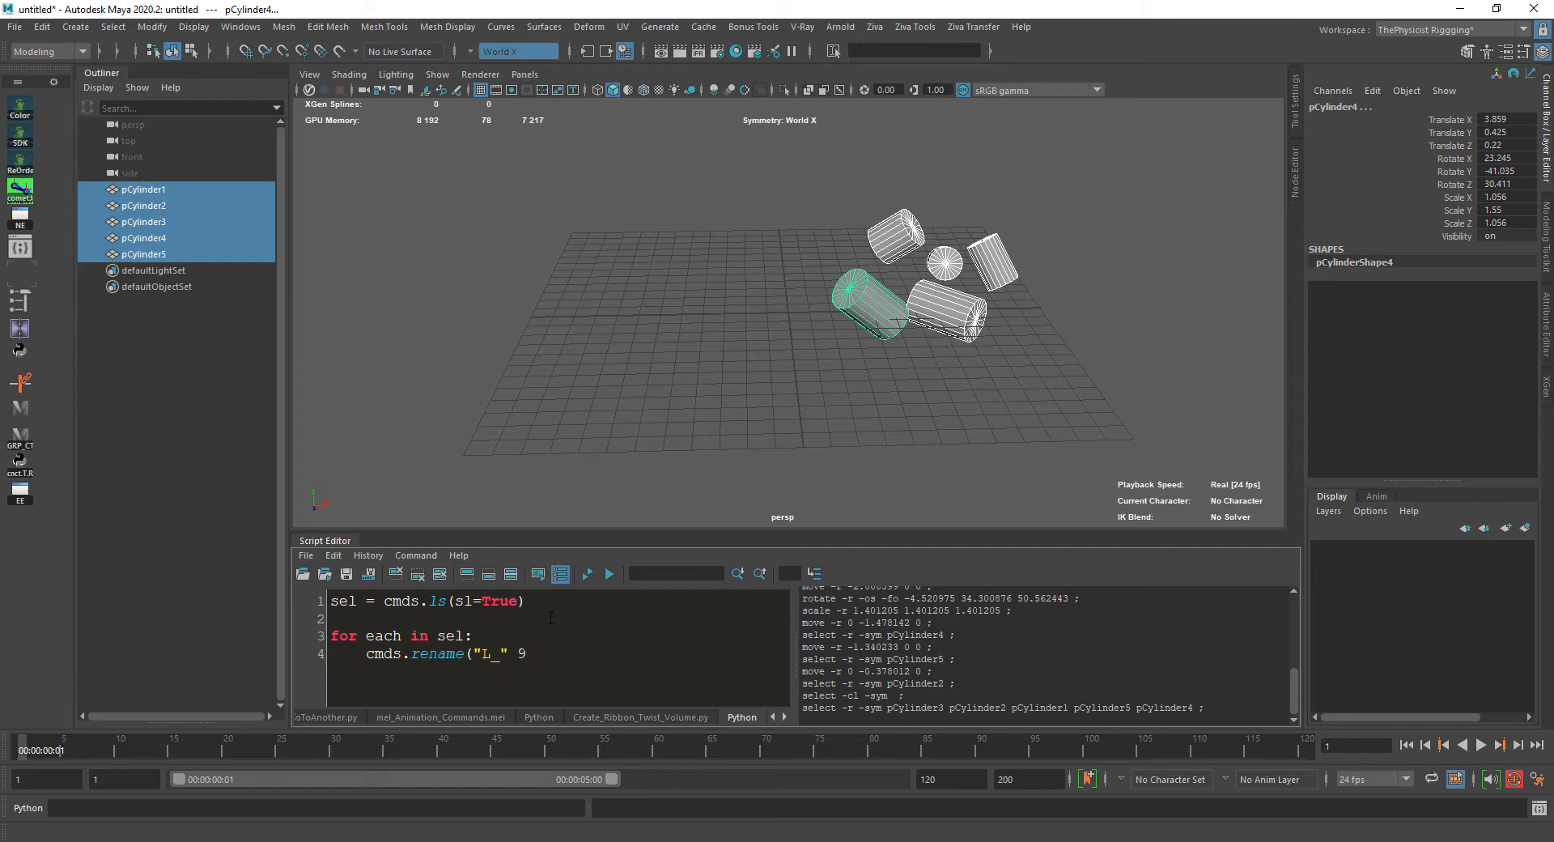
text(+ each))
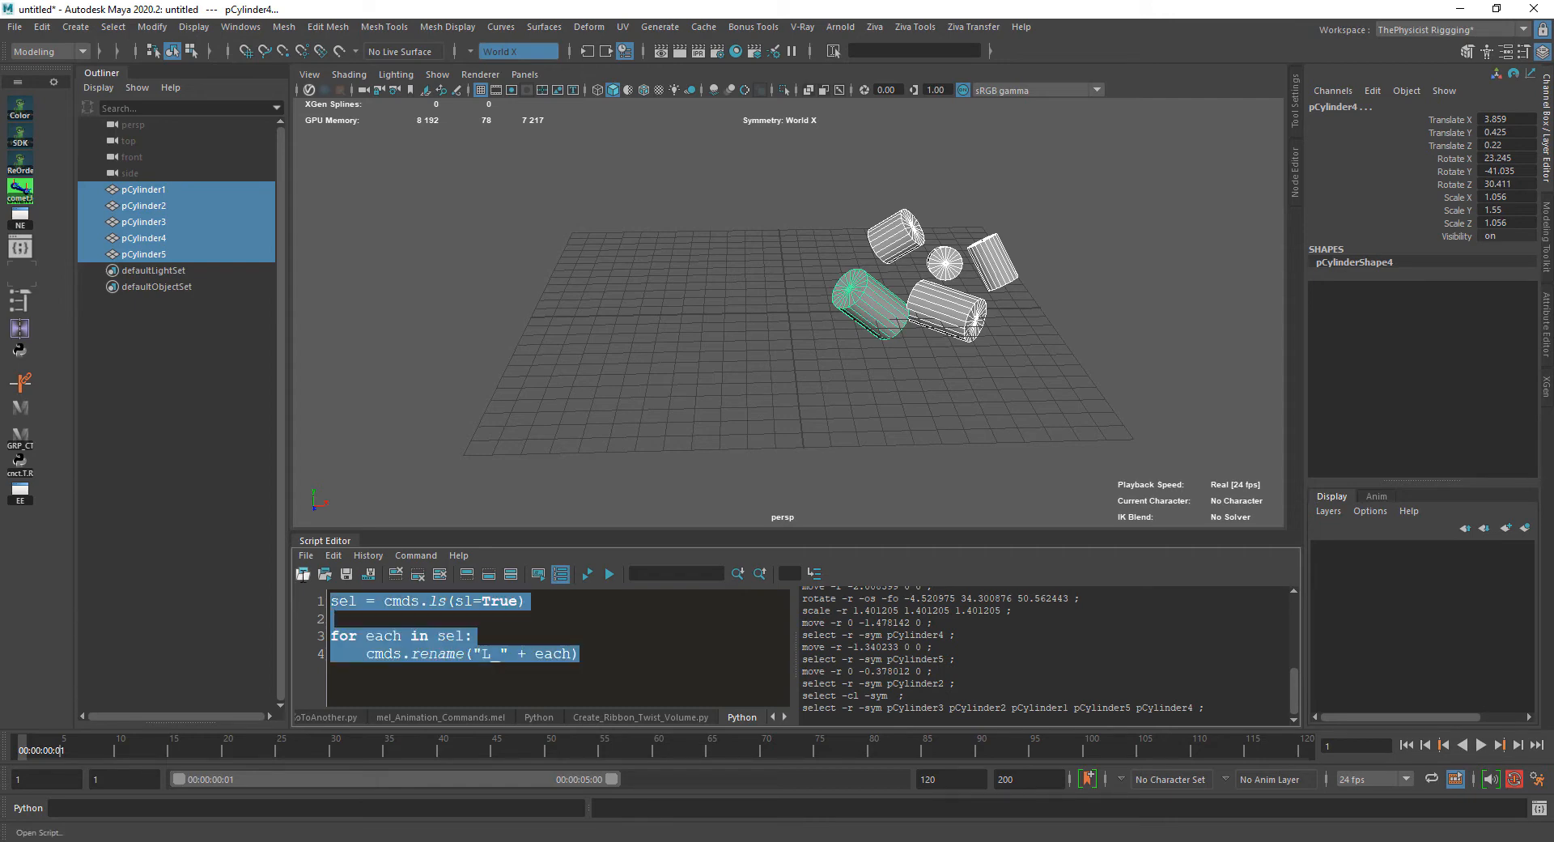
click(610, 574)
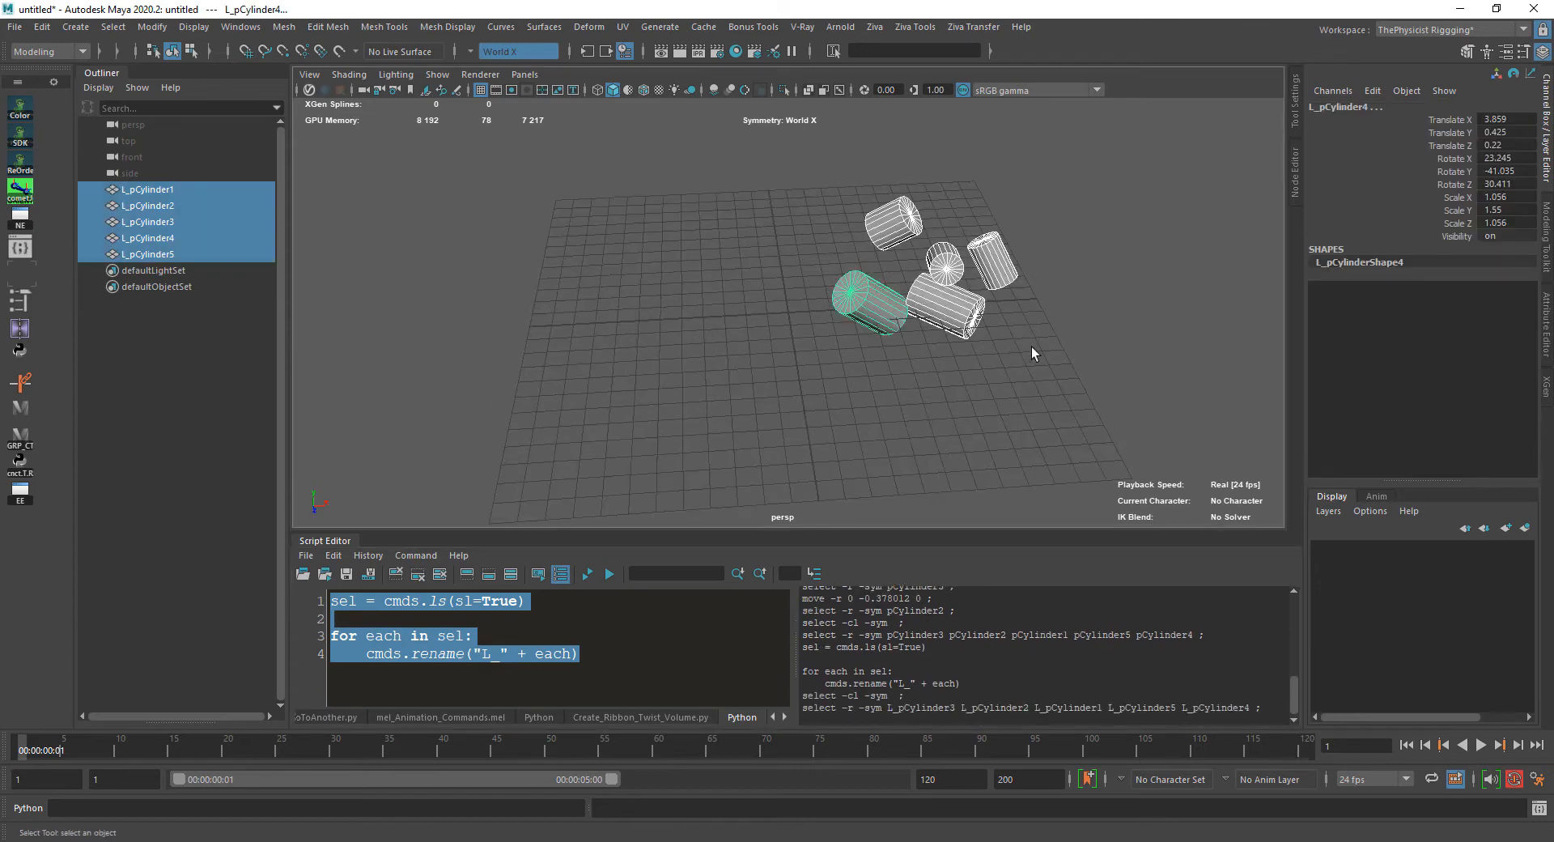
mouse_move(971, 336)
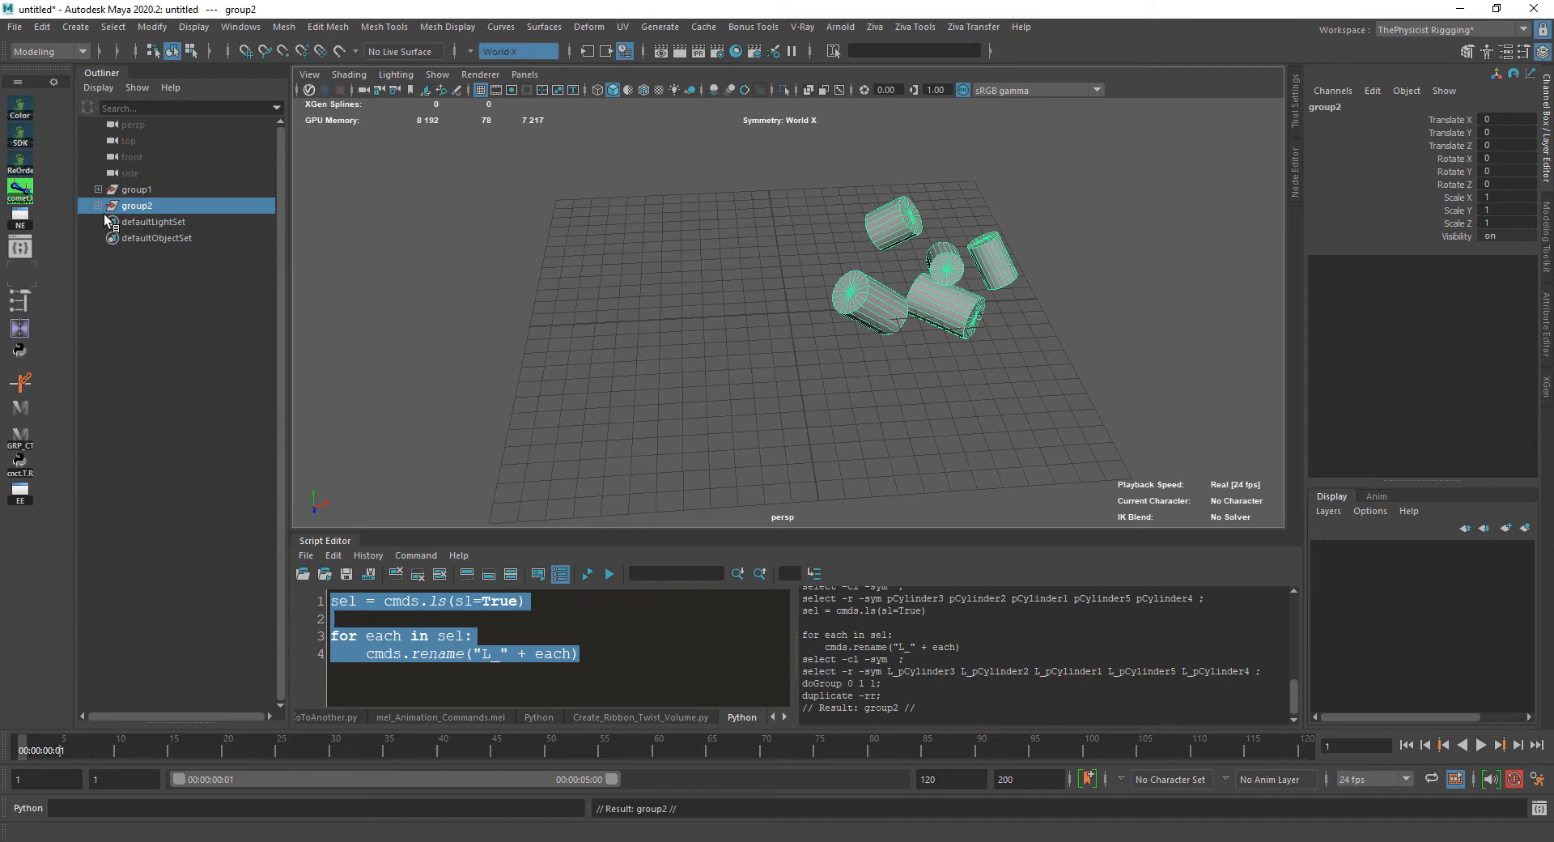
Expand the duplicated group and rename its cylinders from L_ to R_ via Search and Replace Names
click(97, 205)
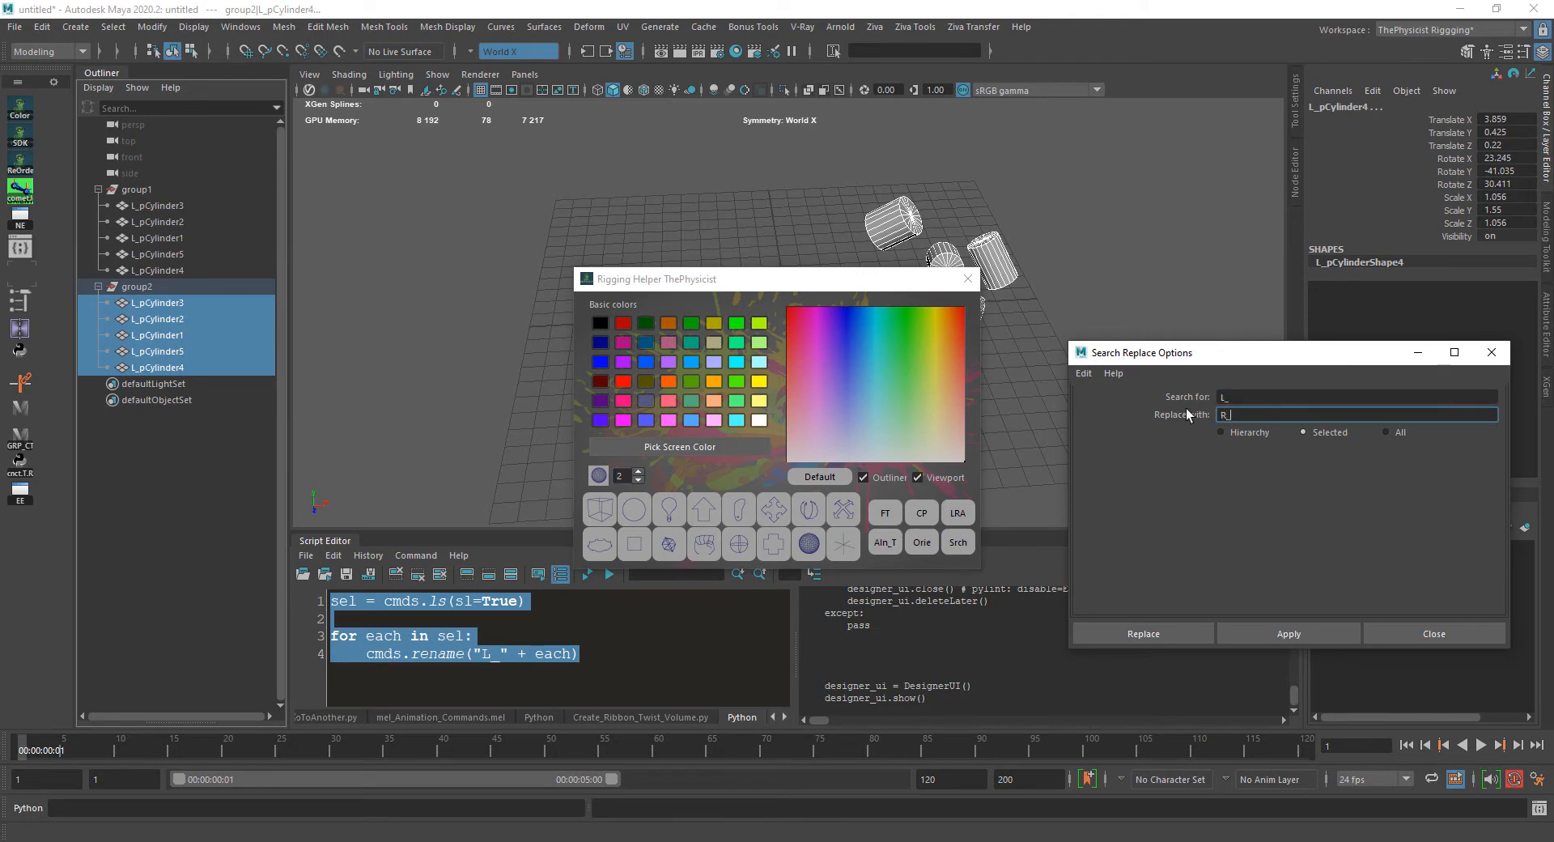
click(1288, 632)
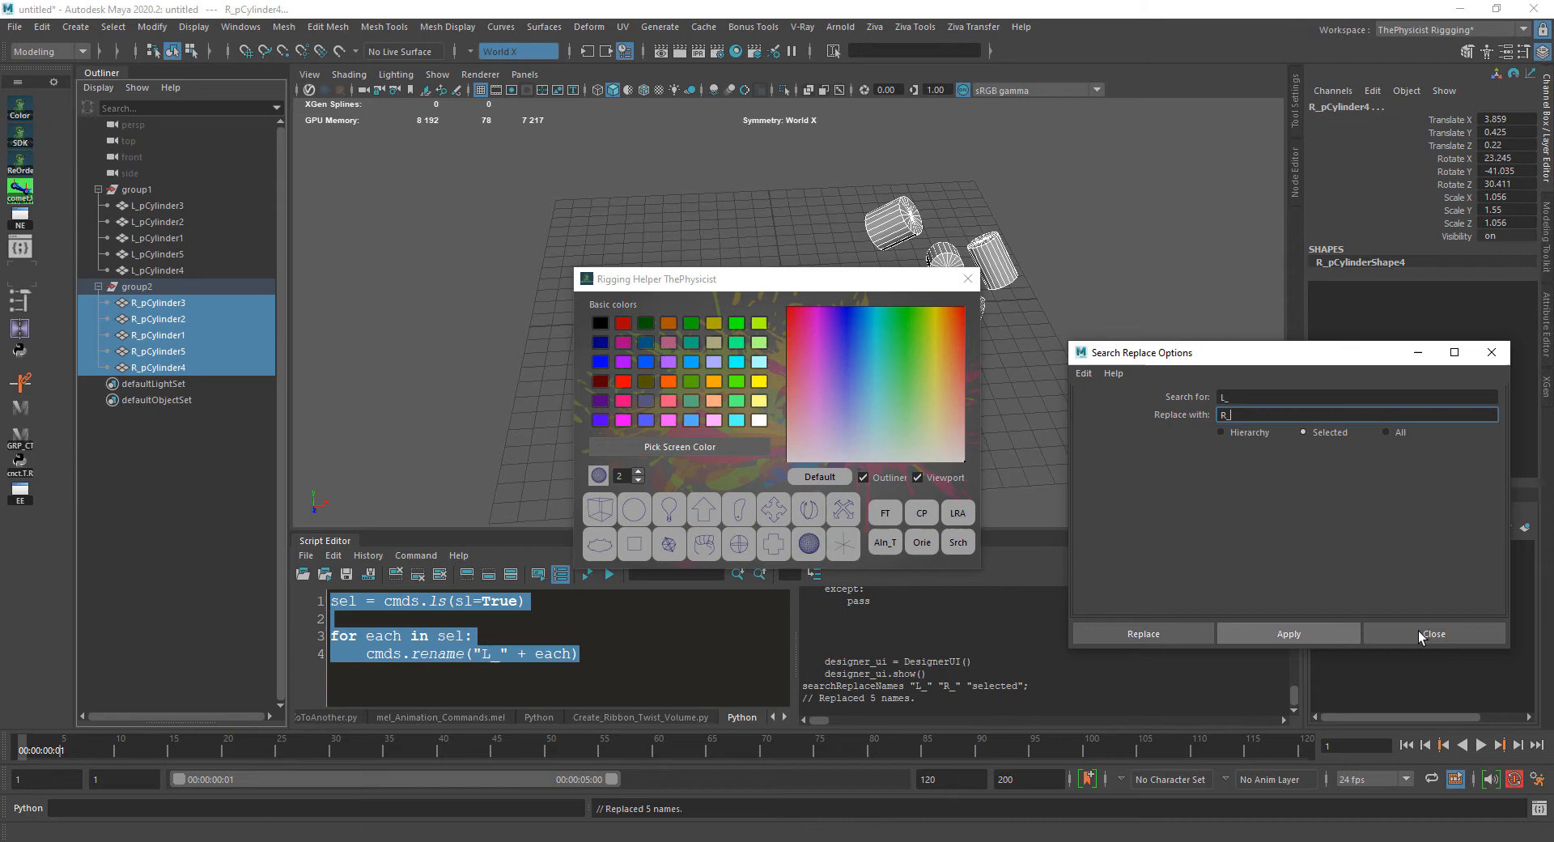
click(1434, 632)
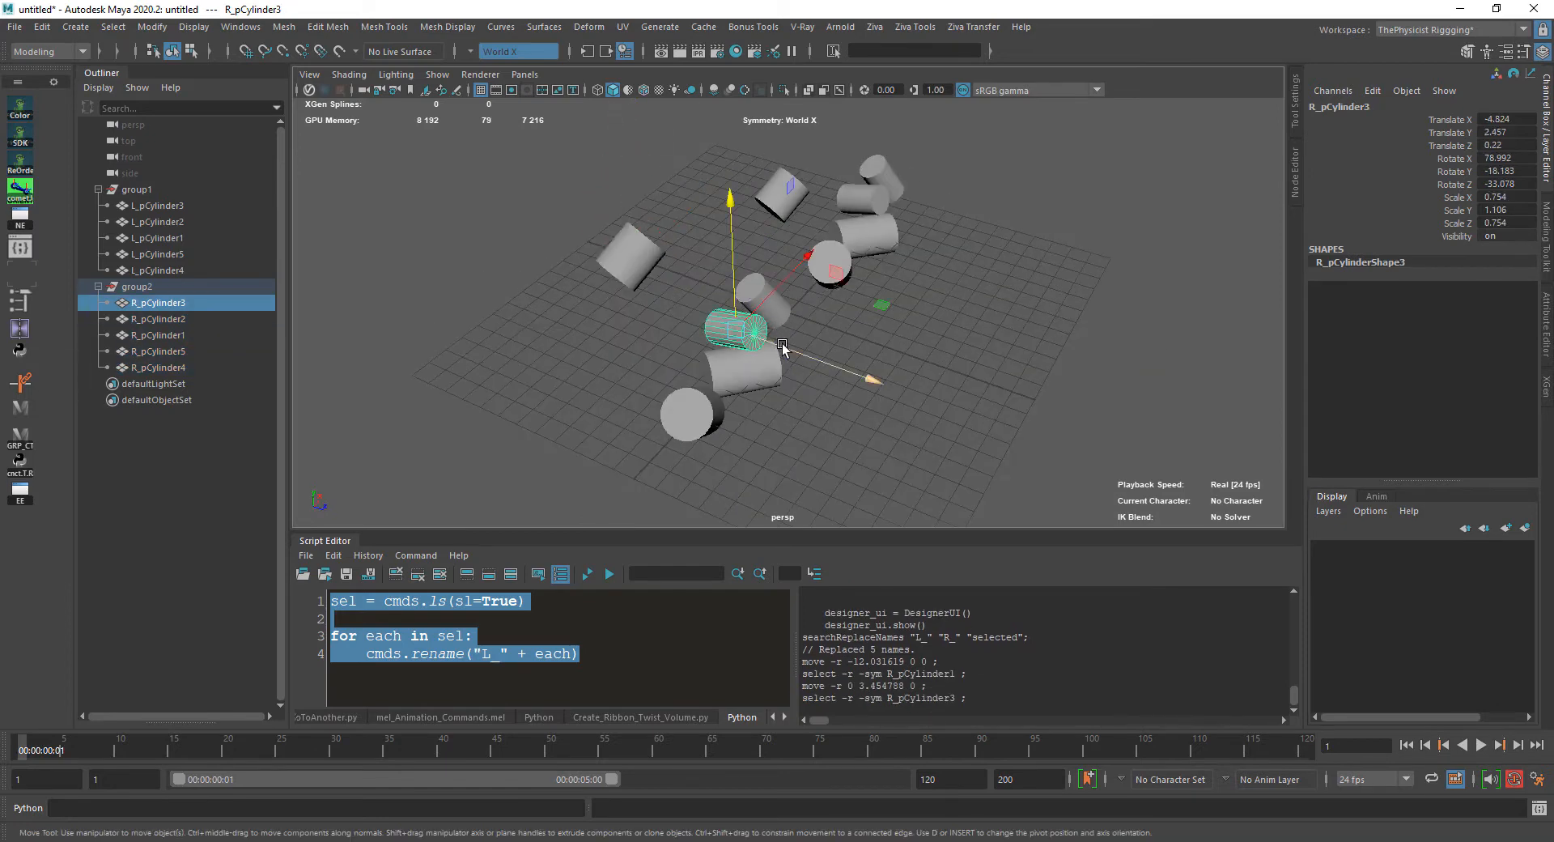
Select R_pCylinder copies in the Outliner one by one and move them to new spots
click(159, 351)
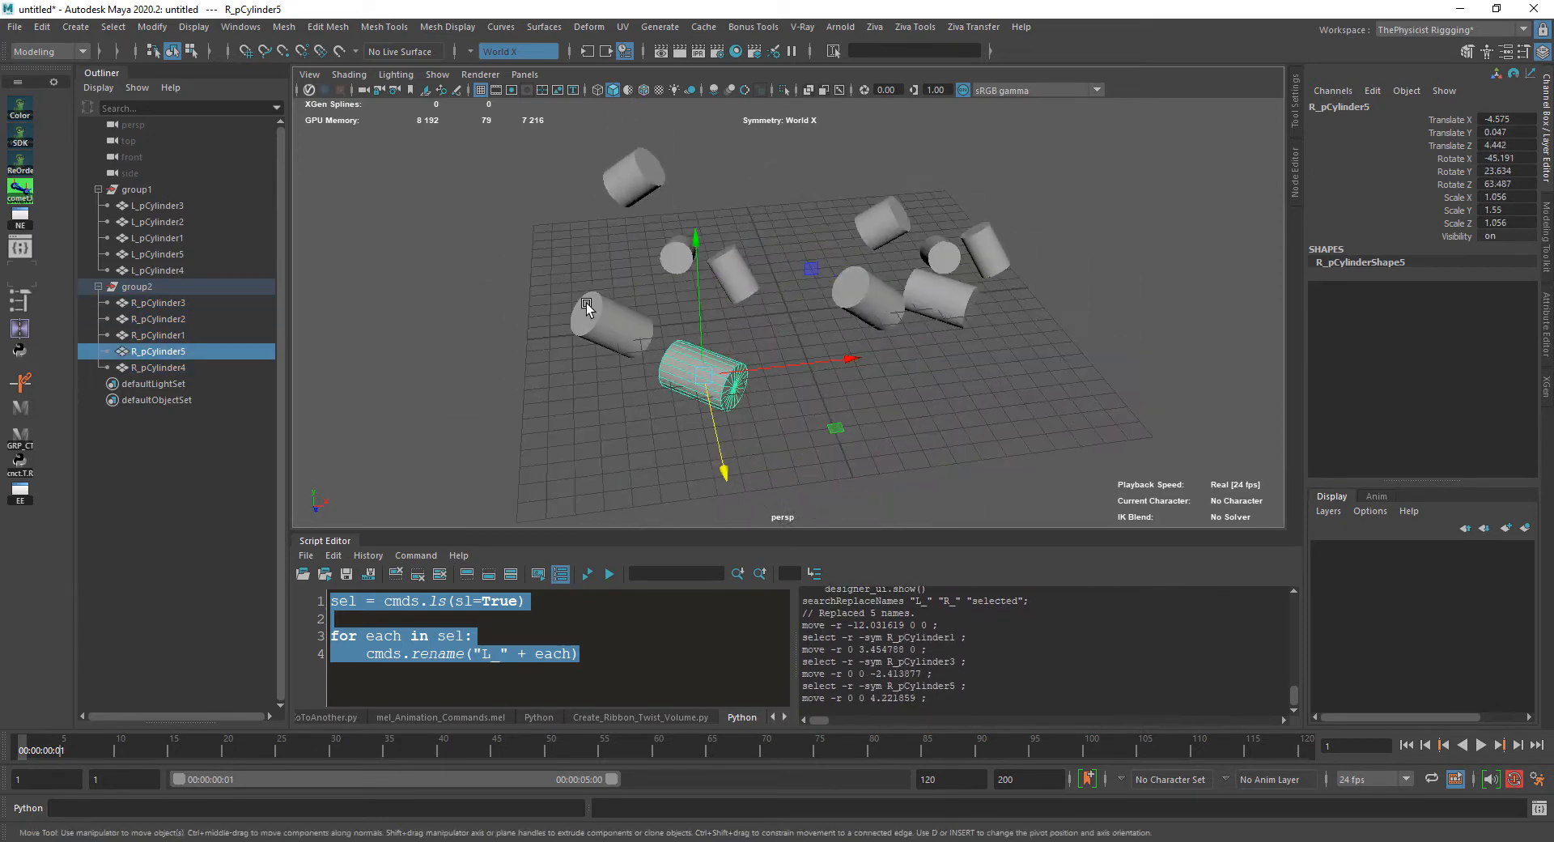
click(158, 303)
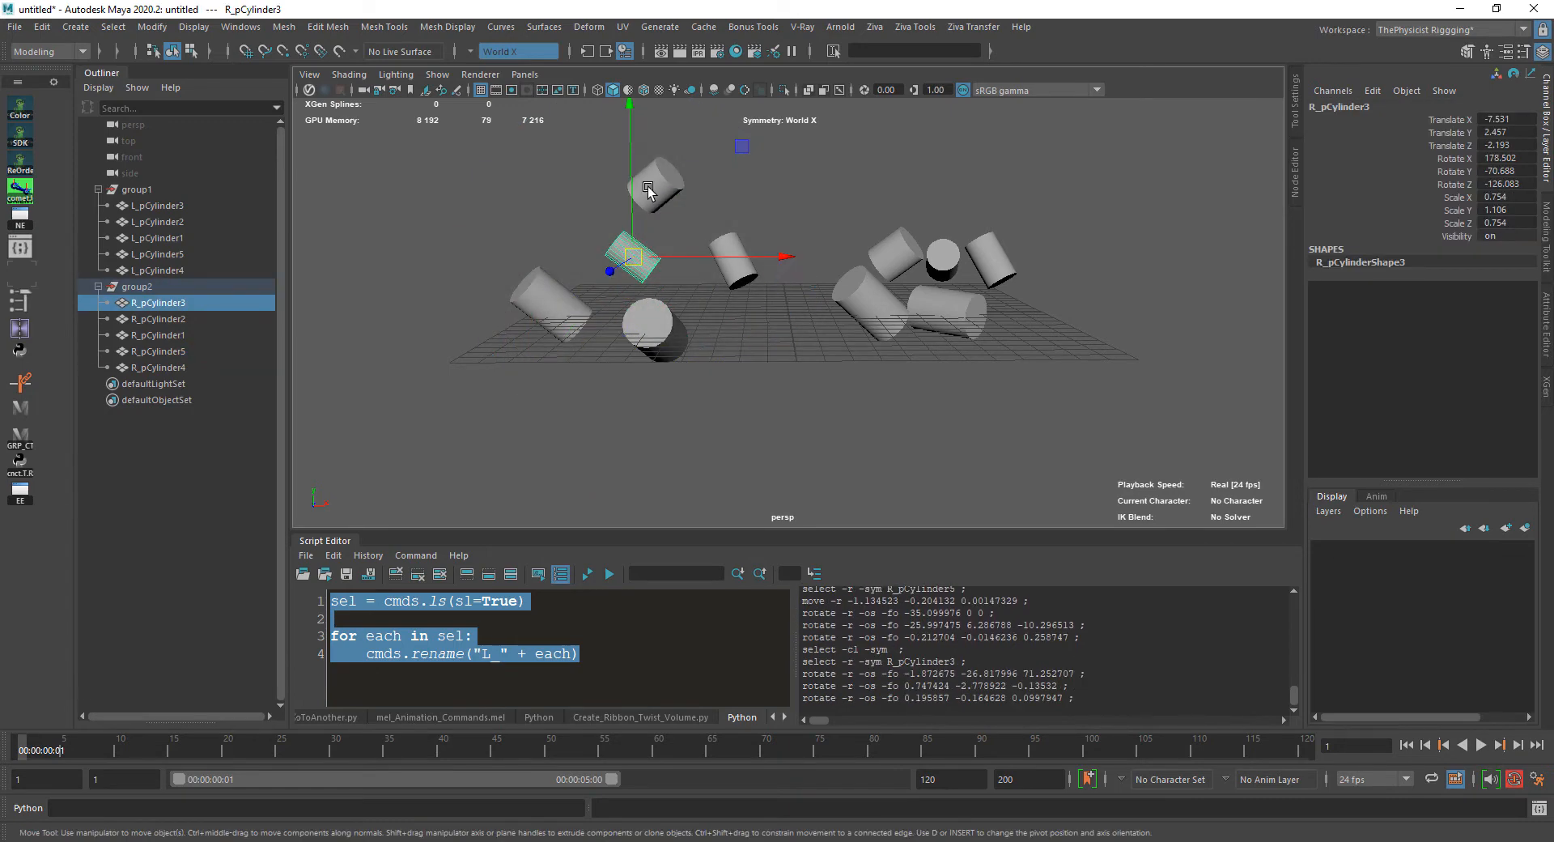
click(159, 335)
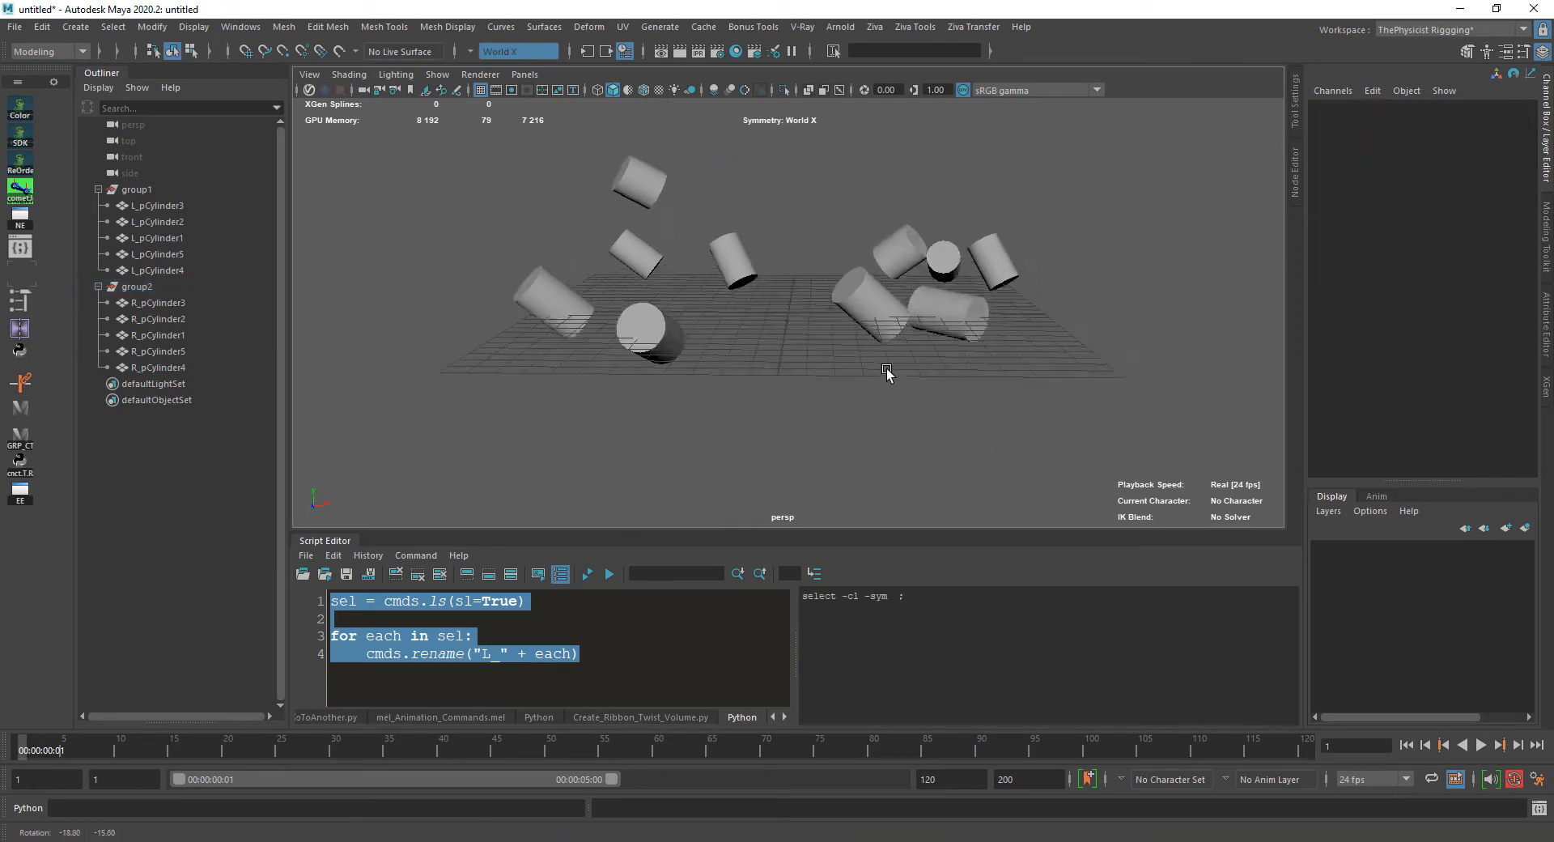
drag(887, 374, 900, 385)
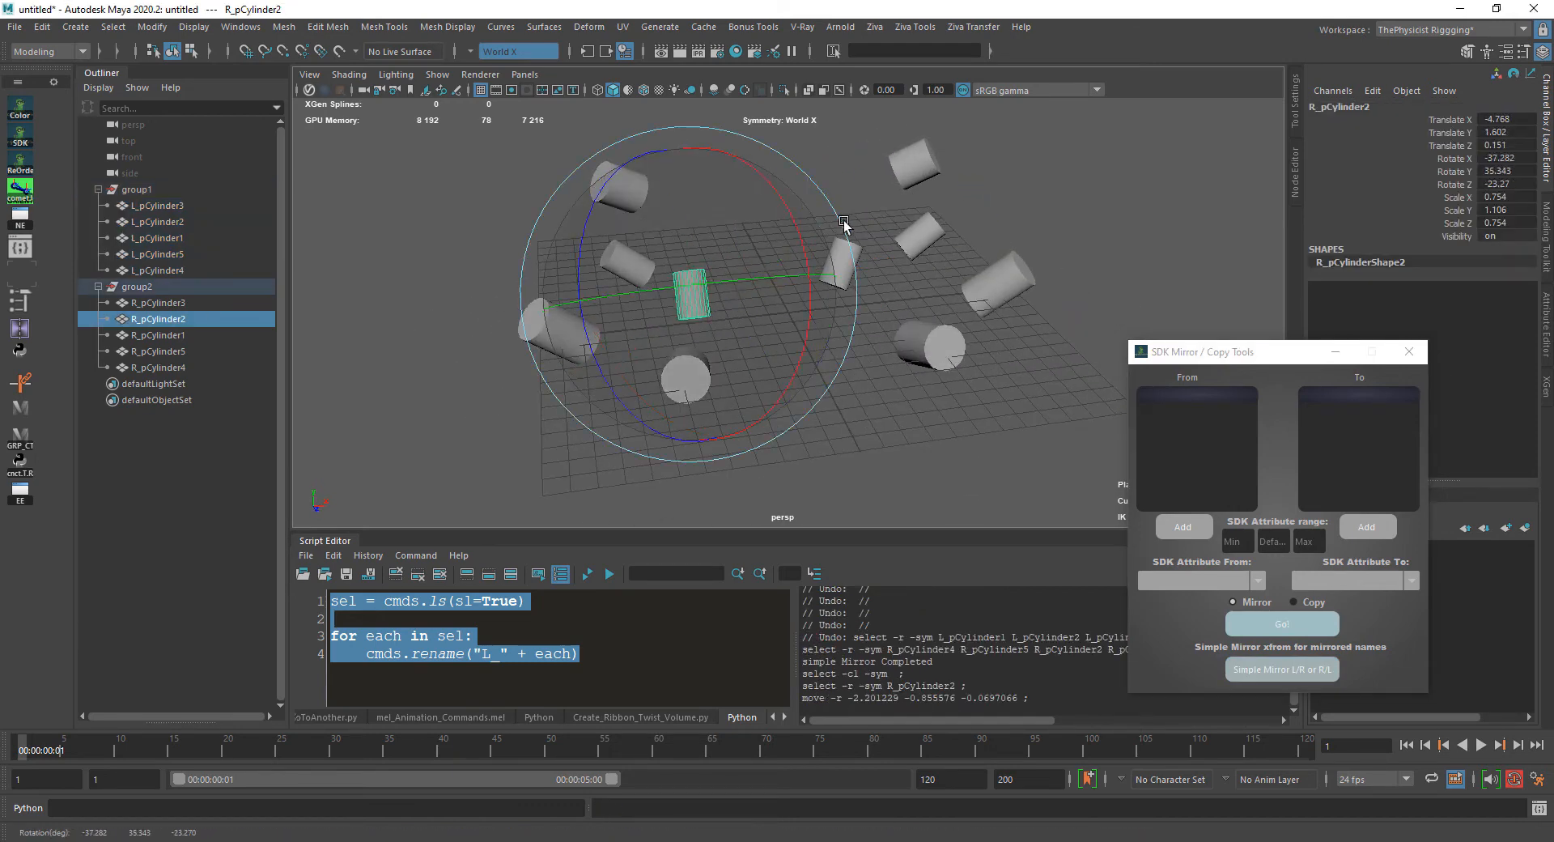
Run Simple Mirror L/R on the copies, adjust one cylinder's placement, then select all cylinders
click(1282, 623)
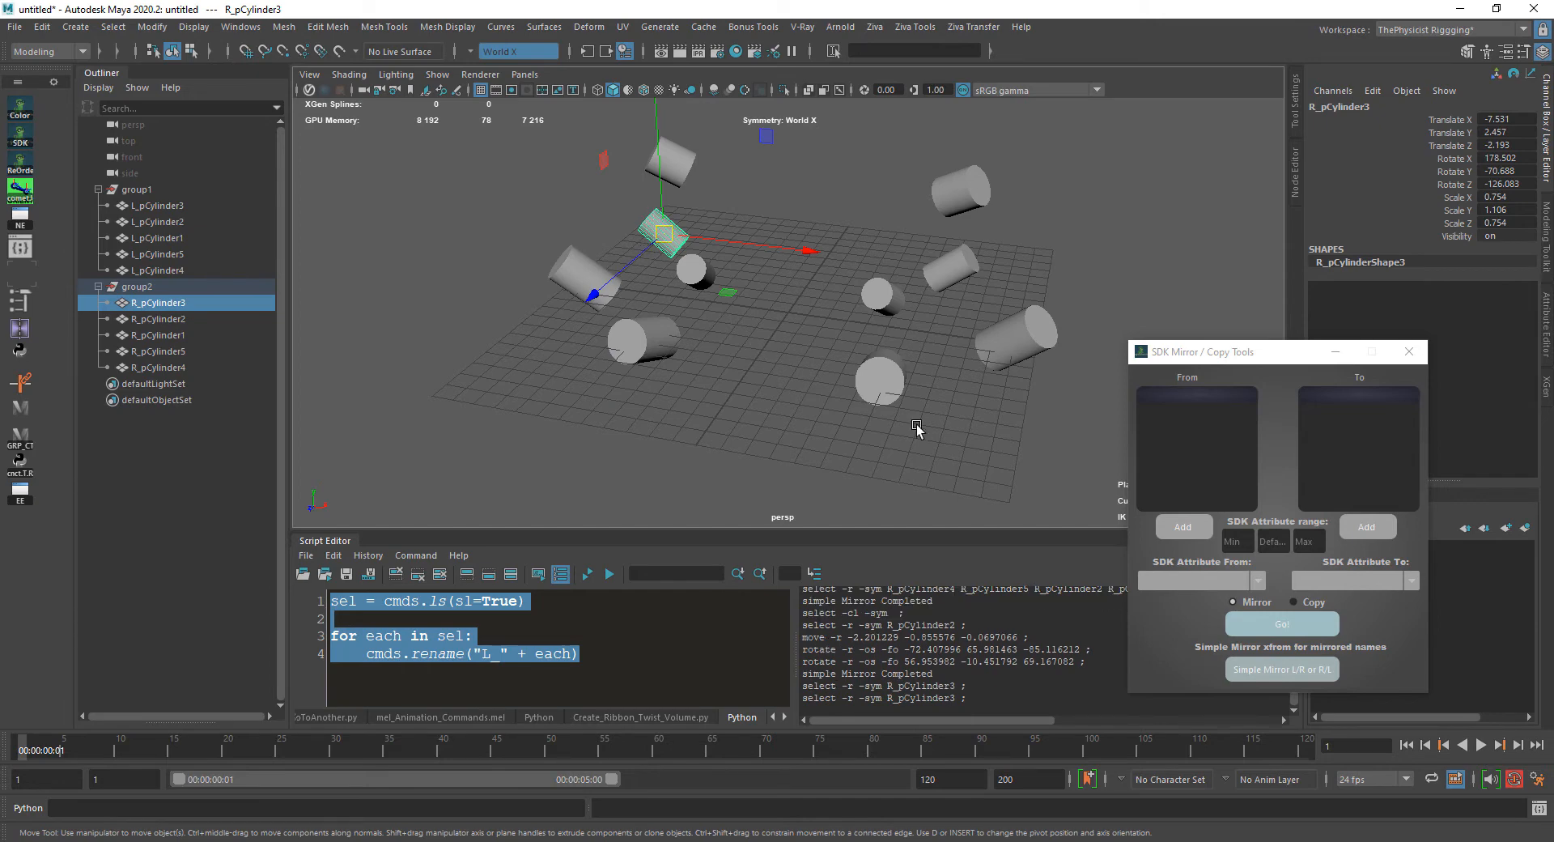
drag(916, 431, 962, 404)
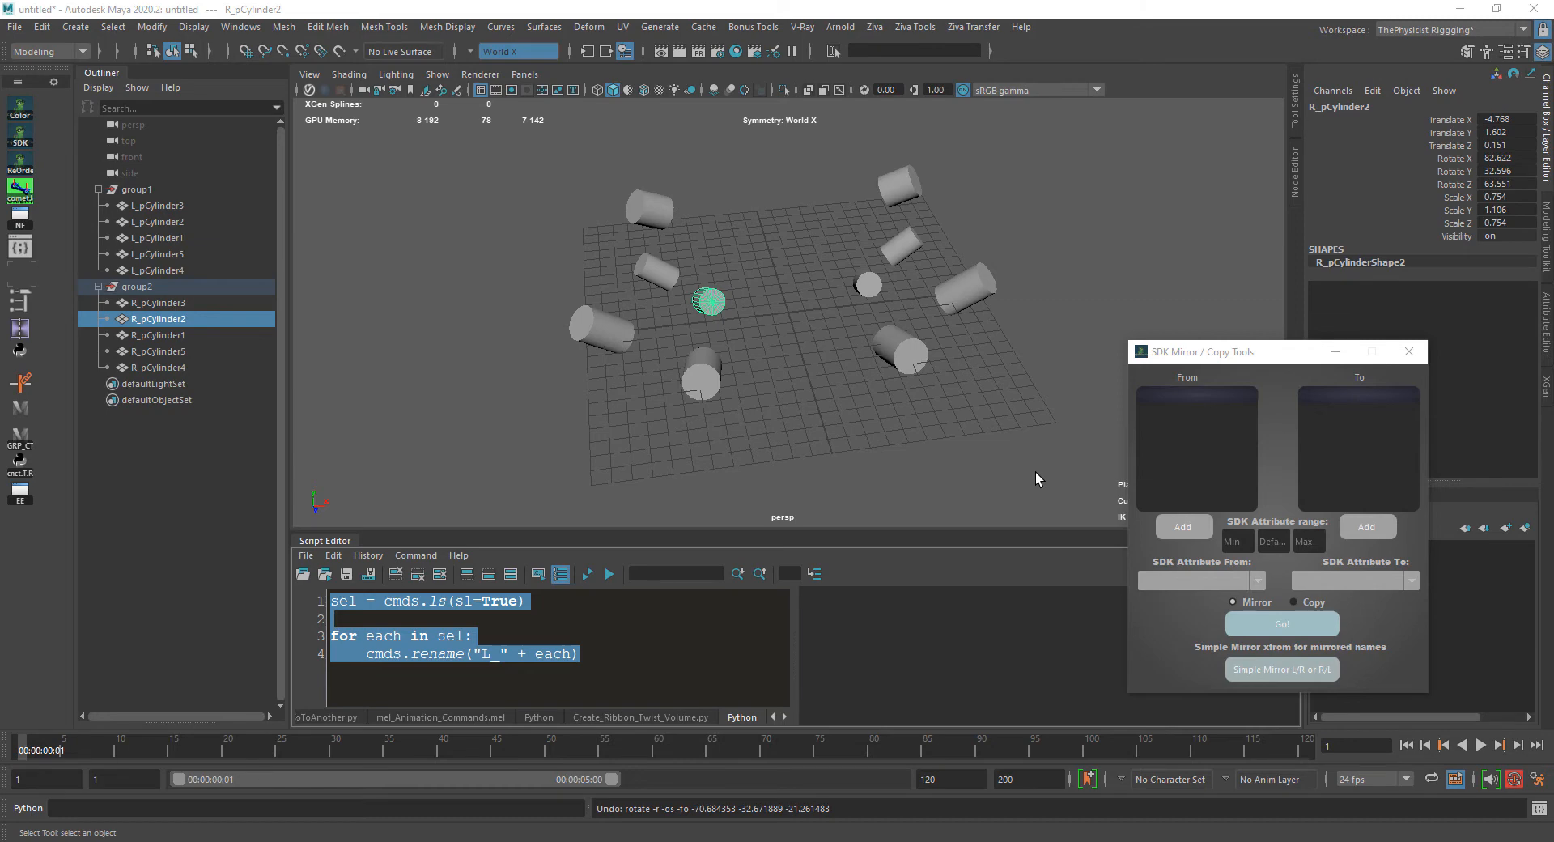
drag(1204, 351, 1009, 484)
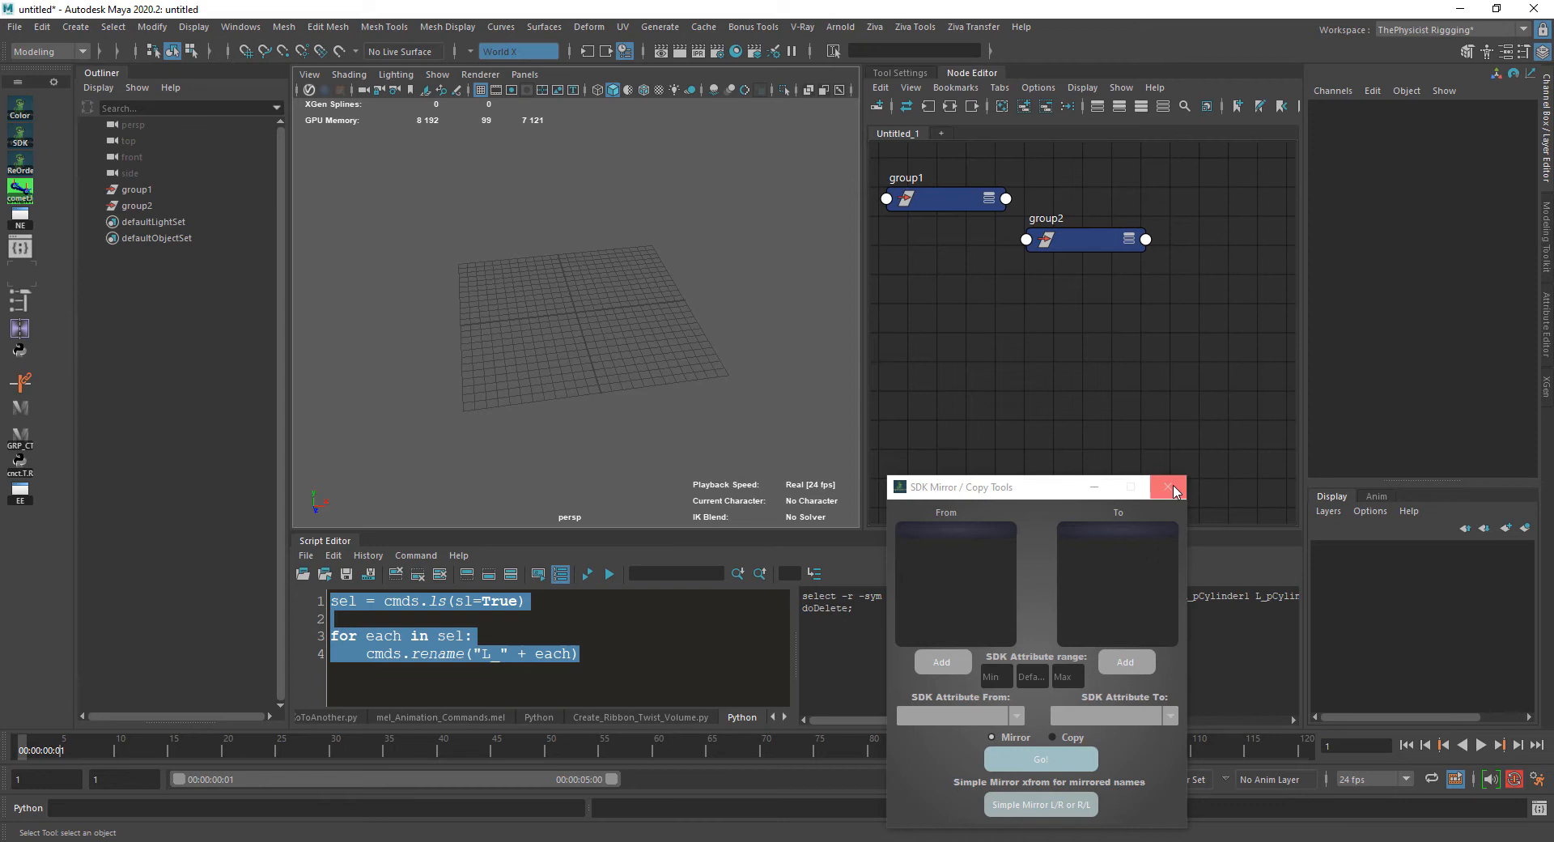
Close the mirror tools and create a multiplyDivide node from the Tab search for "mult"
click(1167, 487)
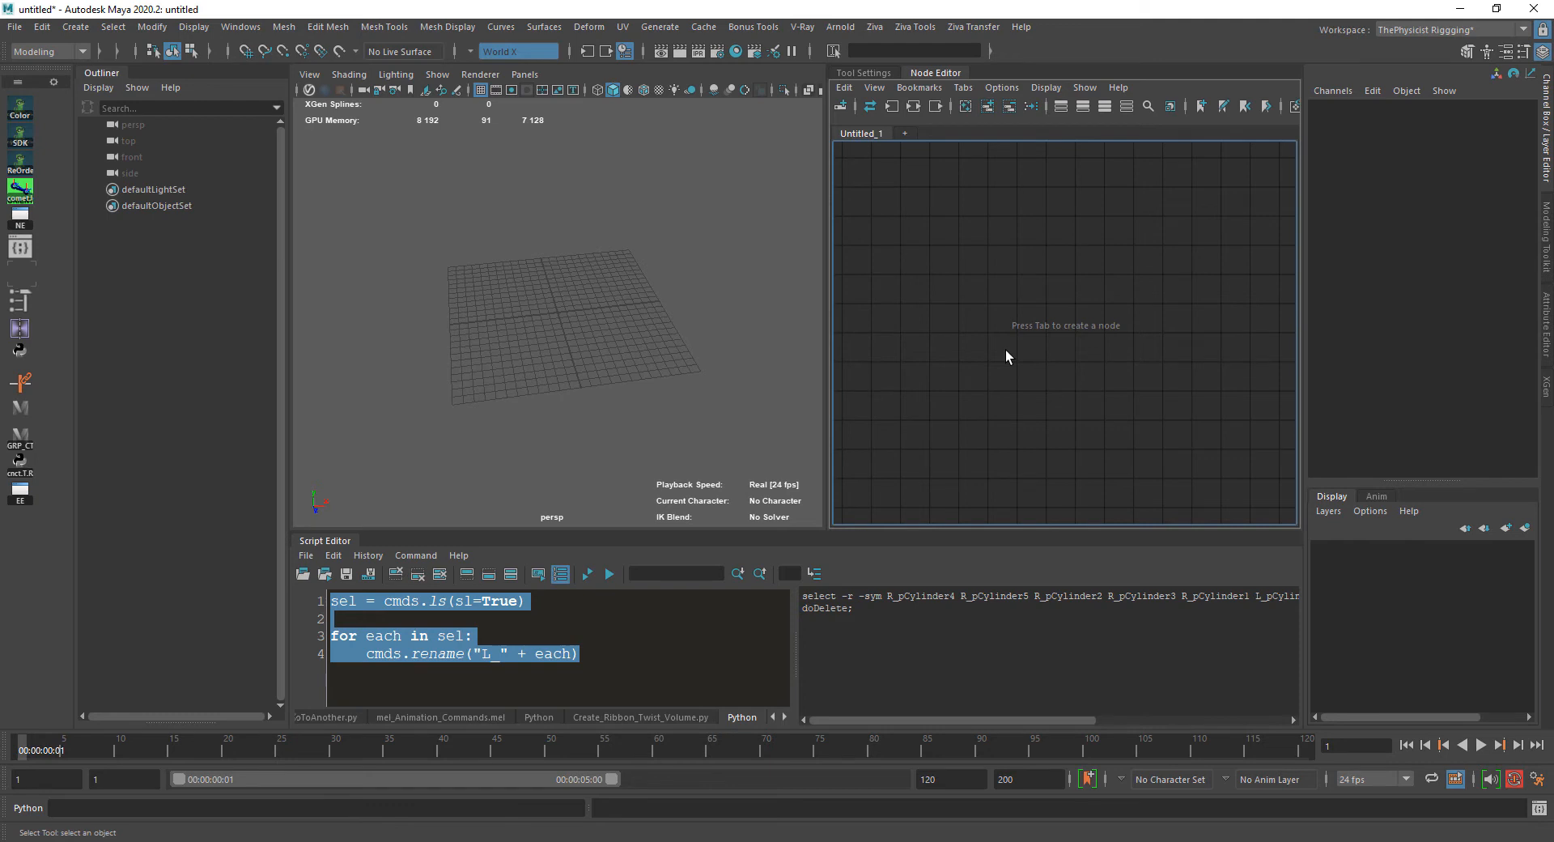
mouse_move(1000, 230)
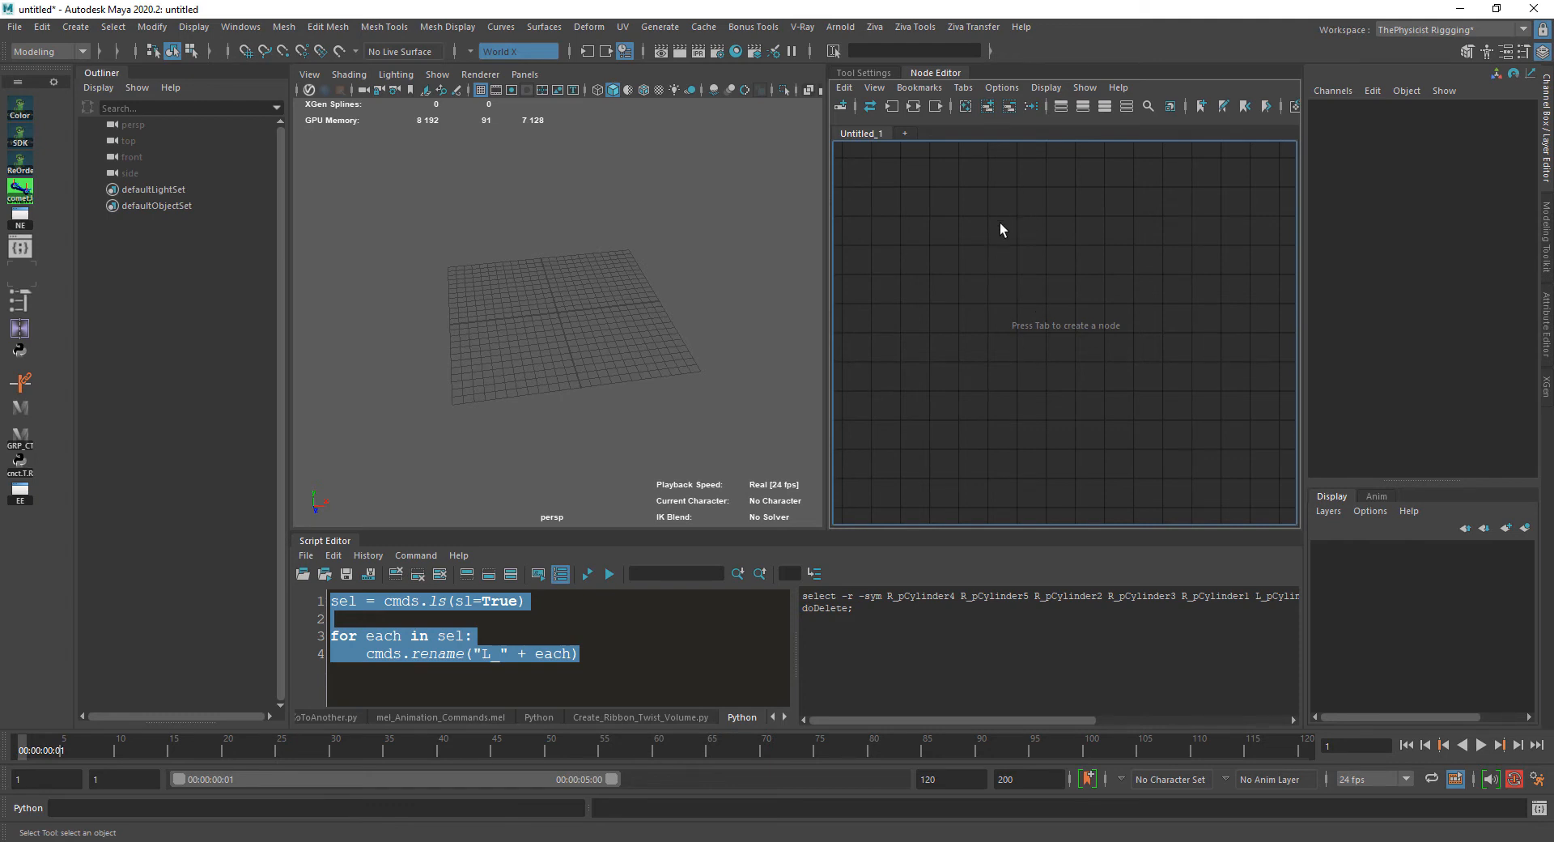
mouse_move(1060, 268)
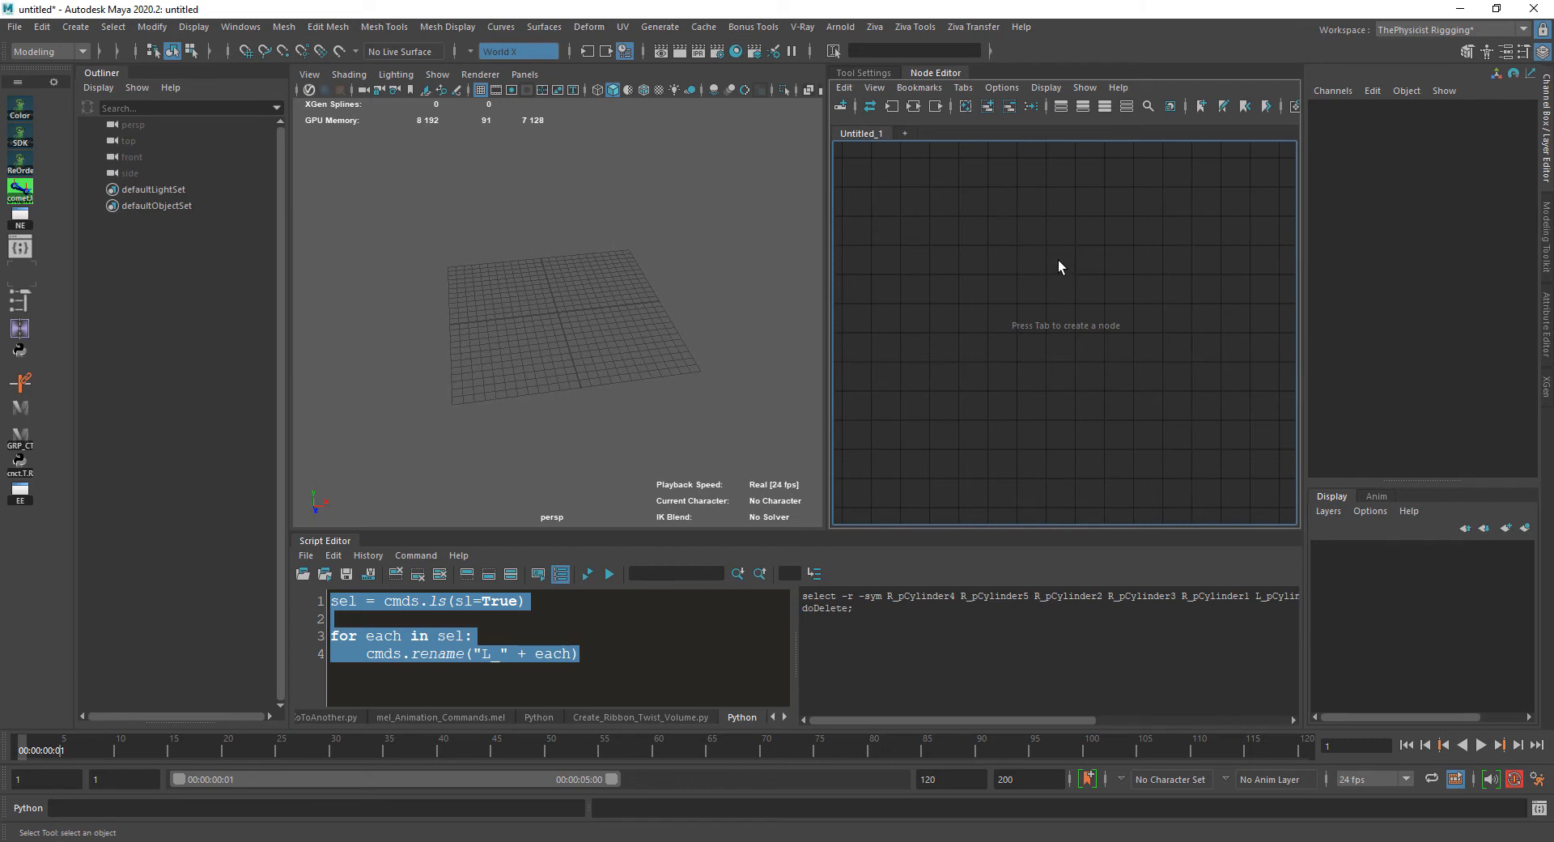
mouse_move(1002, 265)
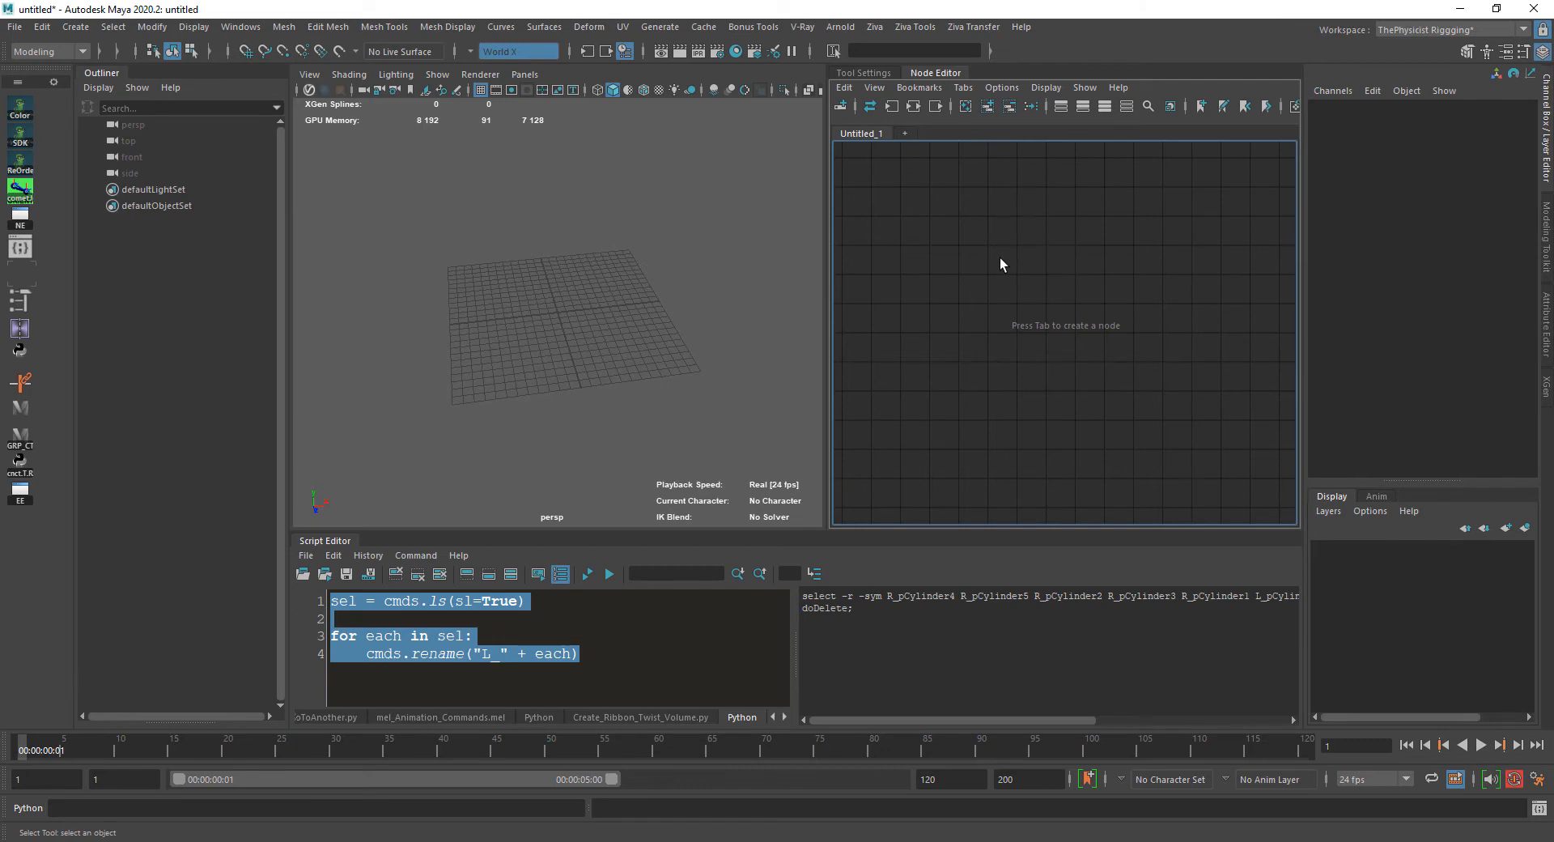
text(m)
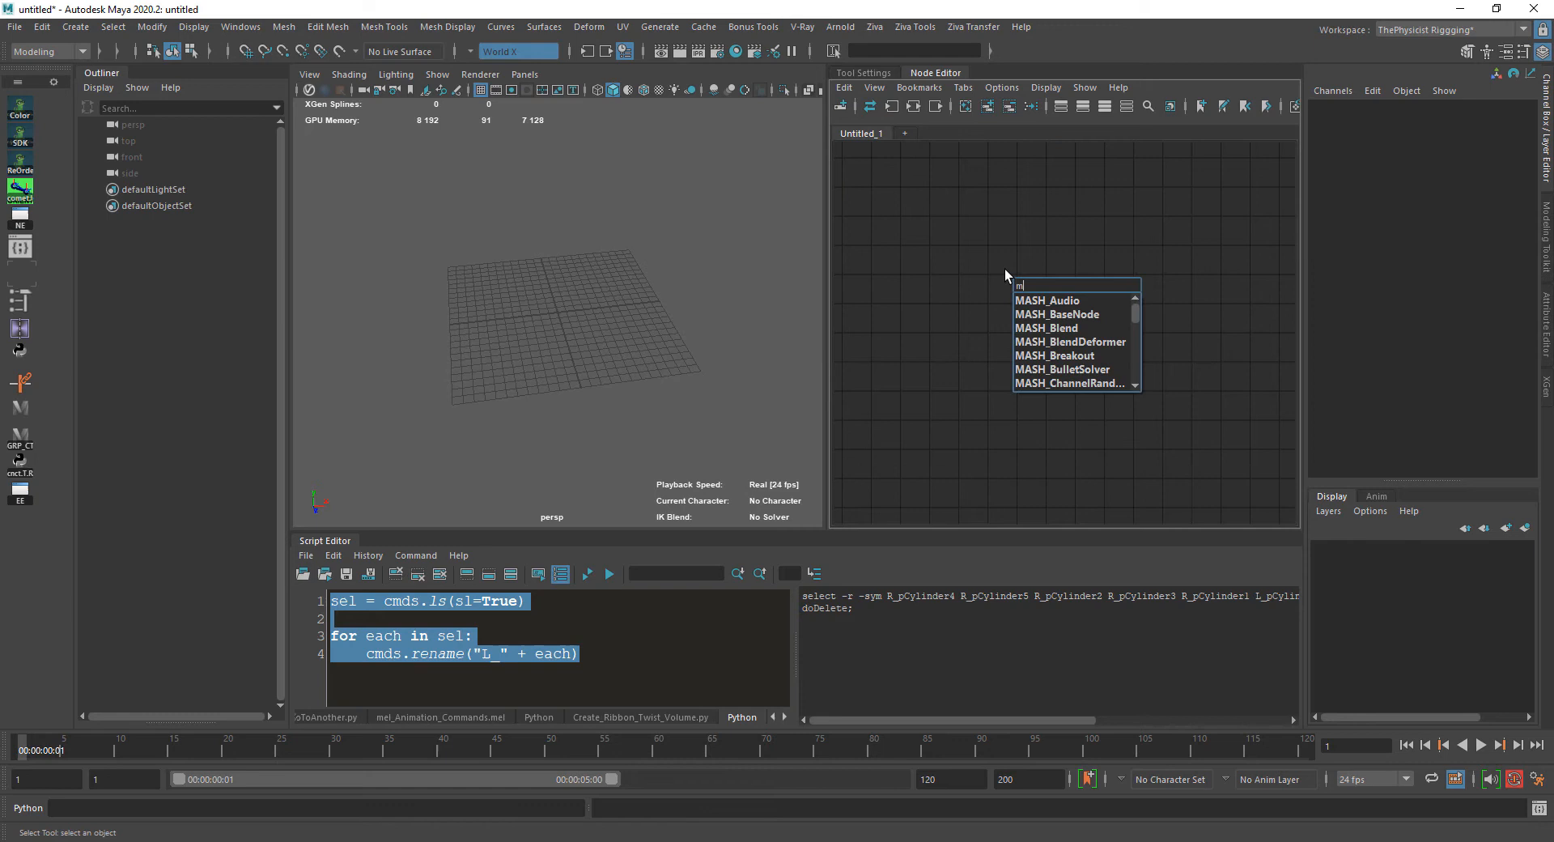
text(ult)
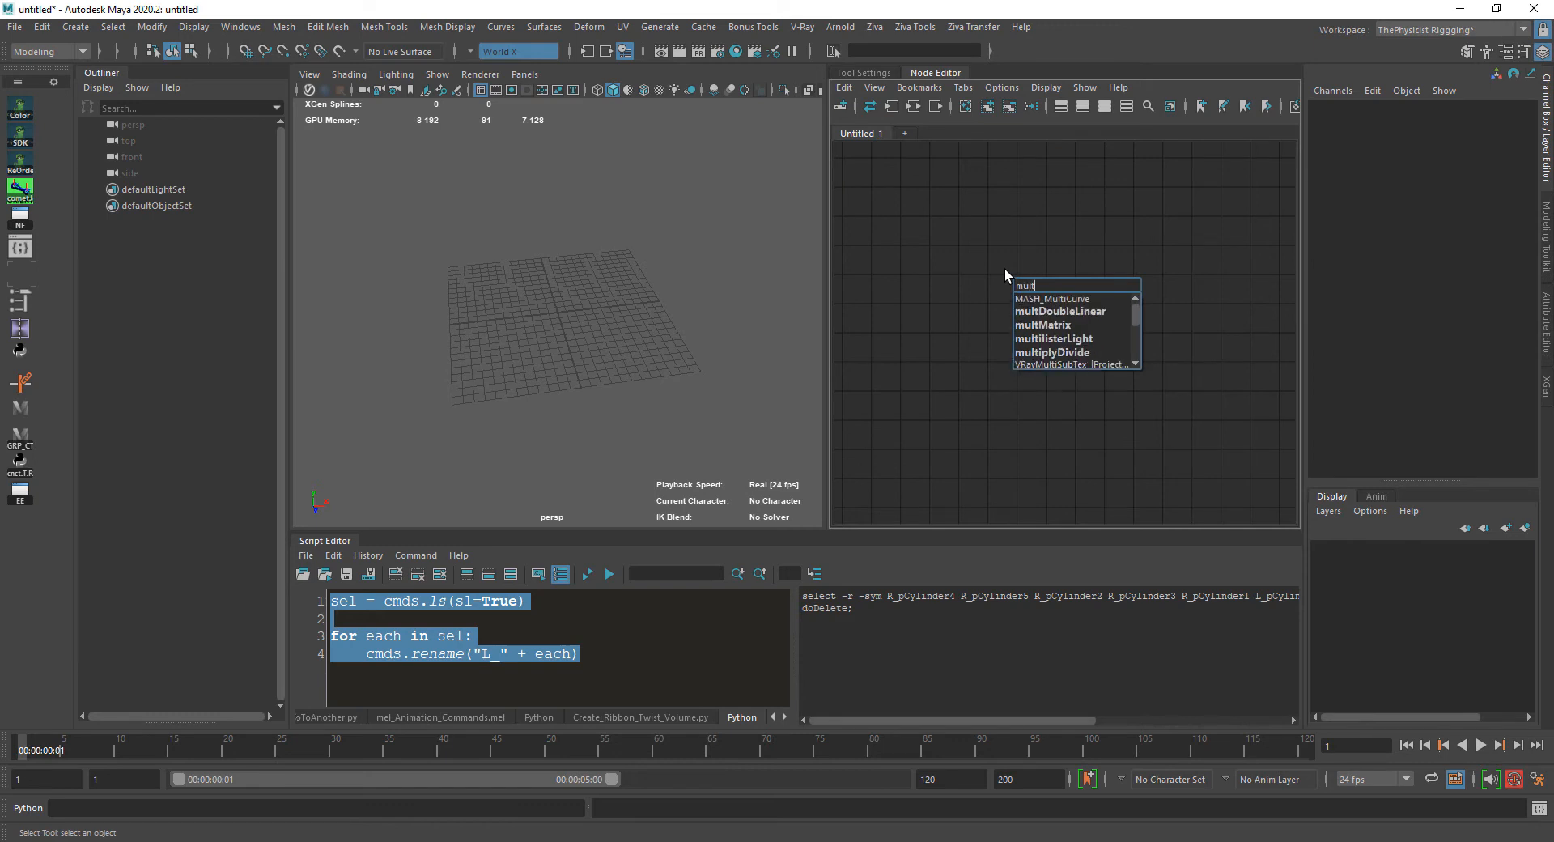
click(1052, 353)
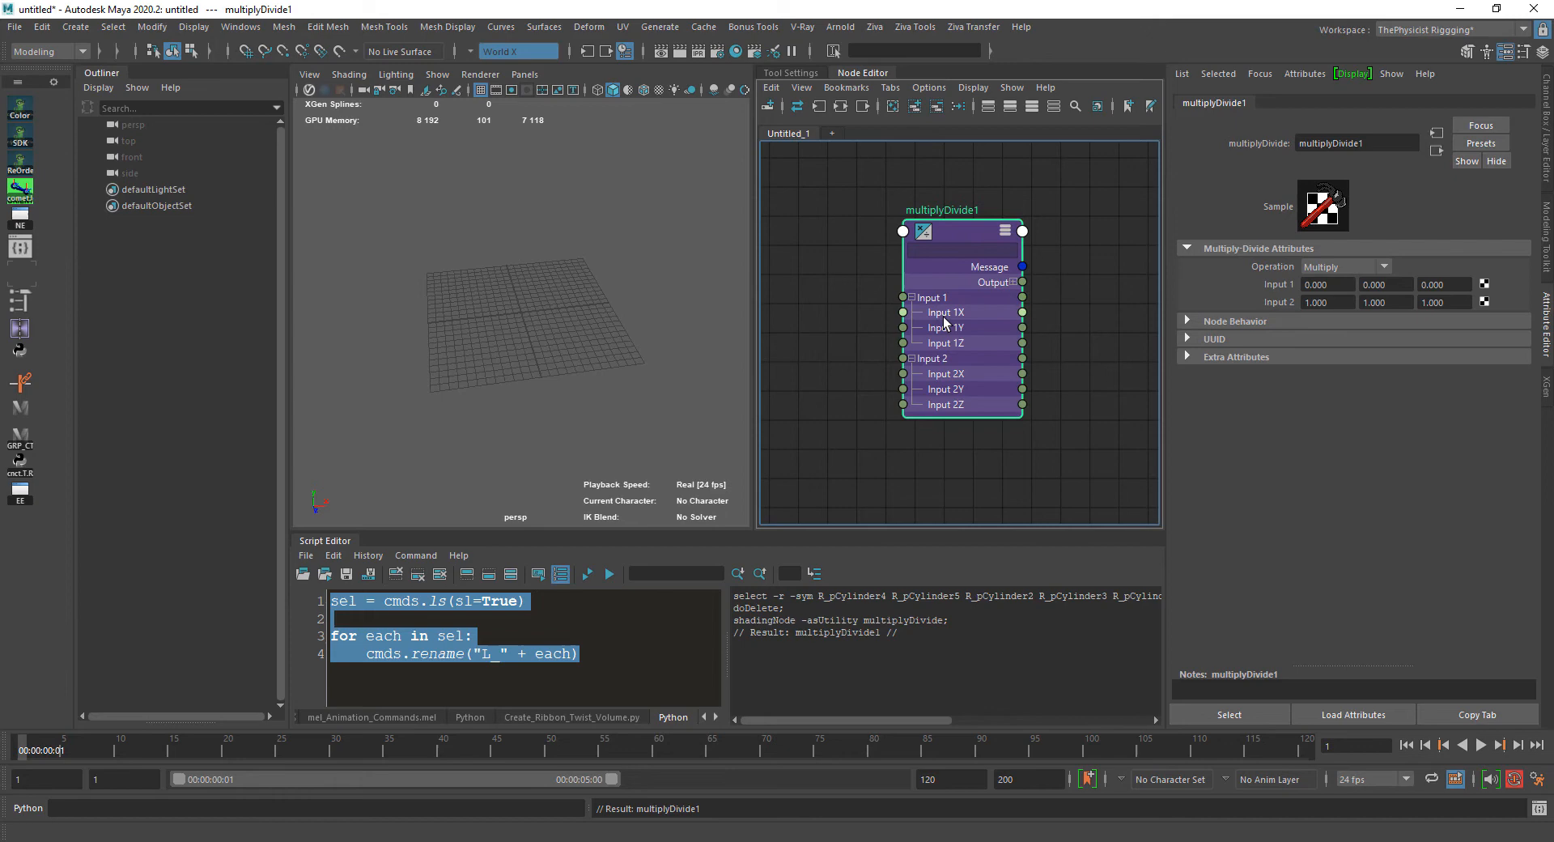
Set multiplyDivide1's Input 1 X to 5 and Input 2 X to 2 in the Attribute Editor
click(1327, 285)
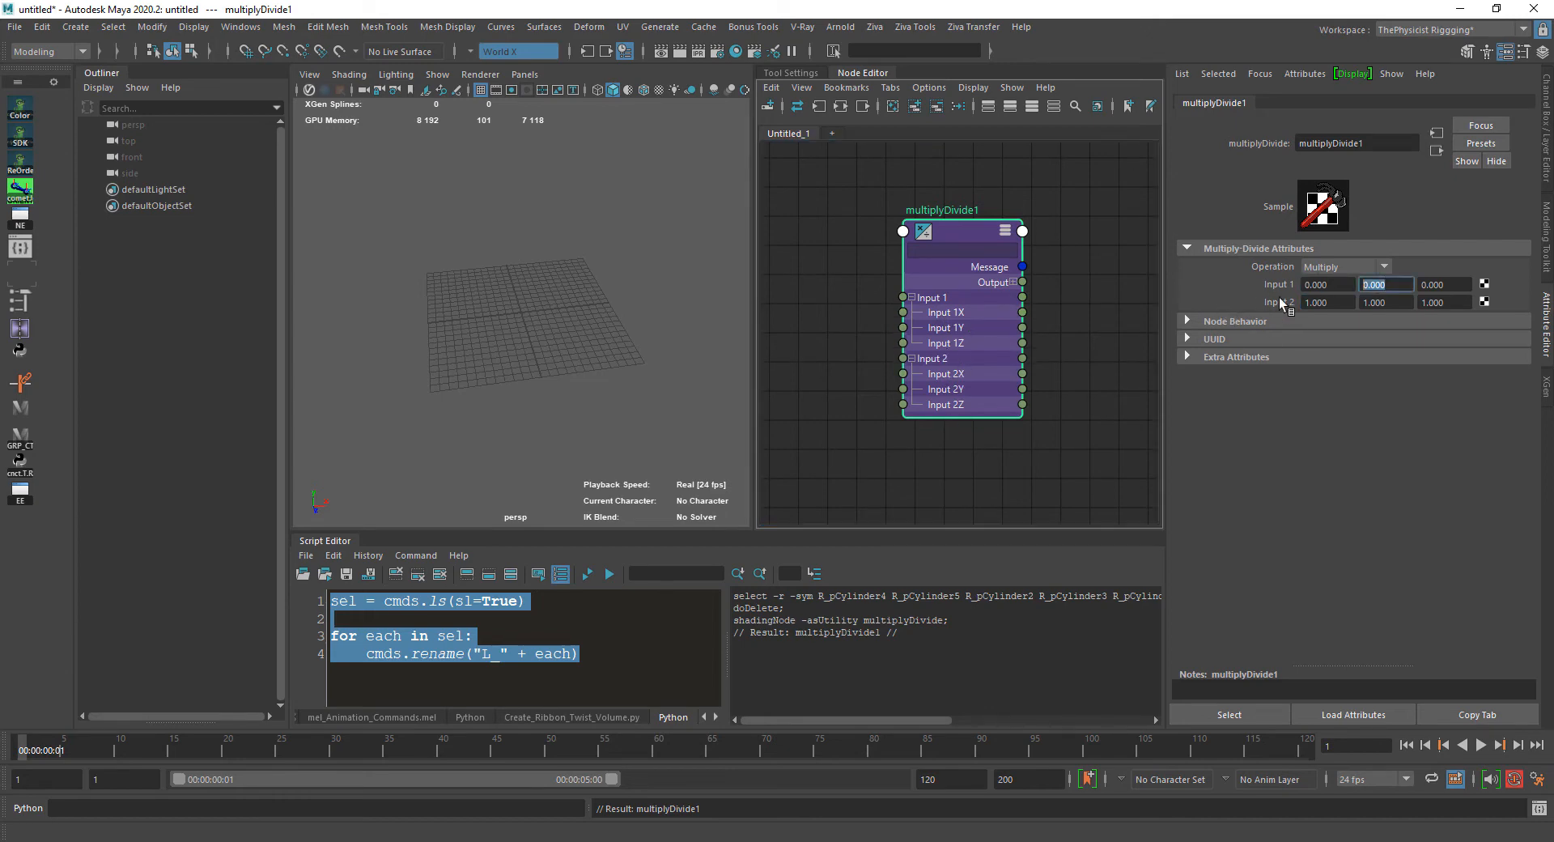
click(1386, 303)
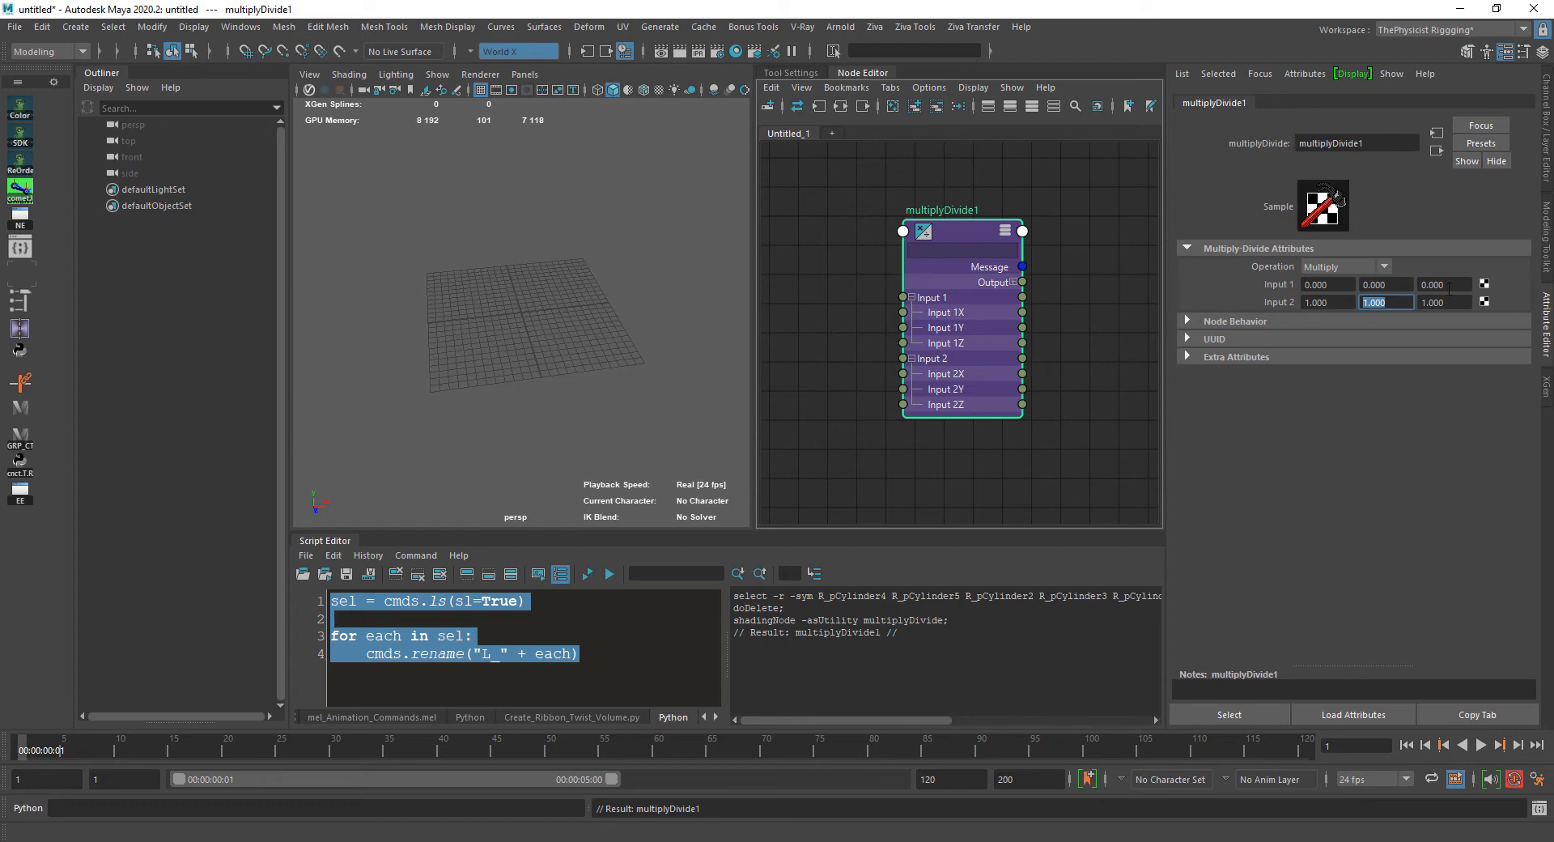
click(1327, 302)
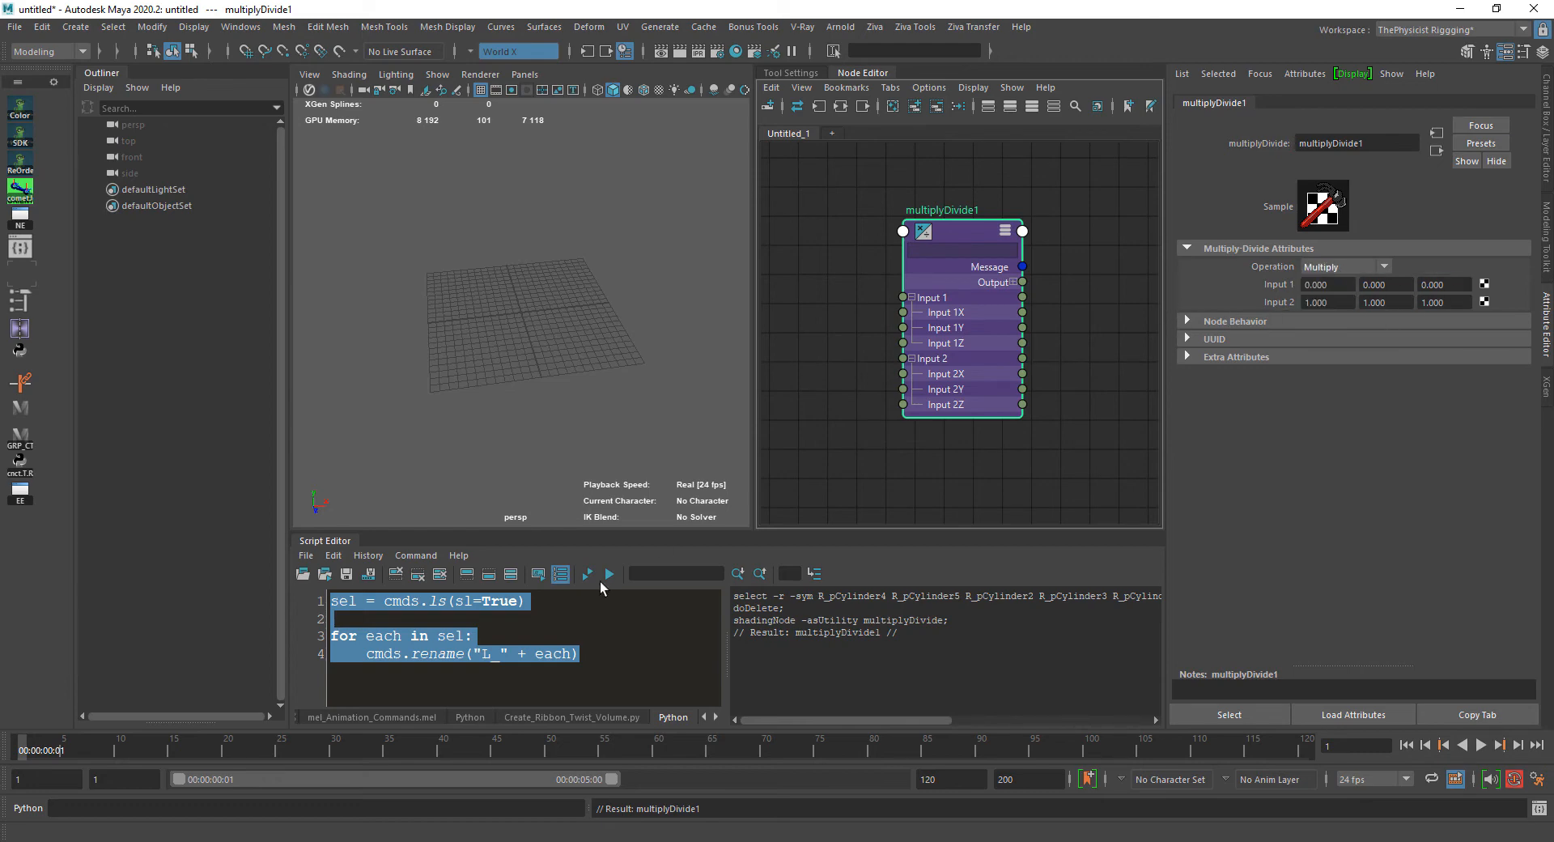
mouse_move(962, 328)
text(5)
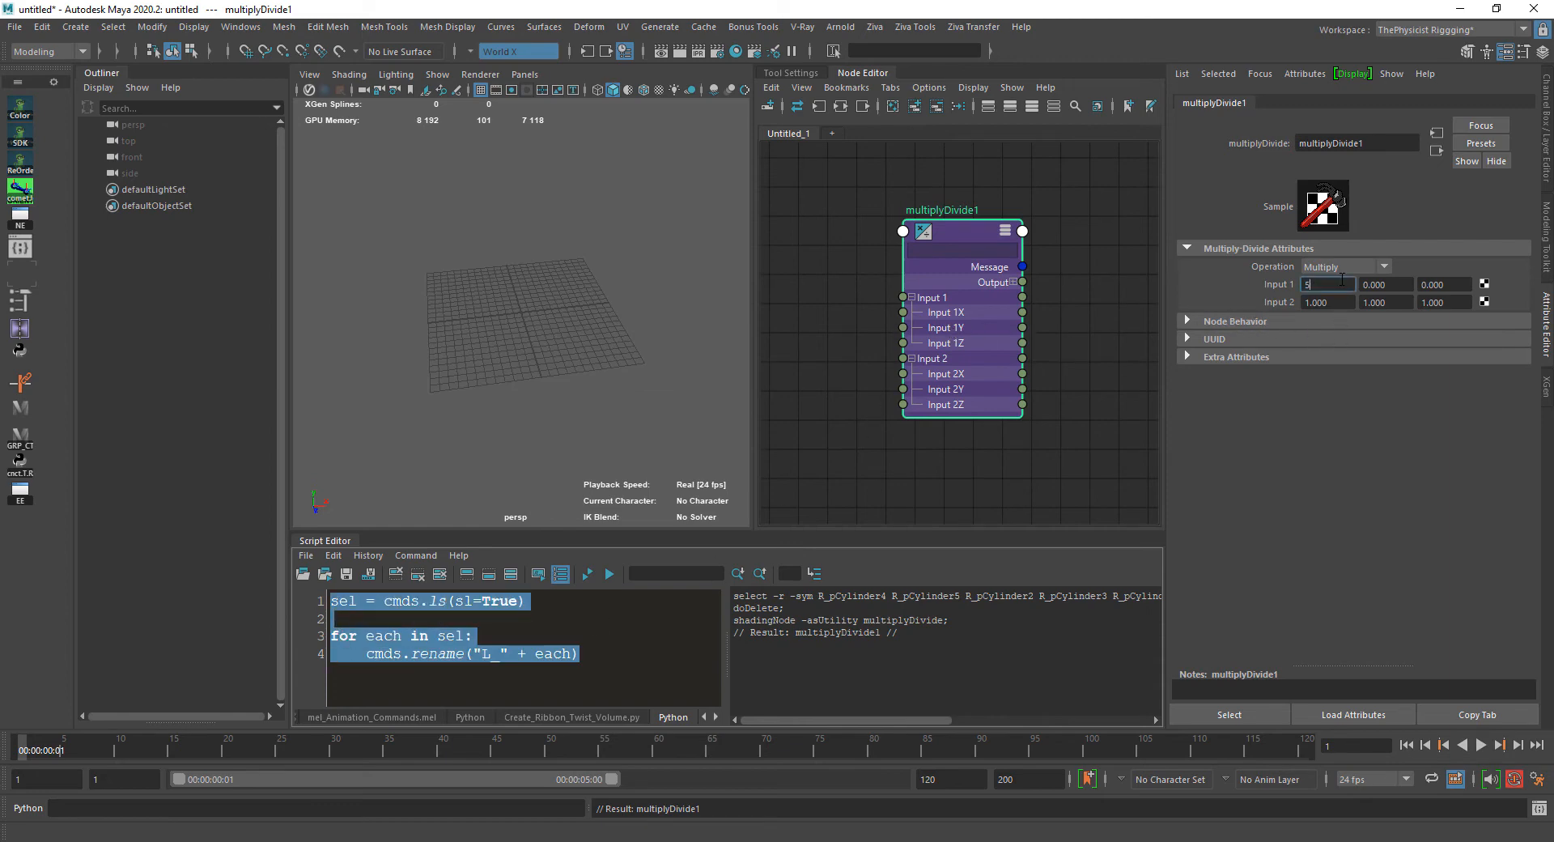
text(2)
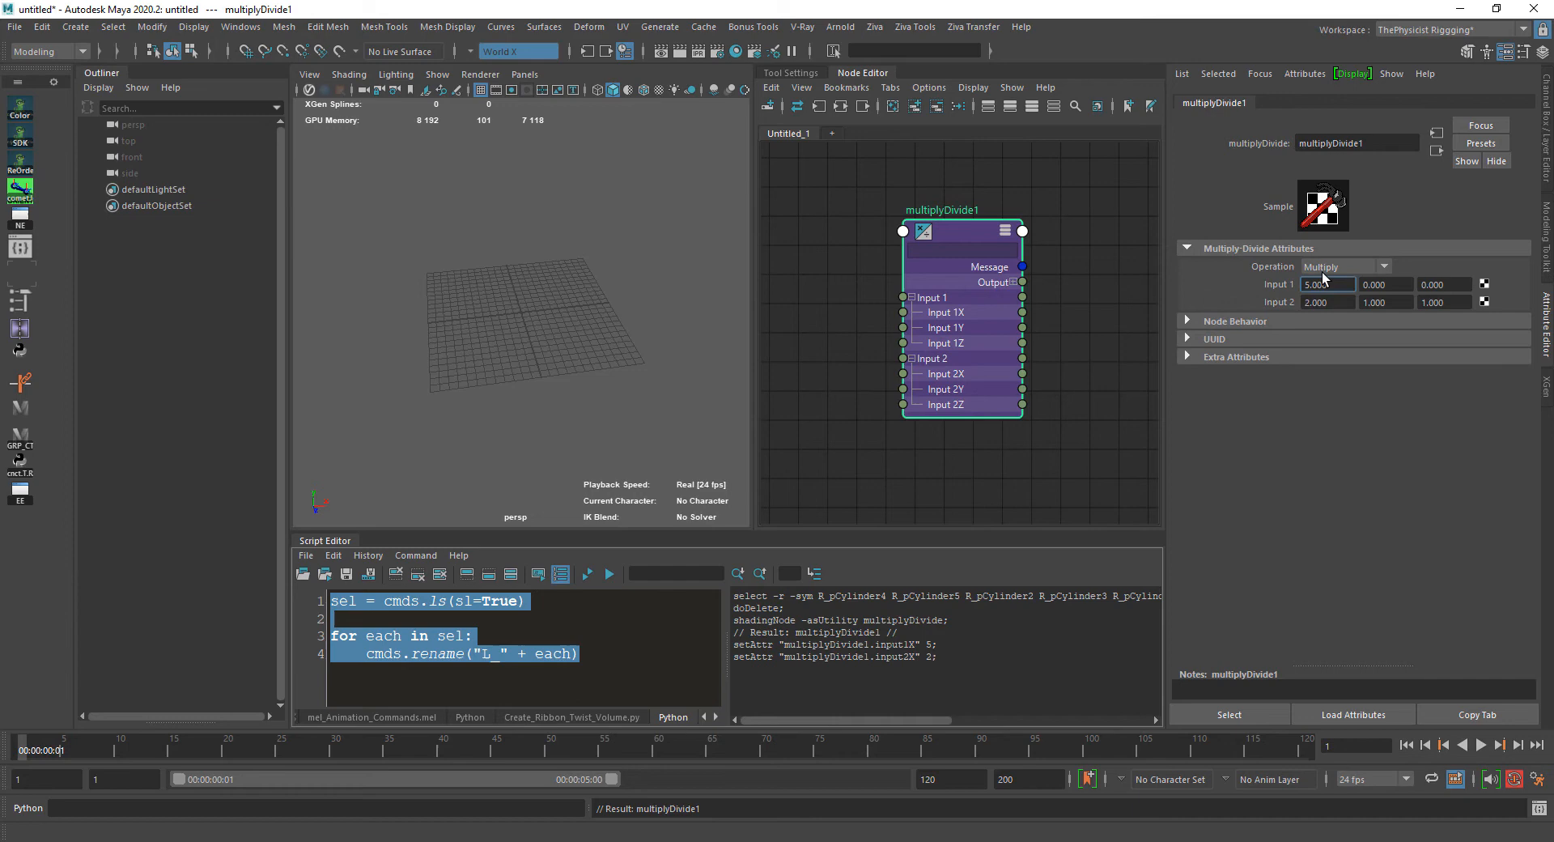
click(1327, 303)
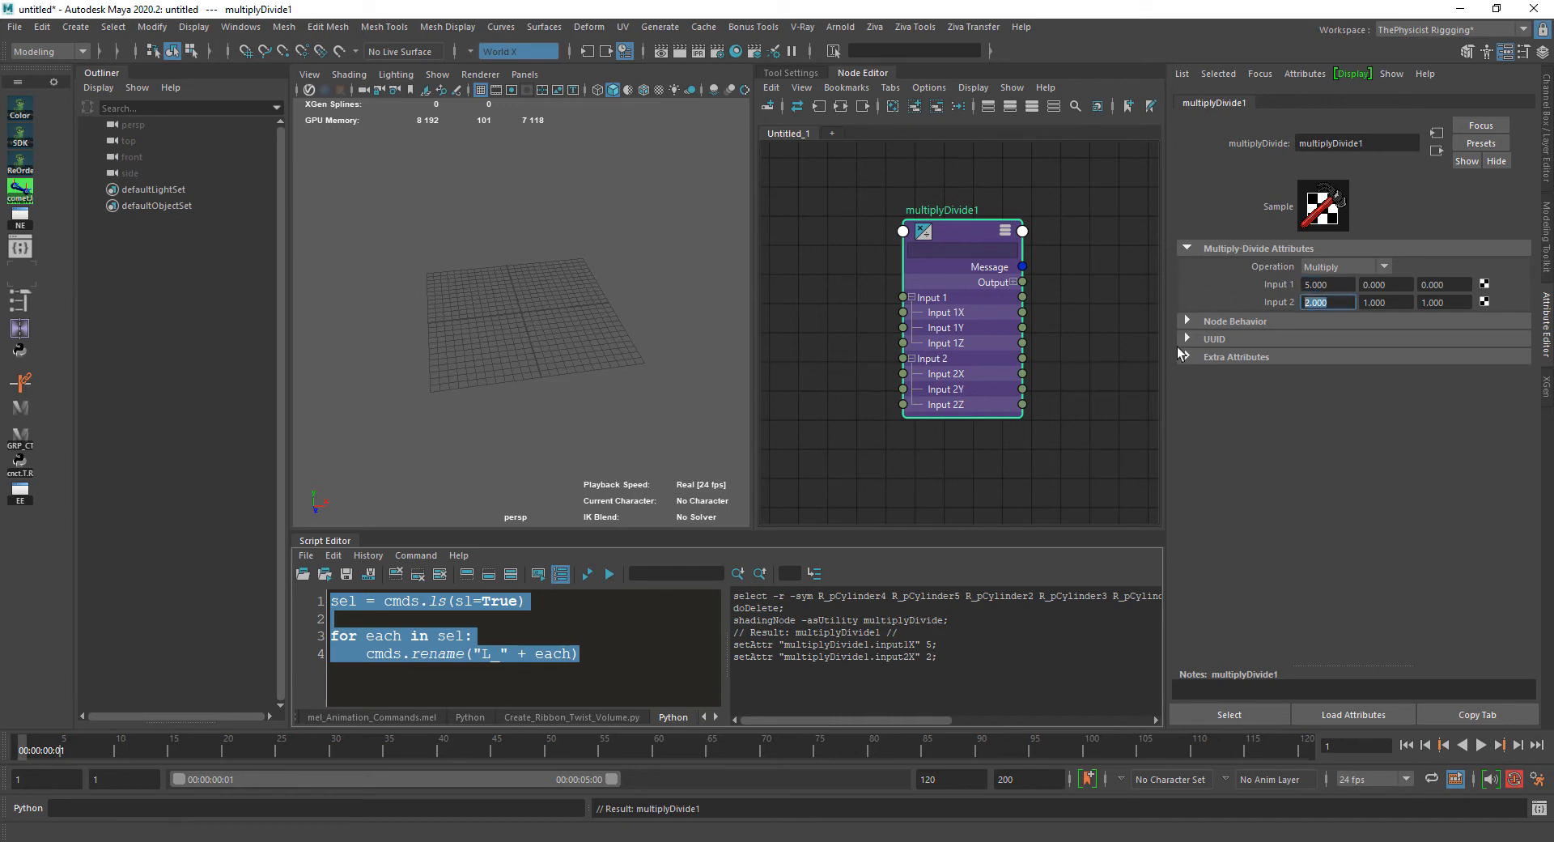
mouse_move(988, 330)
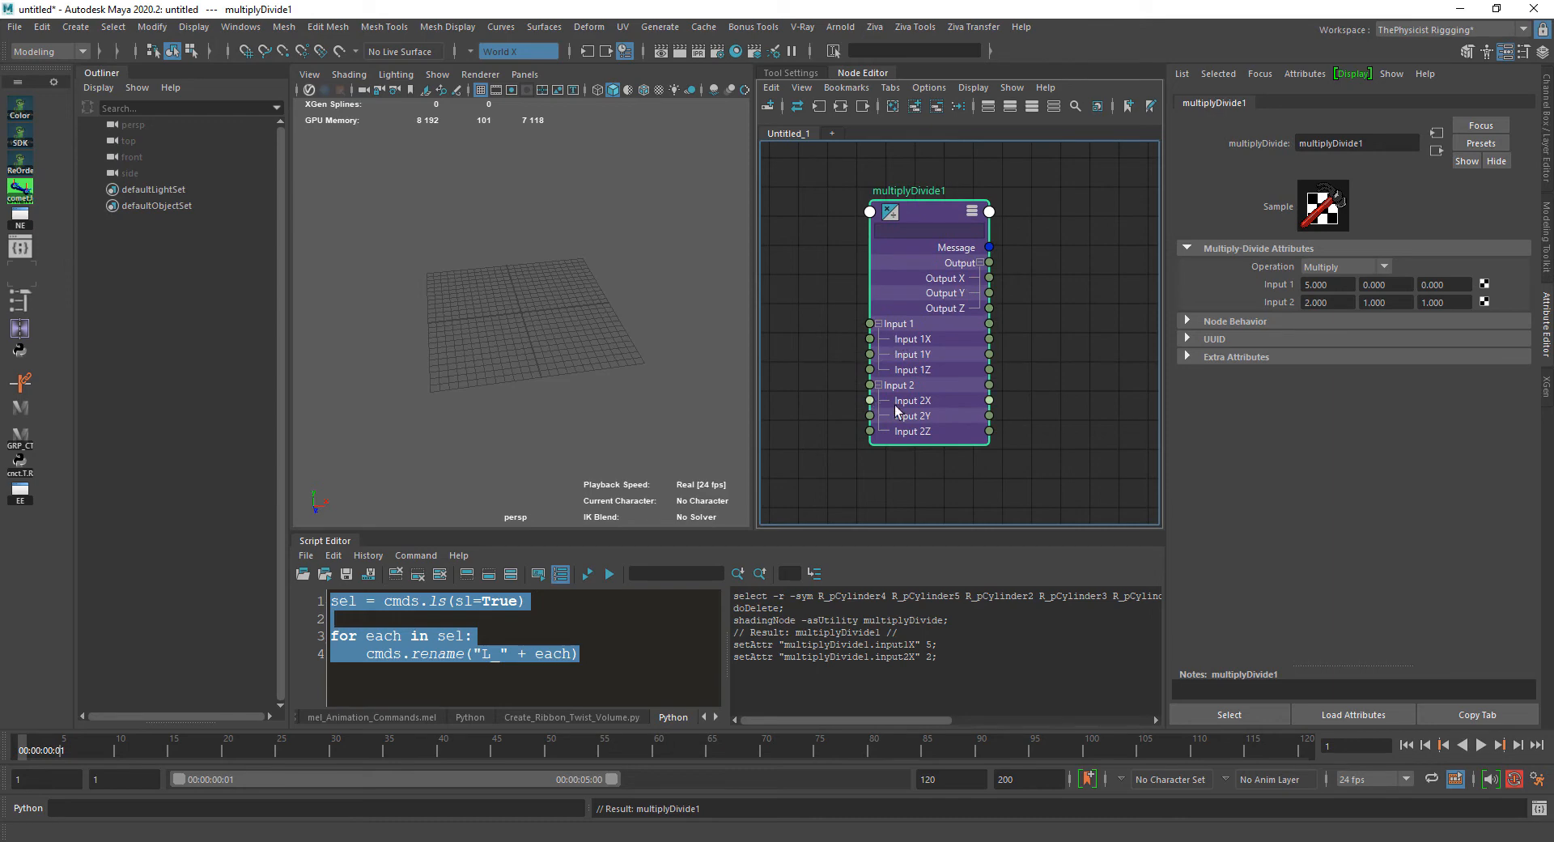
mouse_move(818, 468)
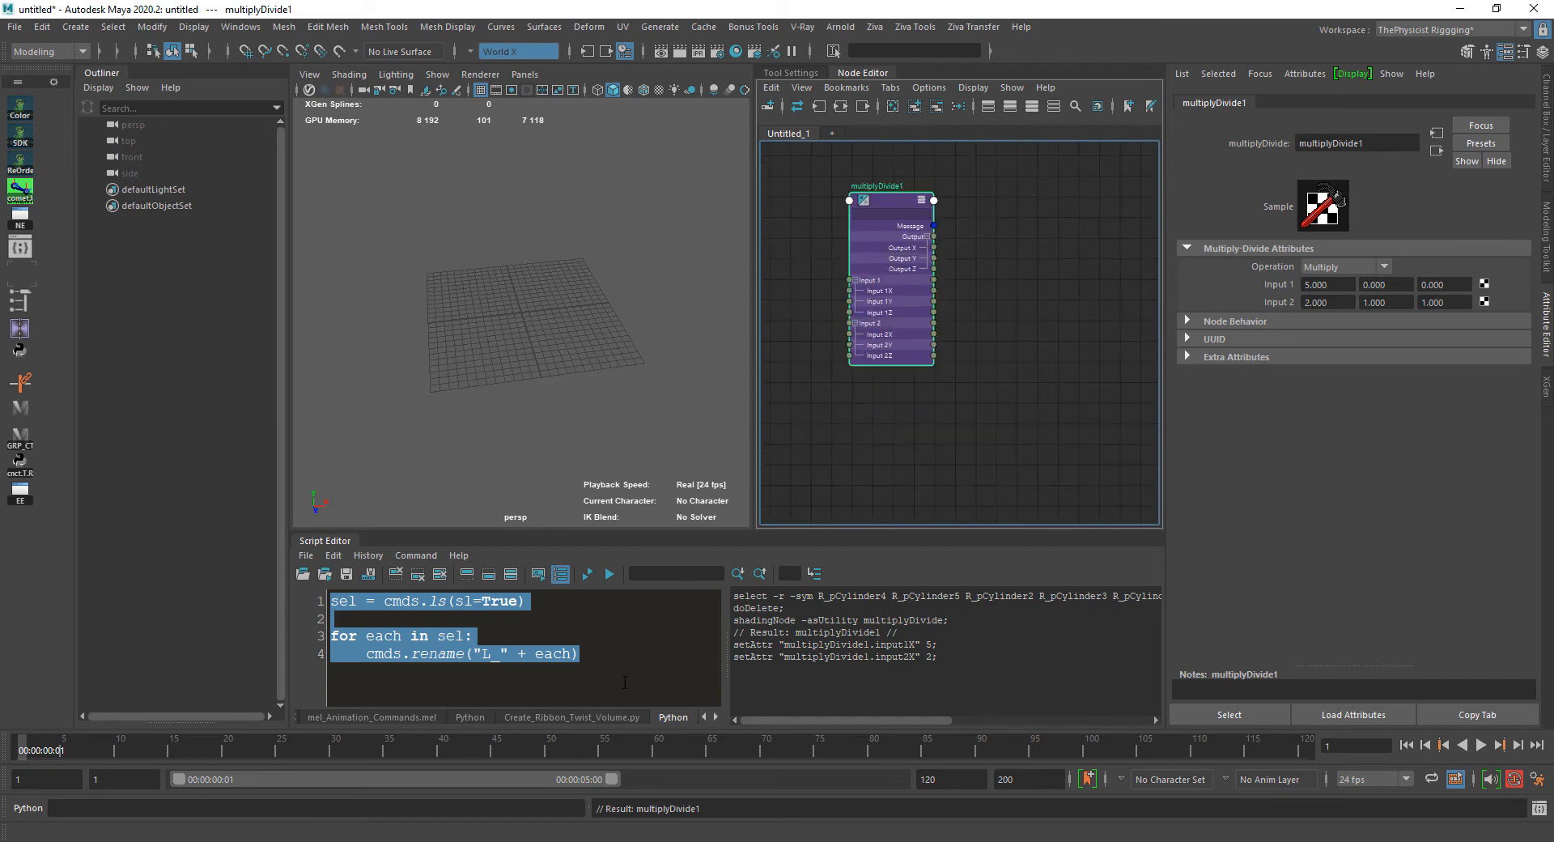
drag(889, 200, 884, 214)
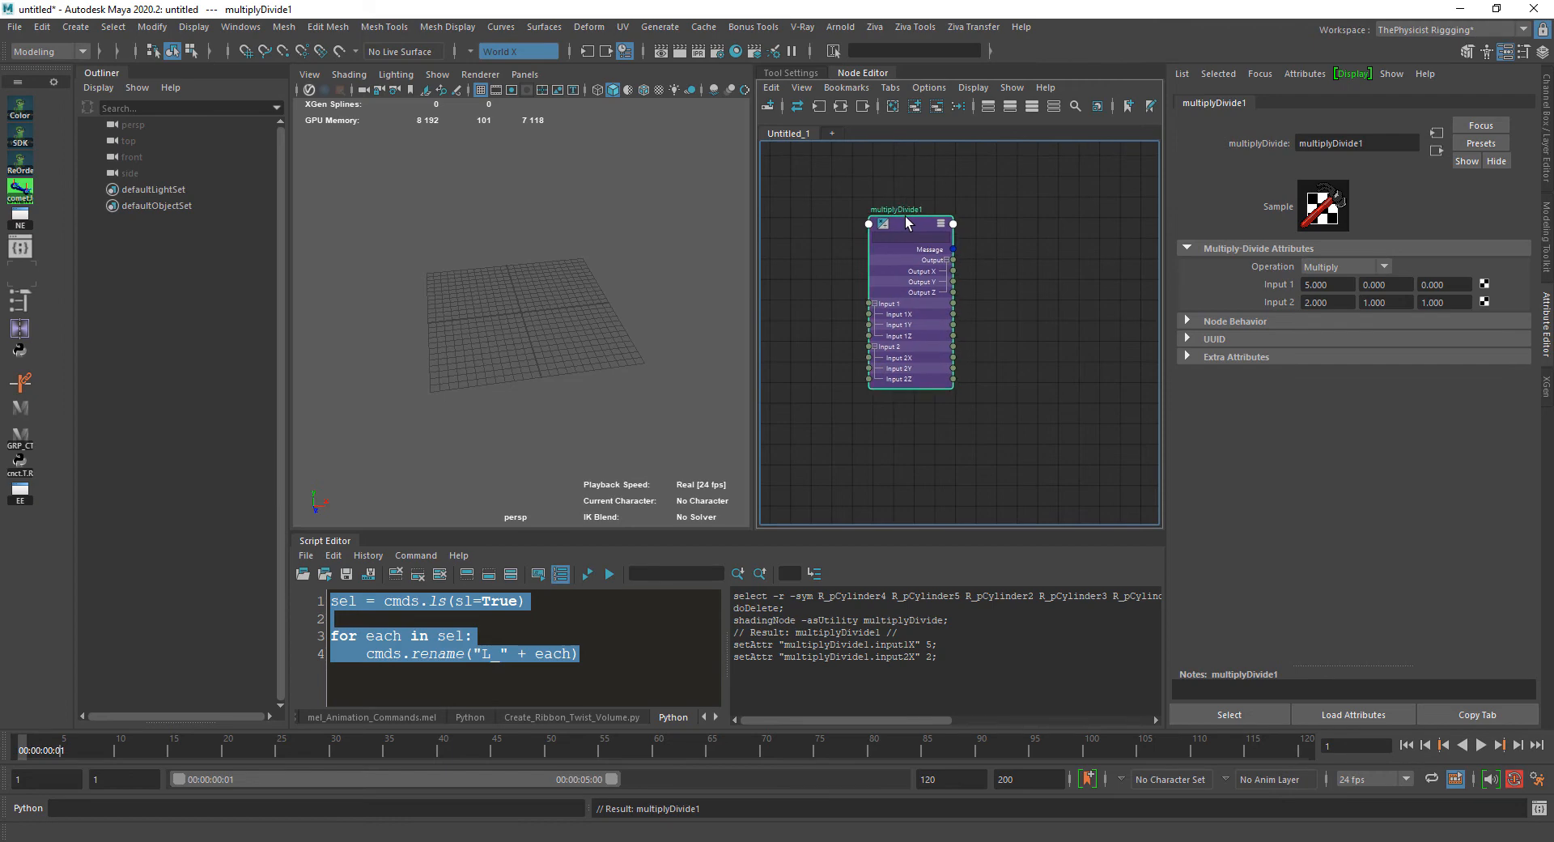
mouse_move(900, 231)
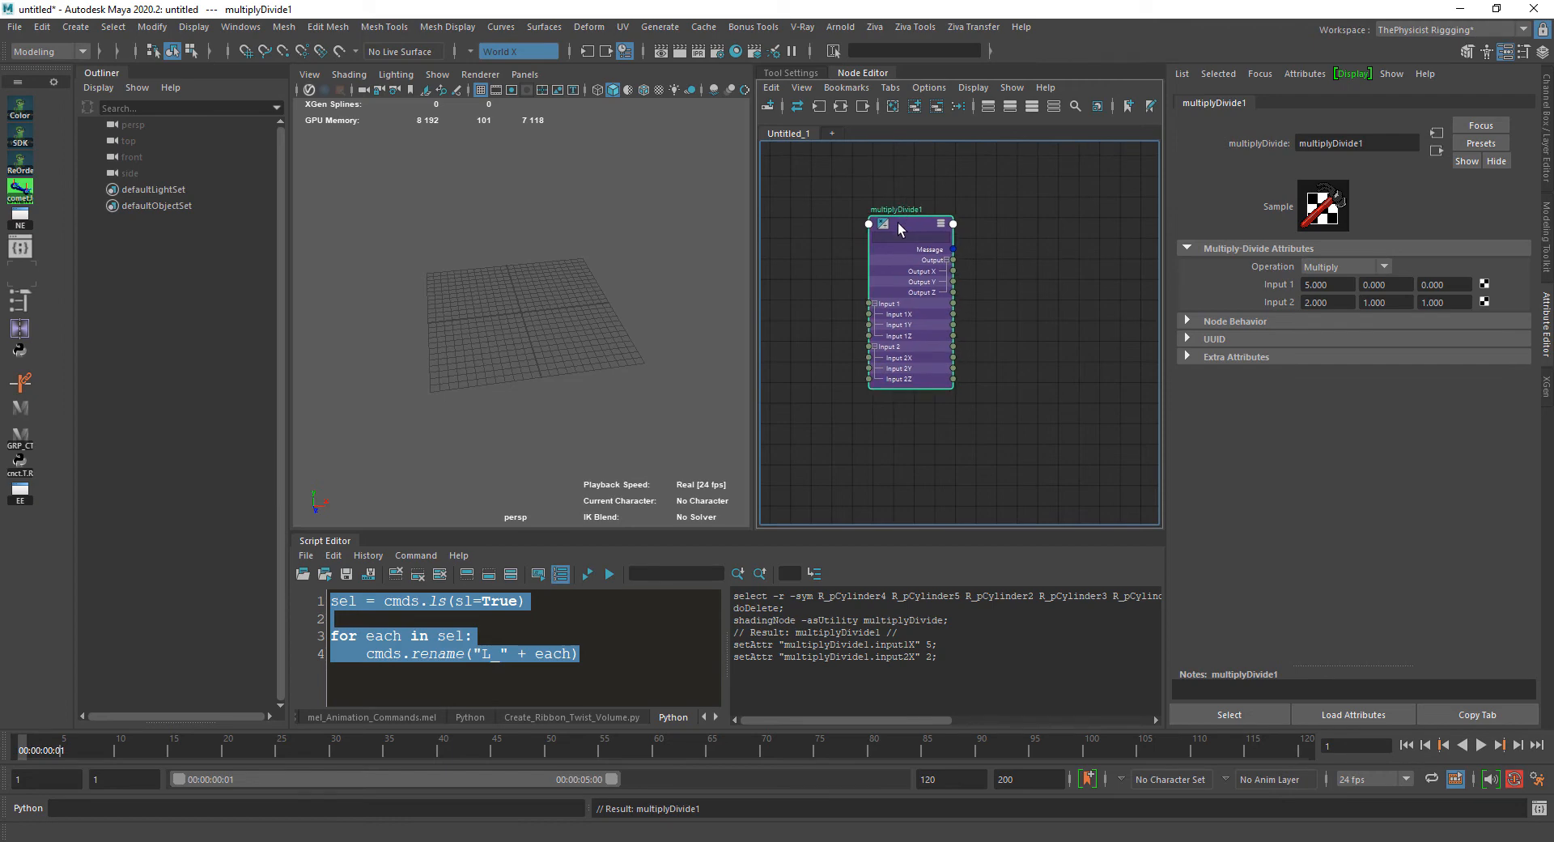
mouse_move(930, 225)
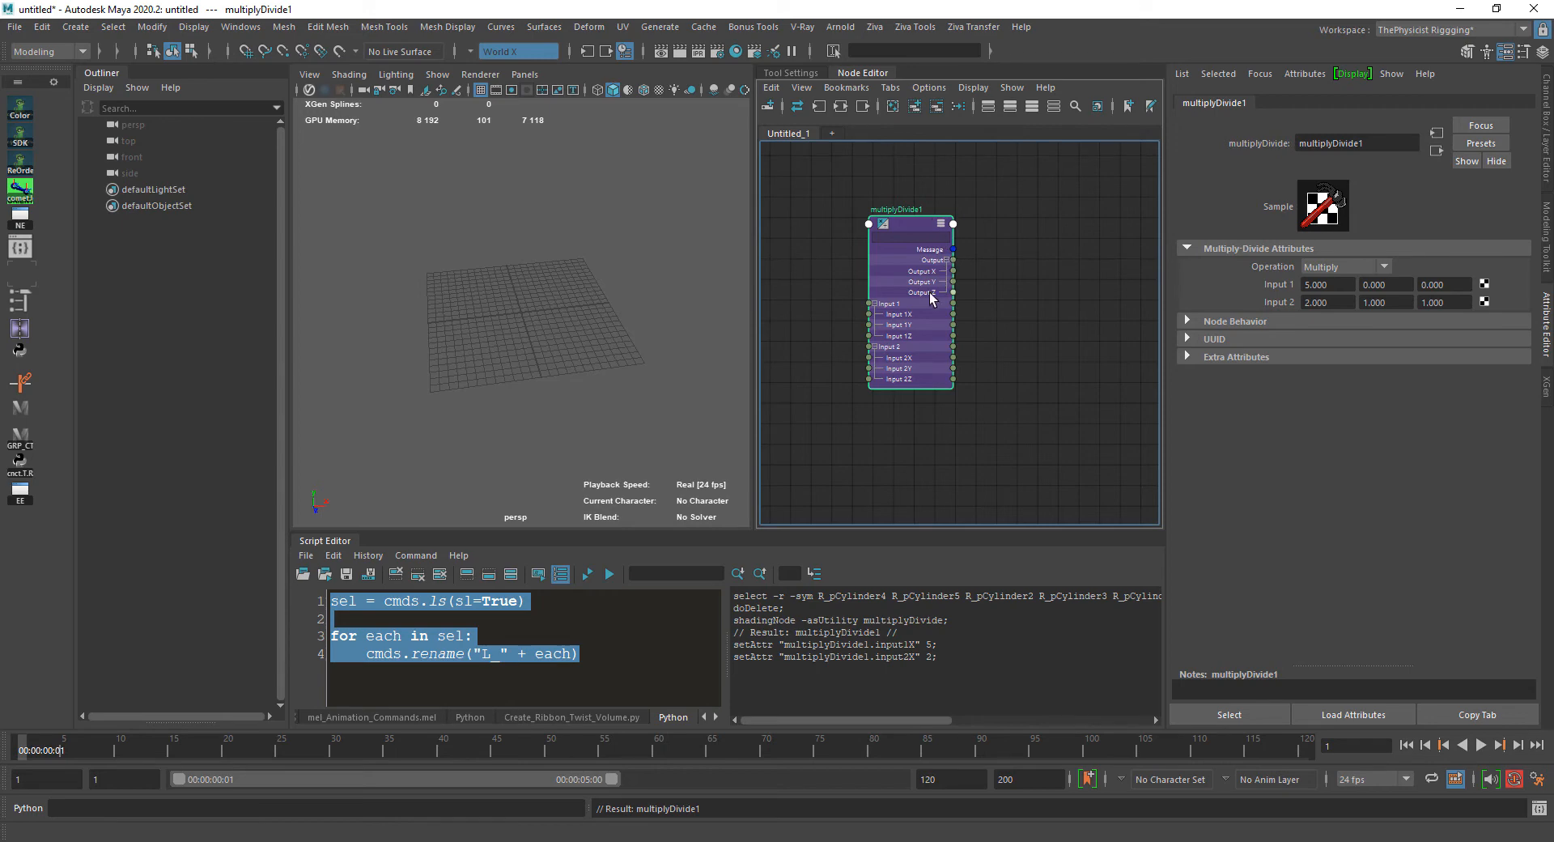
mouse_move(939, 319)
text(x = 5)
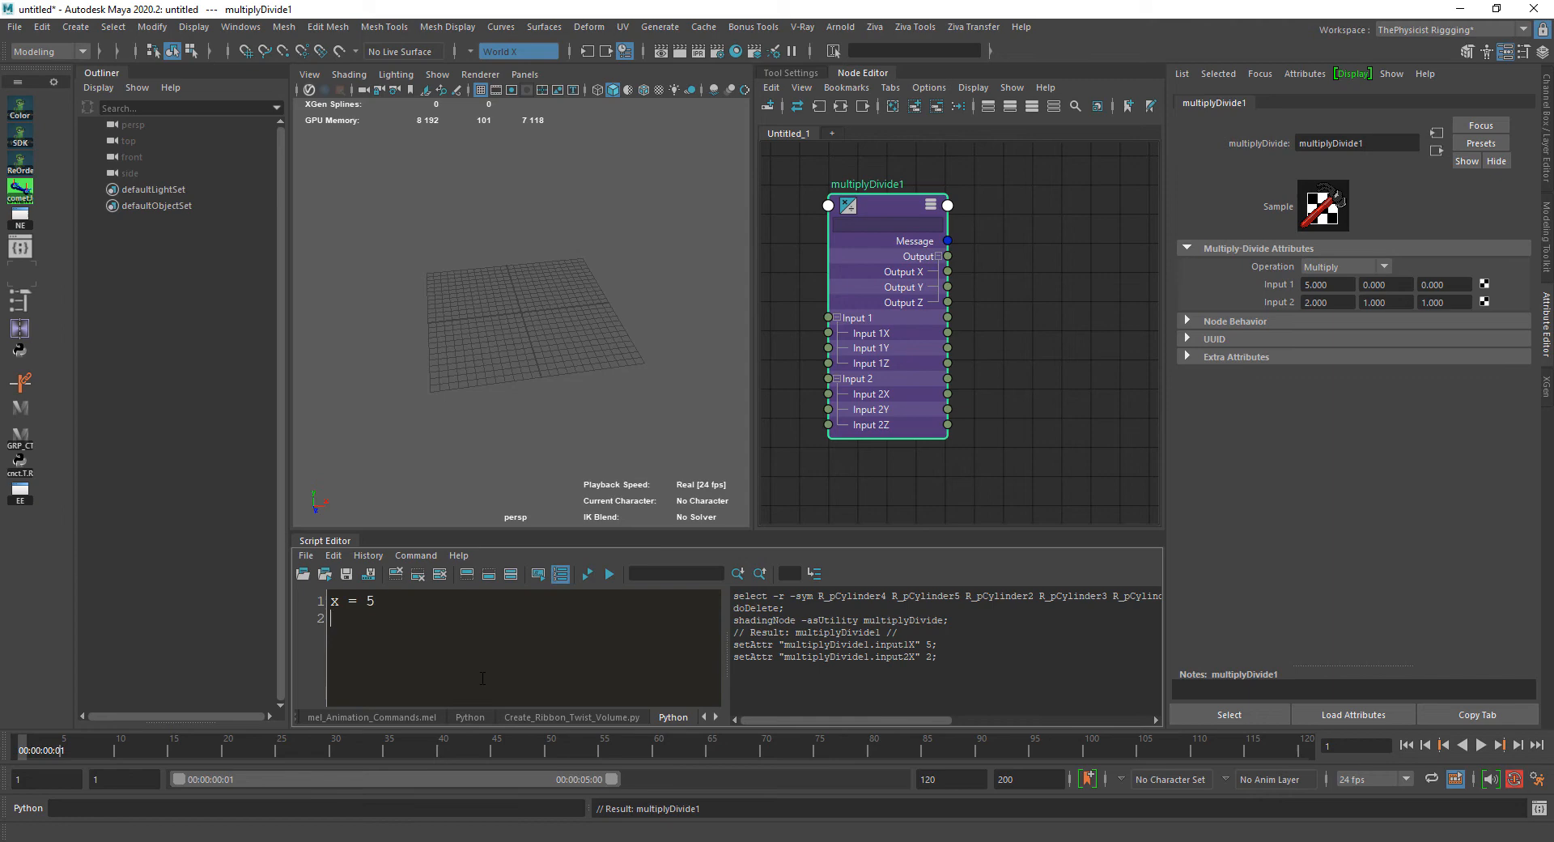
Enter y = 2, x = 5, C = x * y in the Python tab and evaluate C to get 10
text(y = 2)
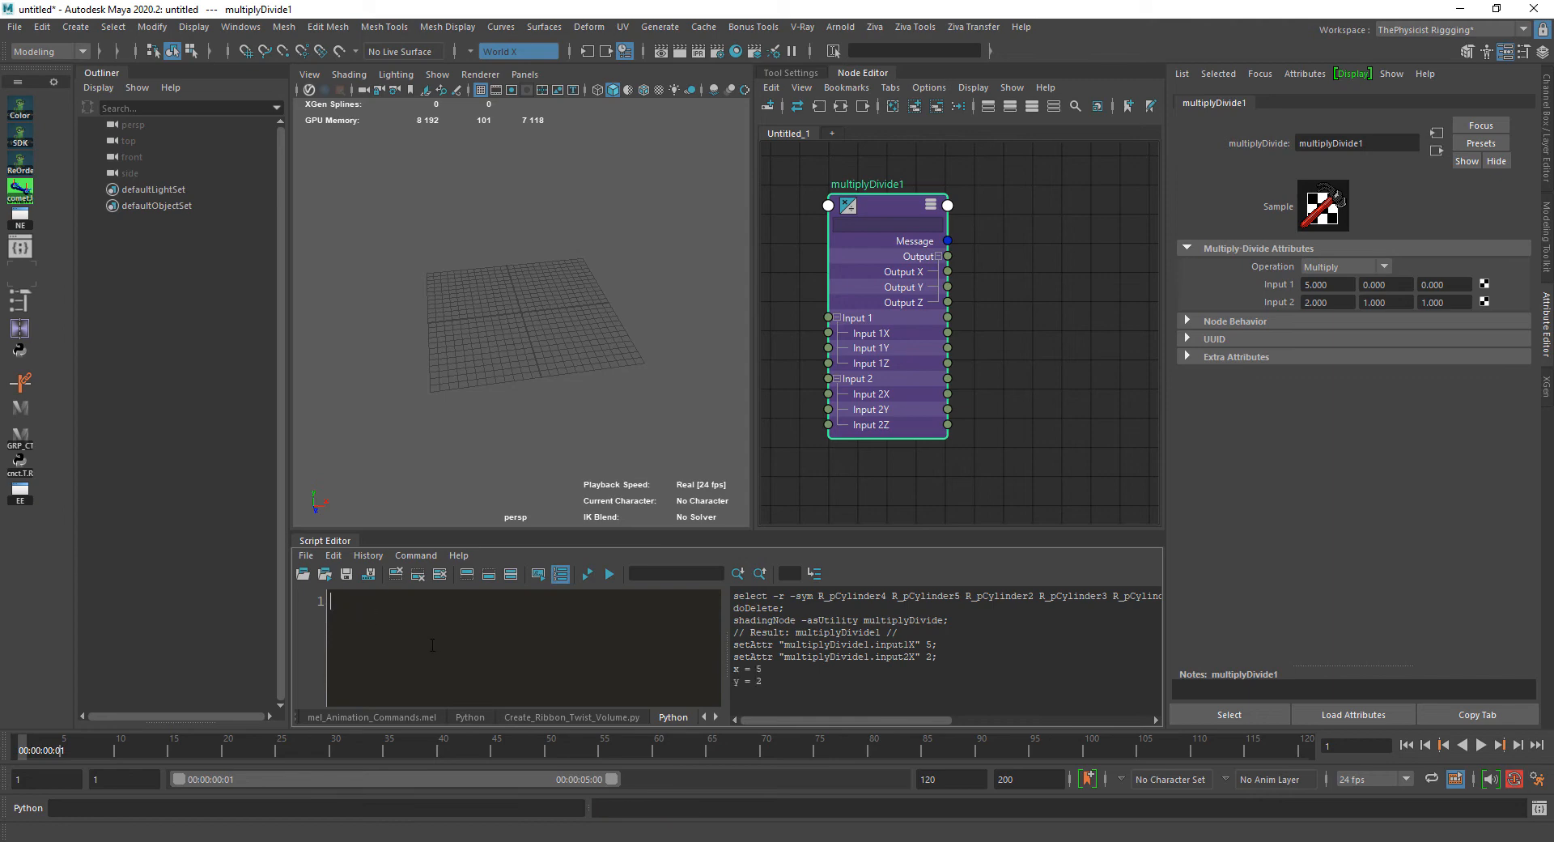
text(x = 5)
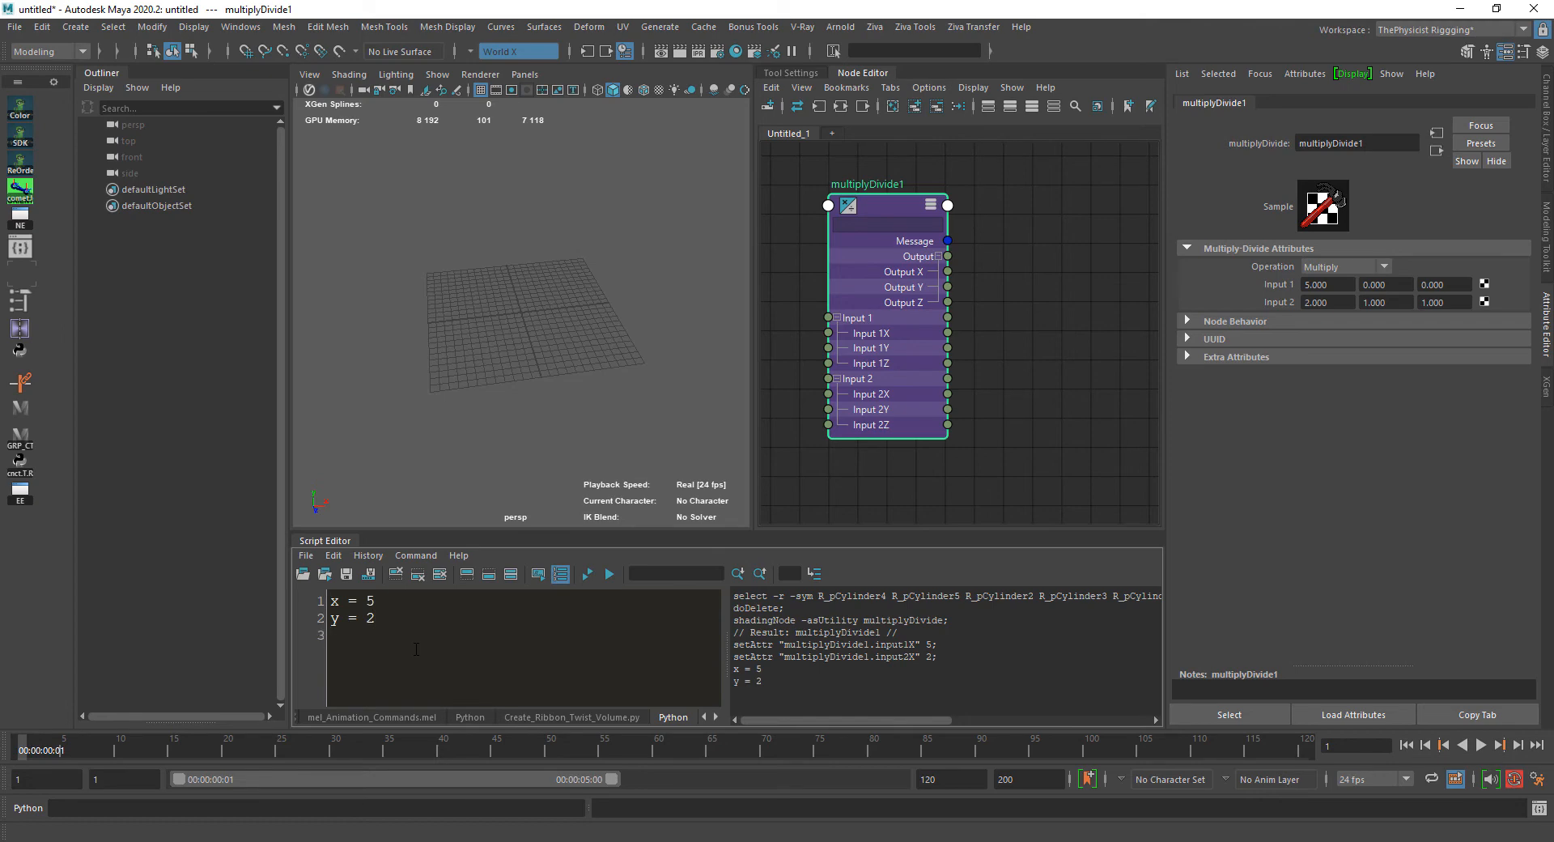
text(C)
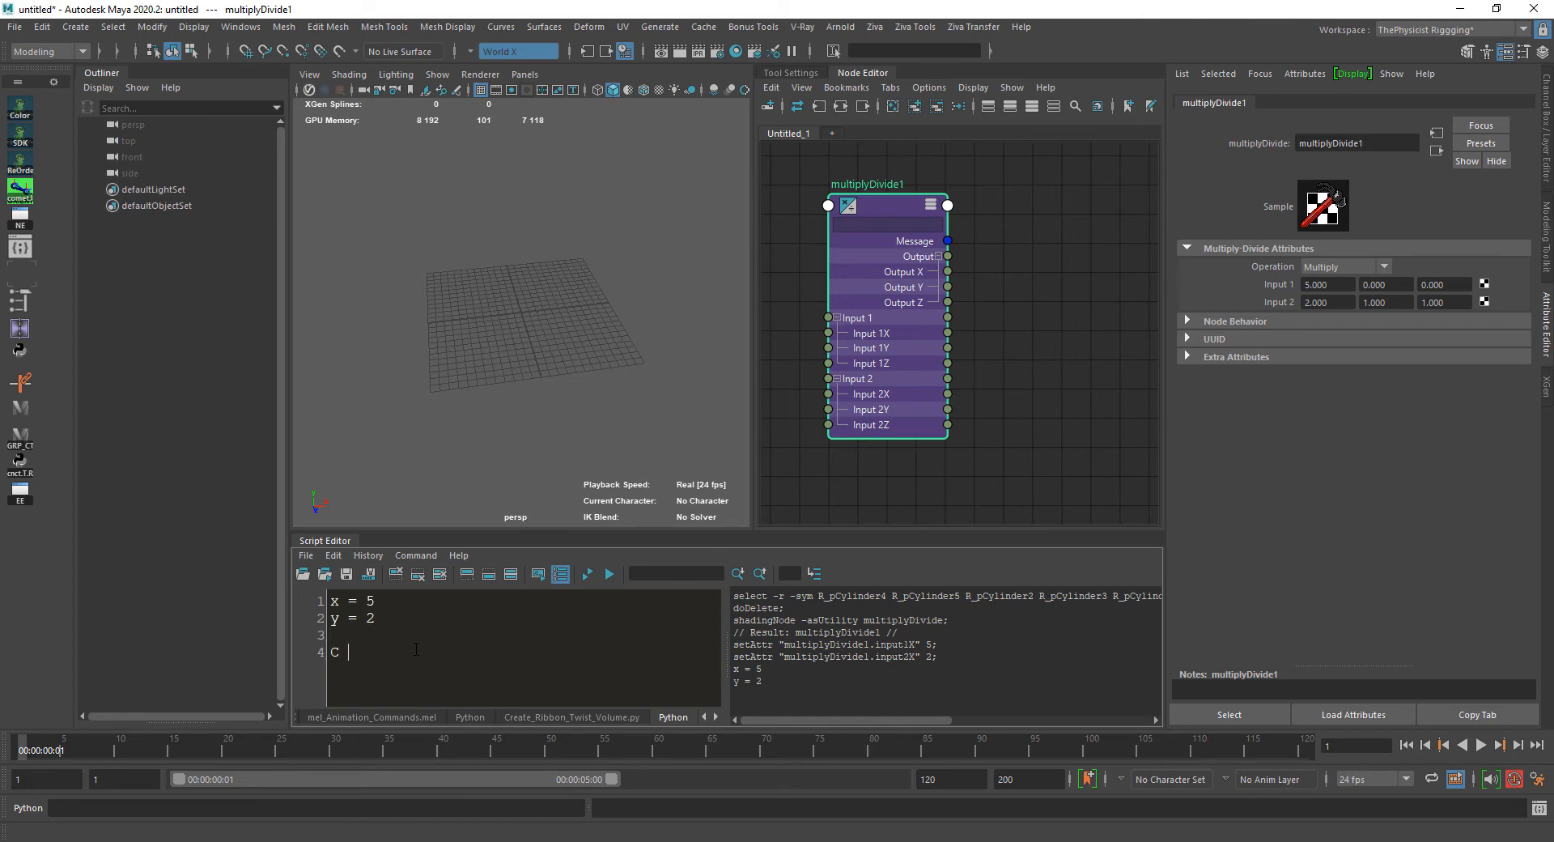
text(=)
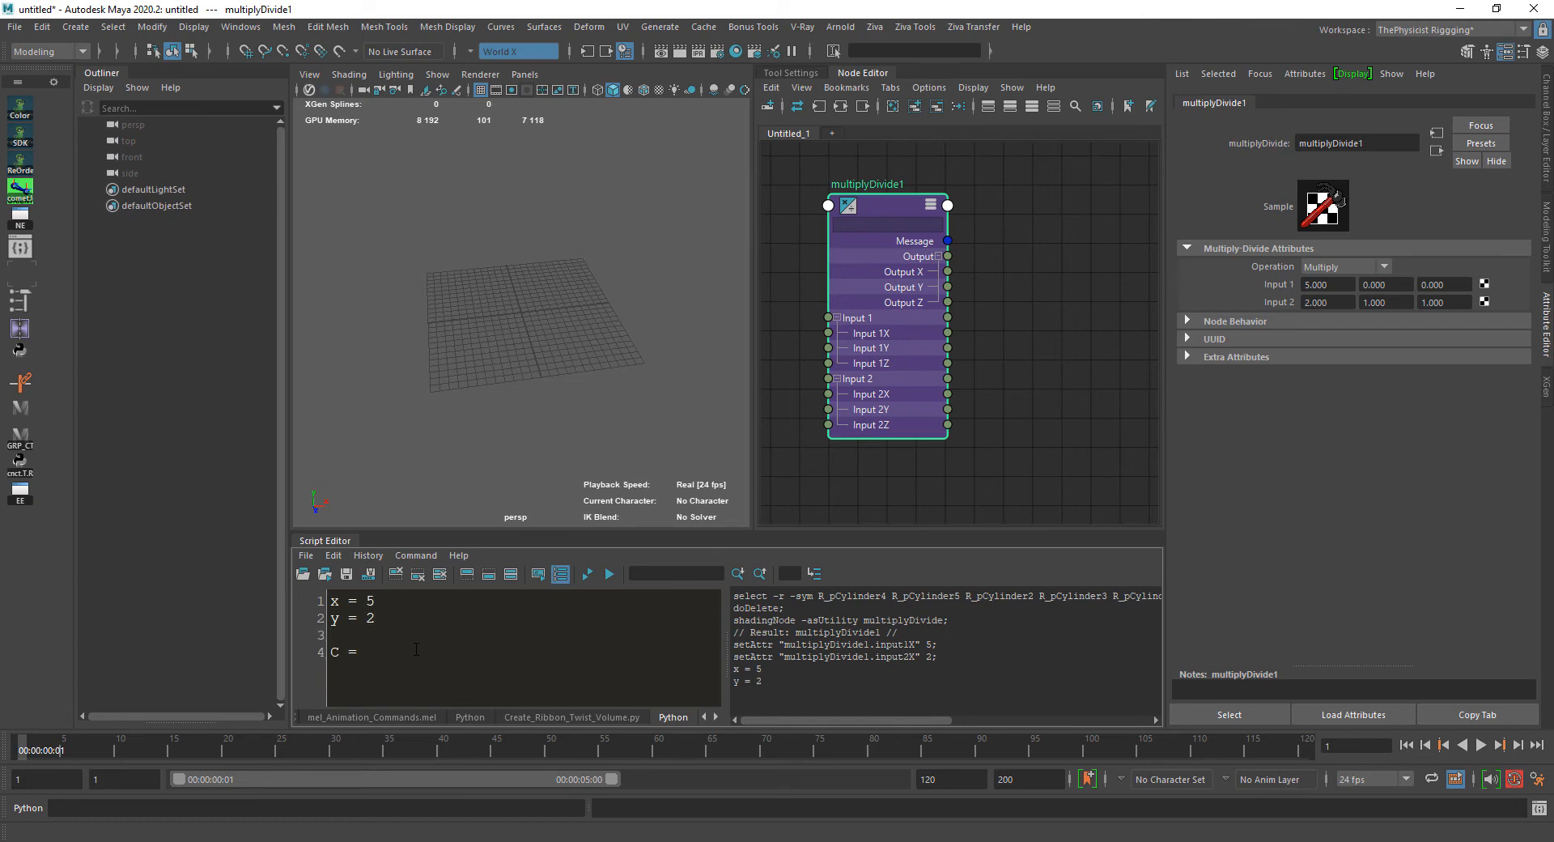
text(x * y)
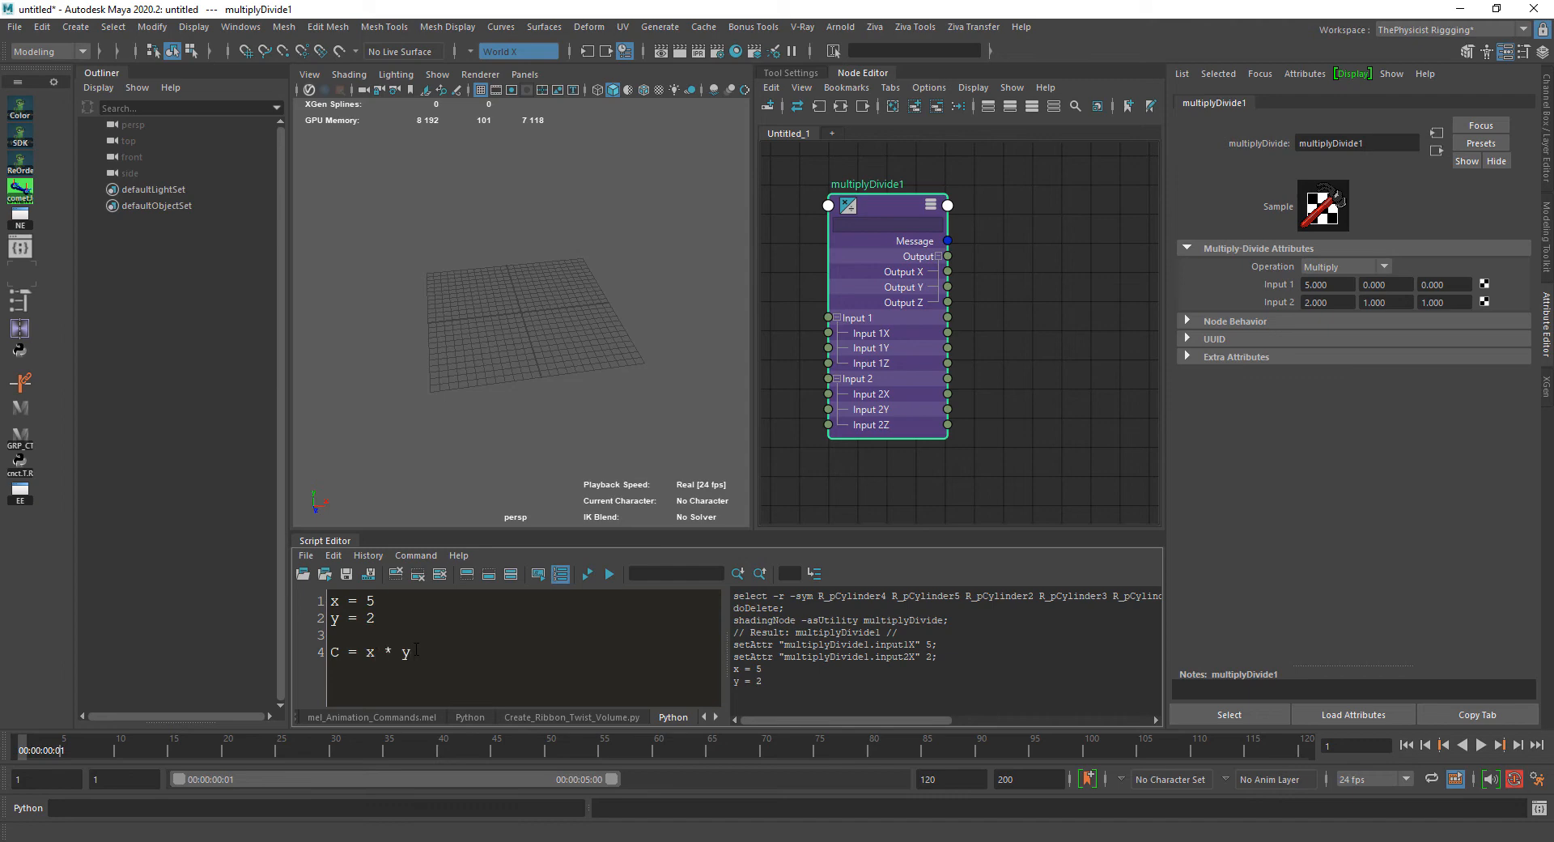
drag(947, 270, 1055, 317)
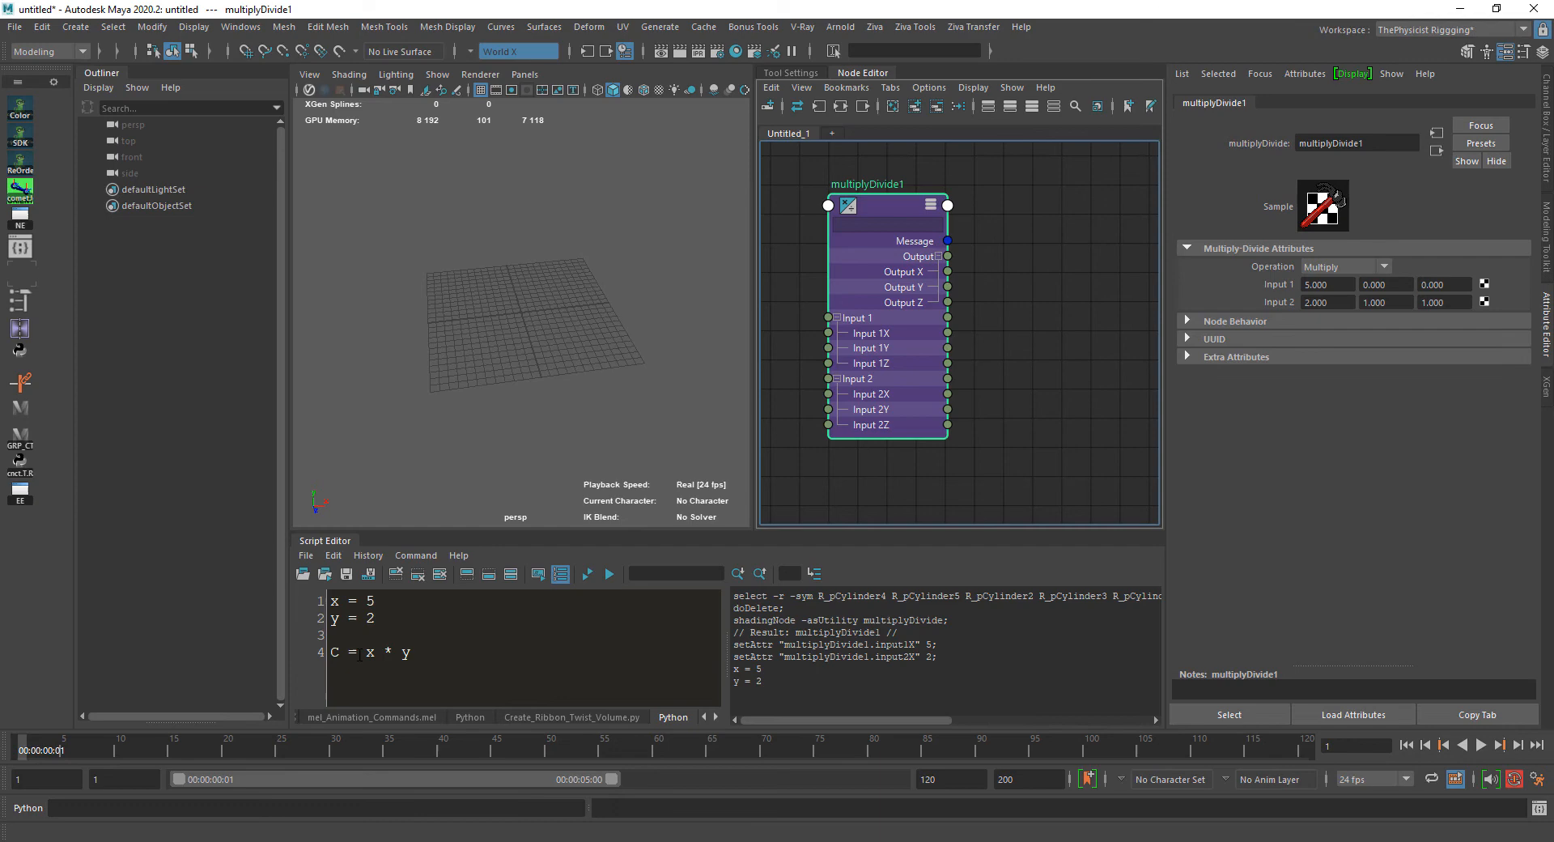
triple_click(362, 652)
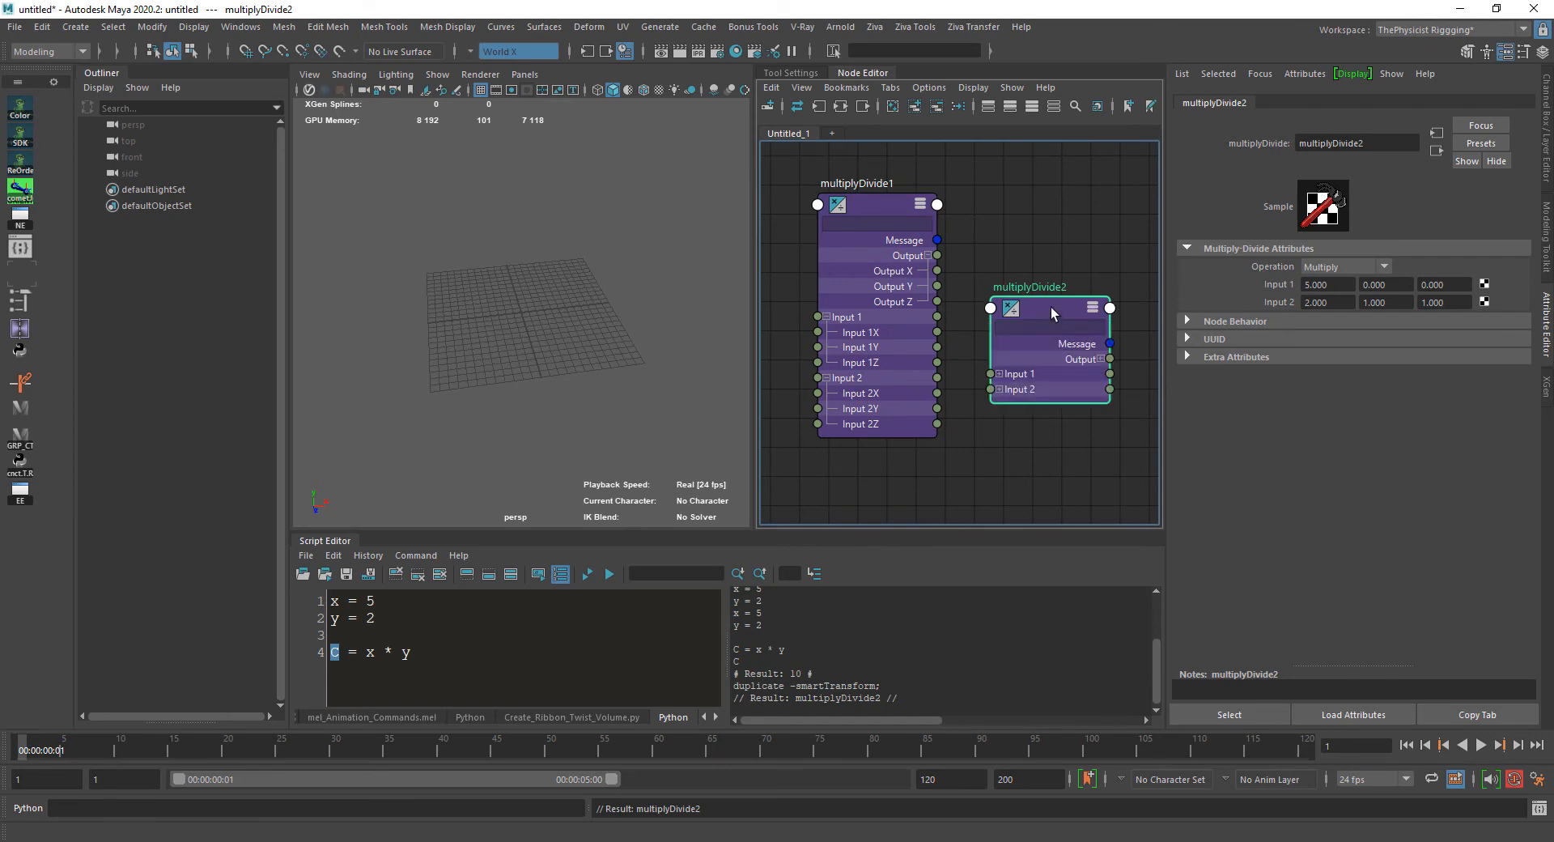
Connect multiplyDivide1's Output X into multiplyDivide2's Input 1X, then clear the selection
click(991, 374)
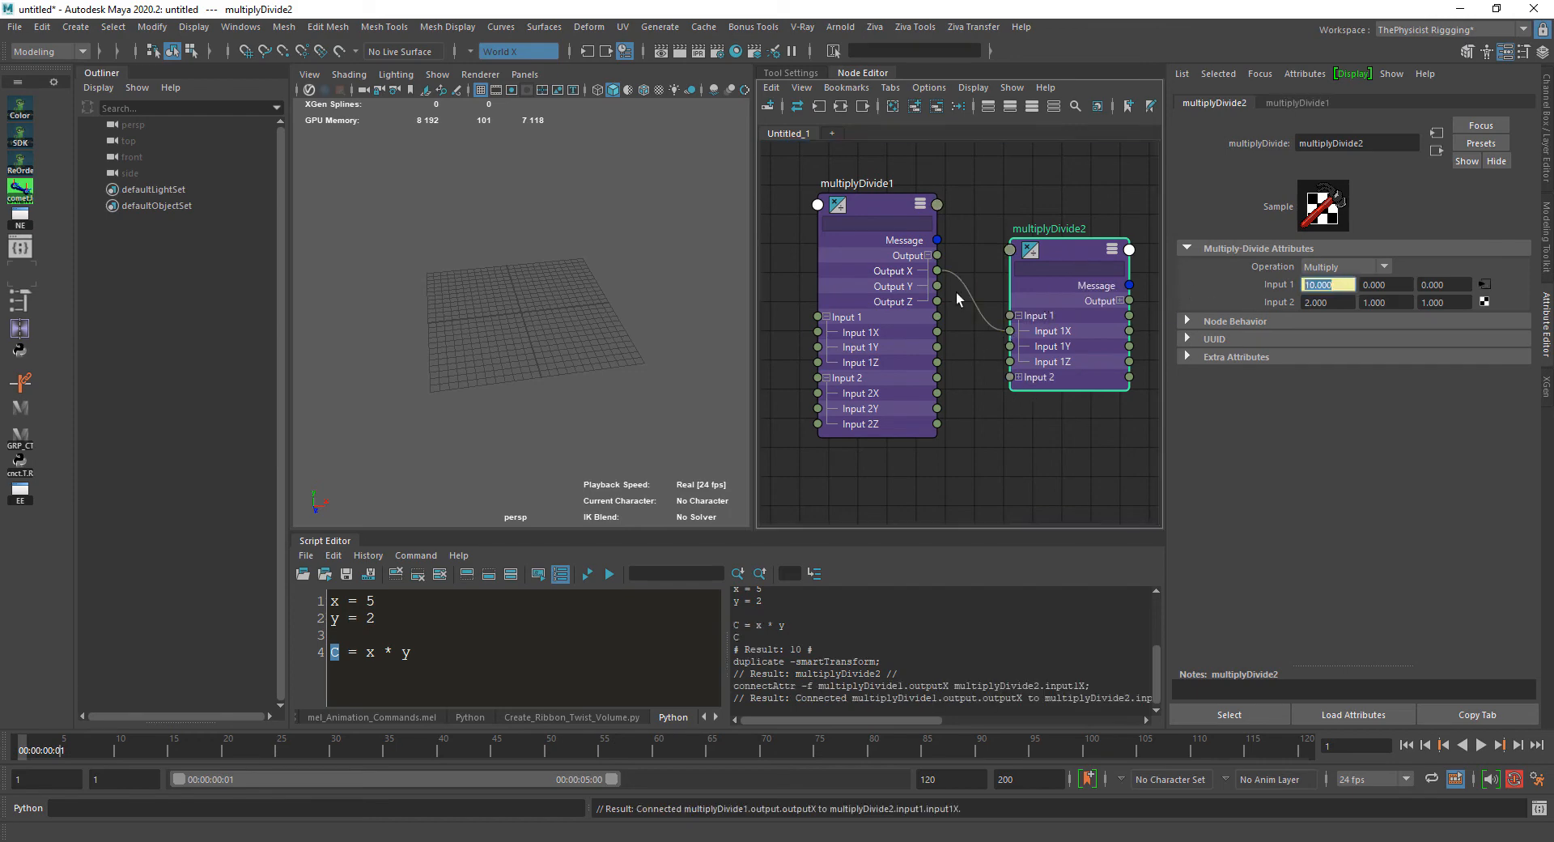
click(875, 204)
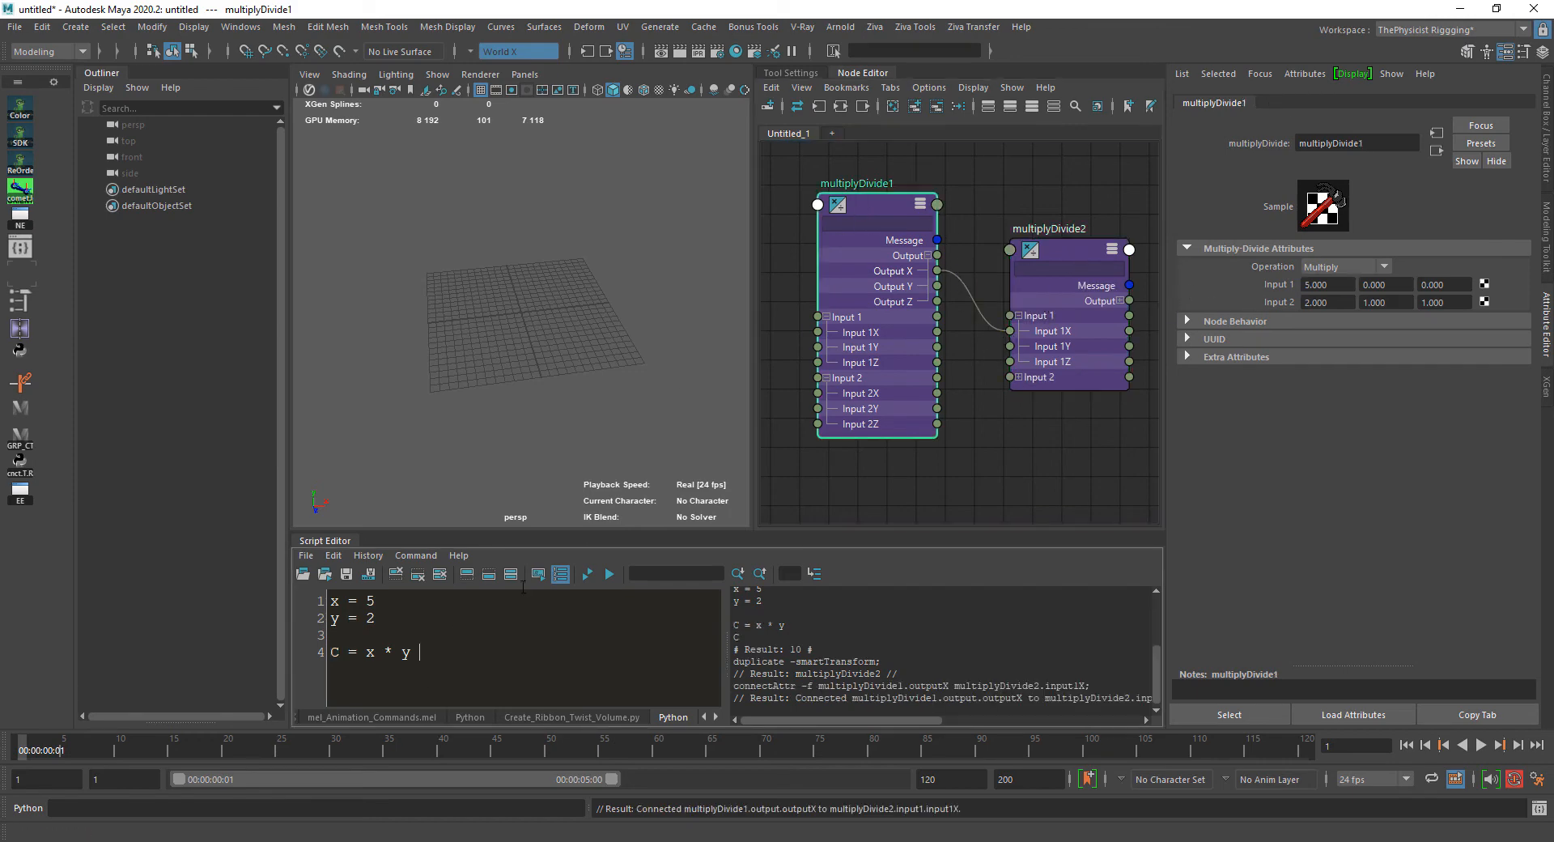
click(979, 432)
text(cond)
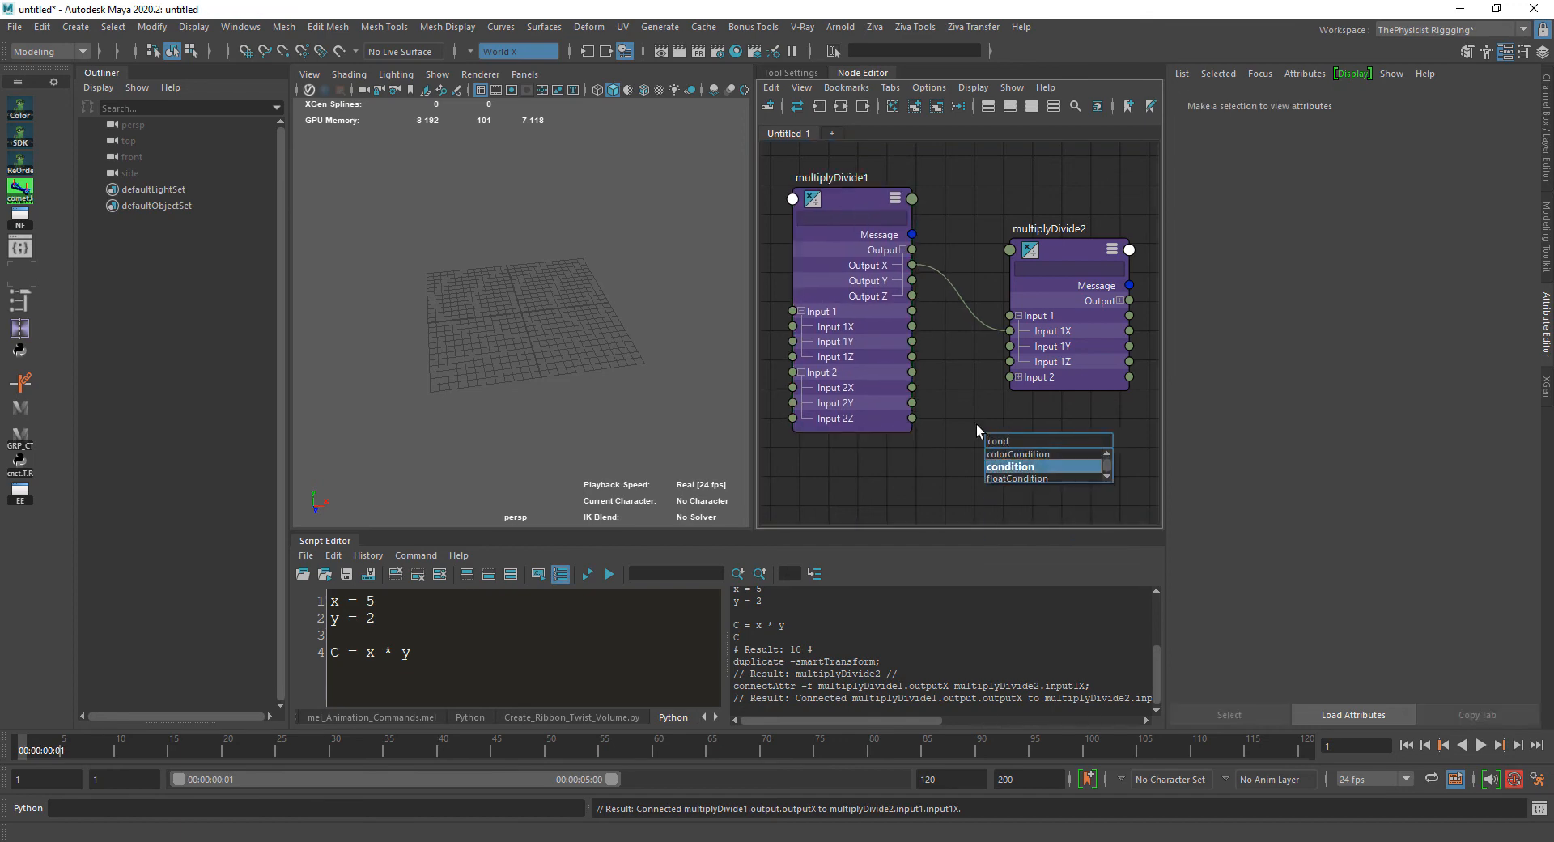
Create condition1 and review its Second Term, keeping the operation set to Equal
click(1010, 466)
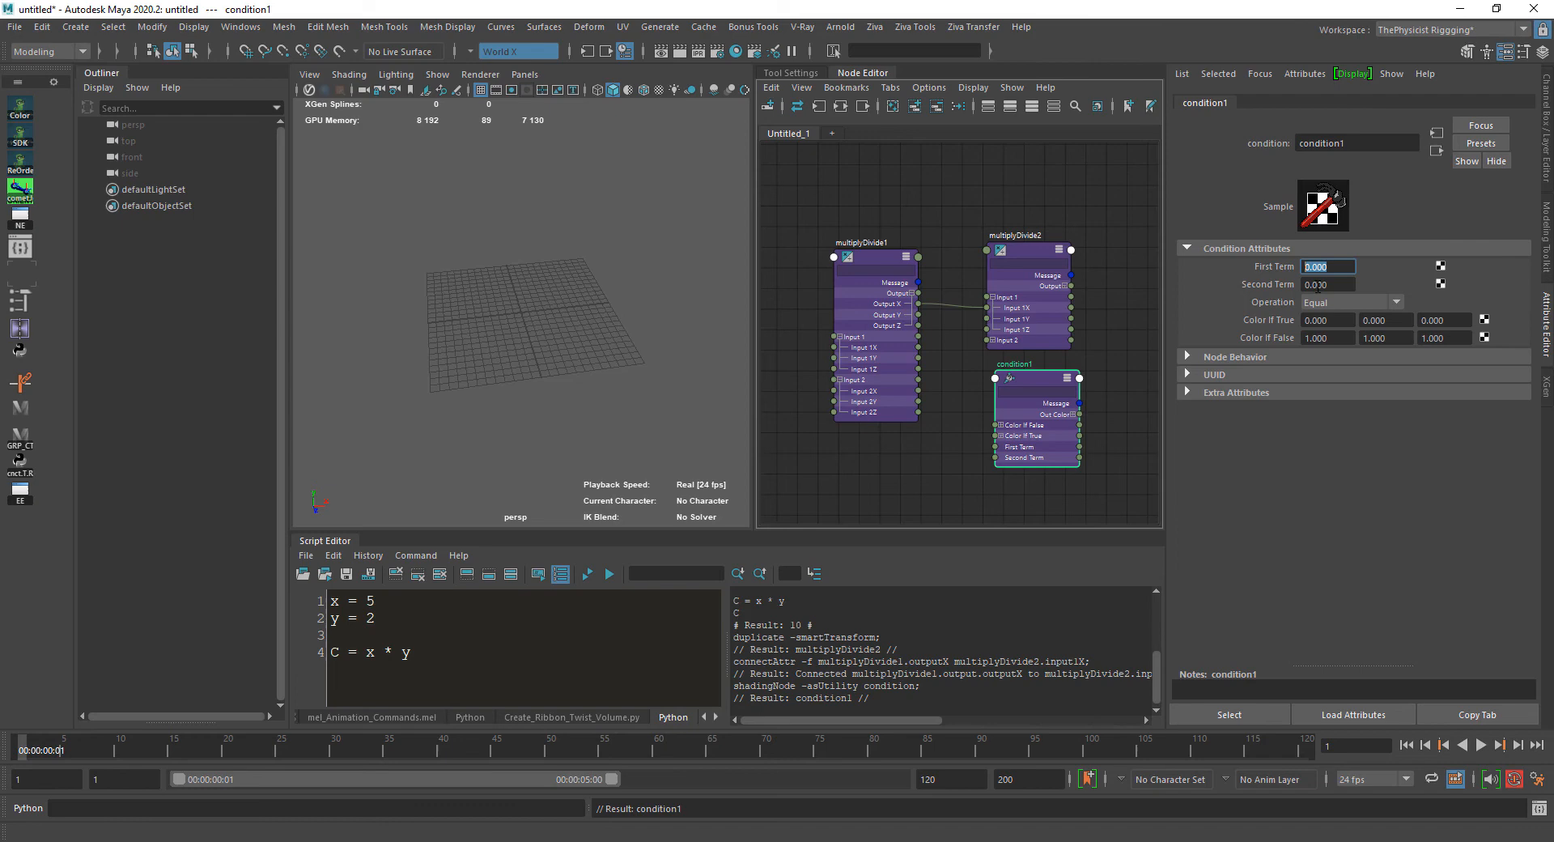
click(1327, 285)
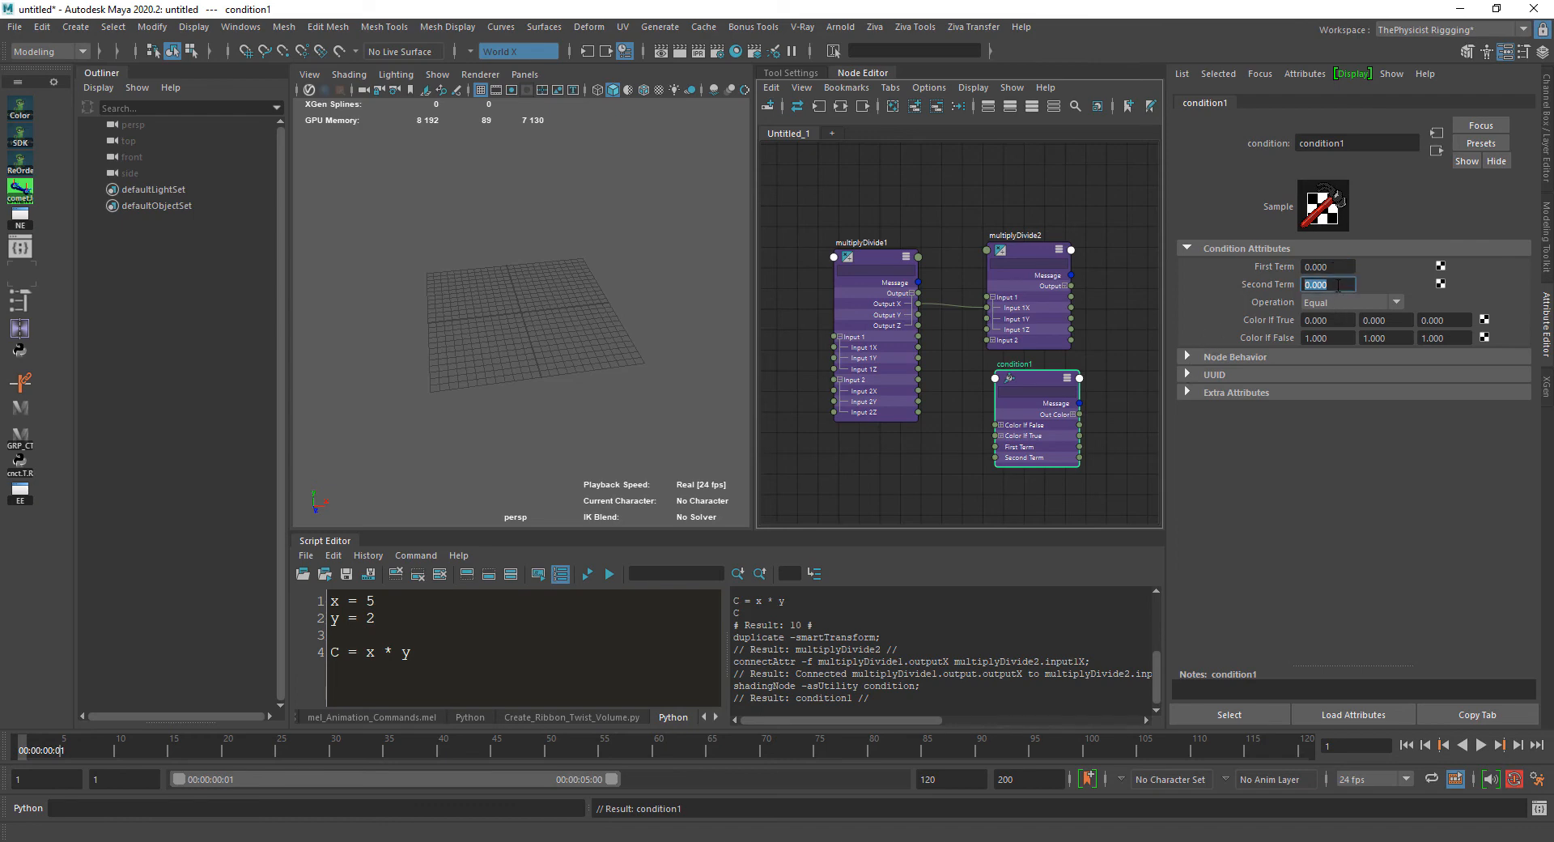
click(1393, 302)
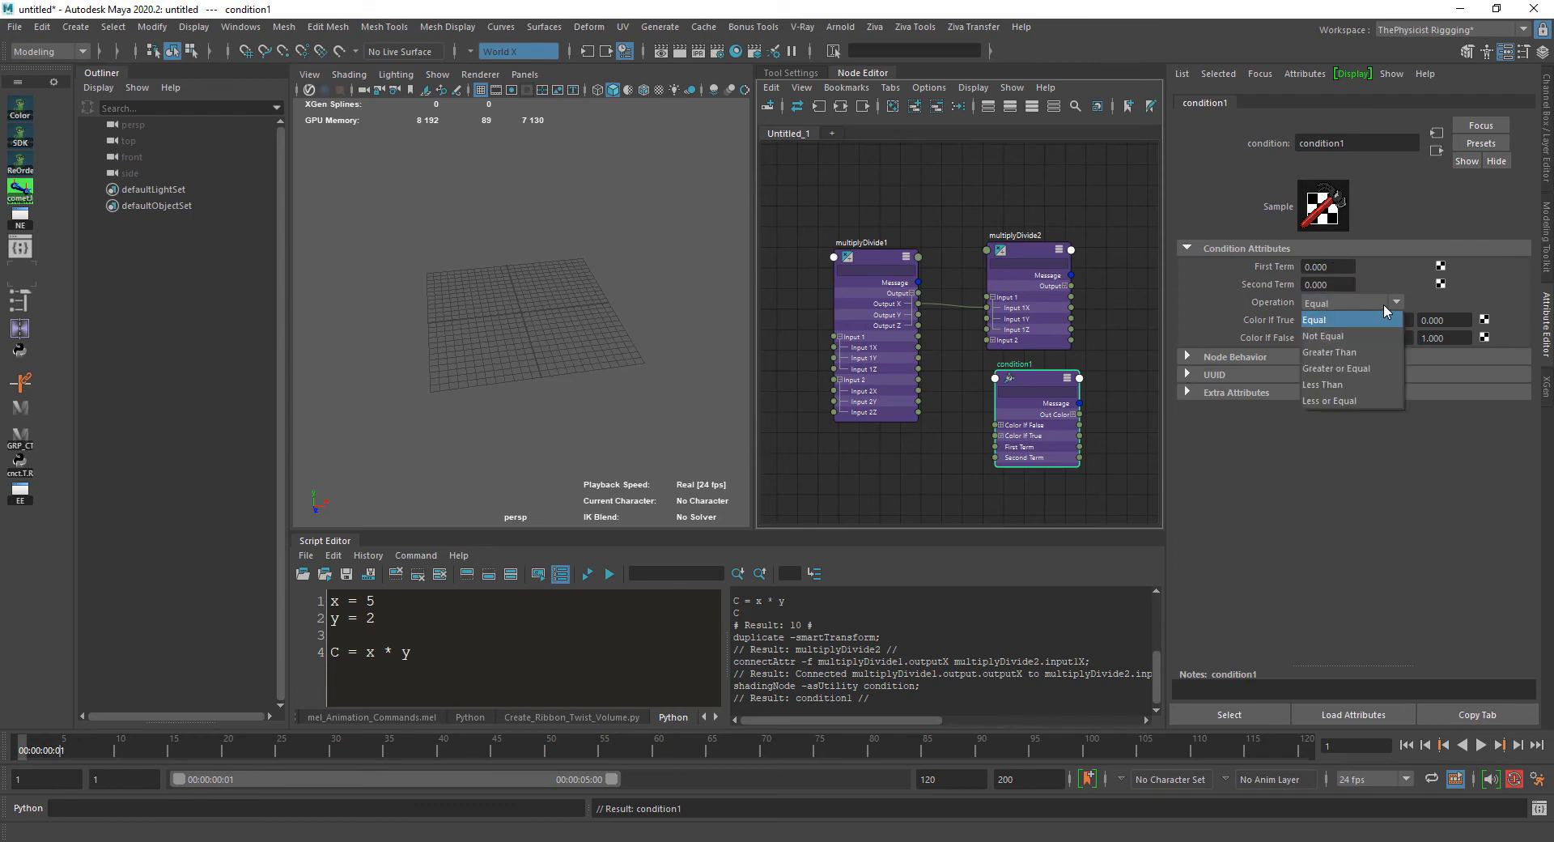
click(1314, 319)
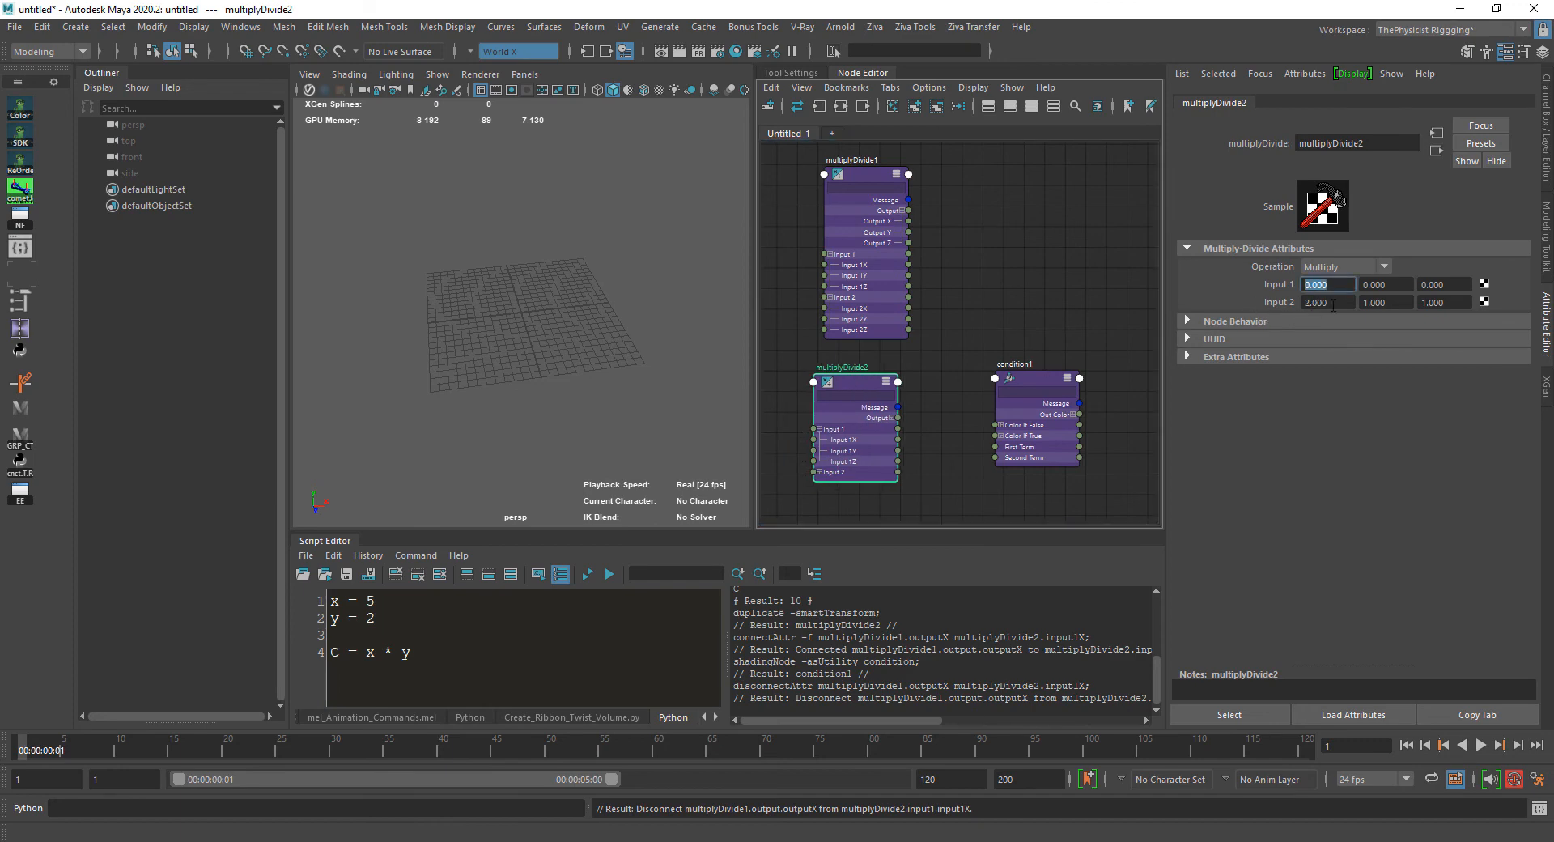
Set multiplyDivide2 to Divide and wire both Output X values into condition1's First and Second Terms
click(1345, 267)
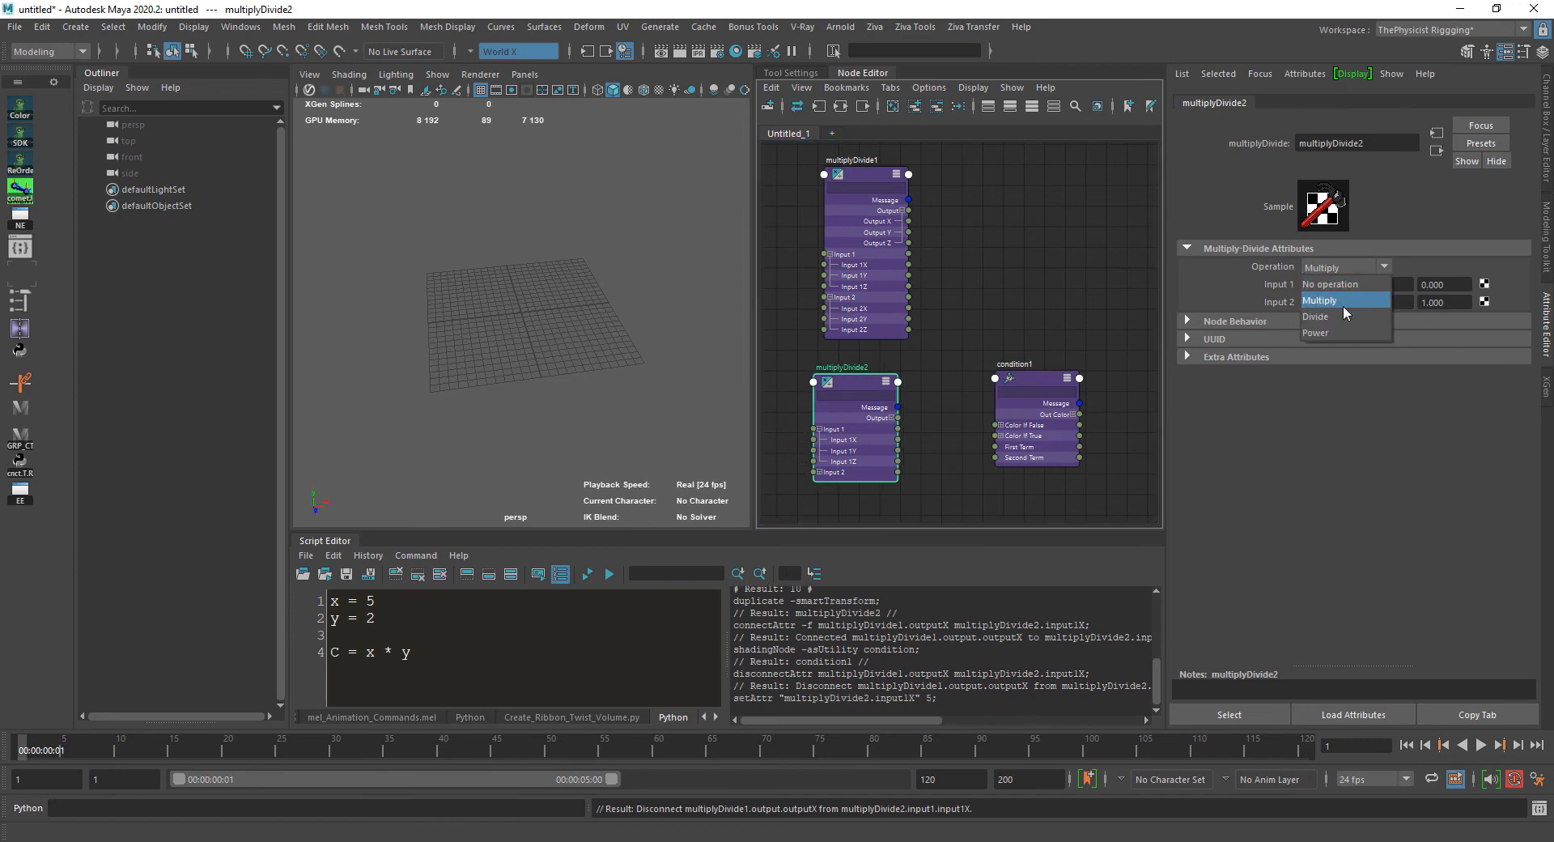
click(1314, 315)
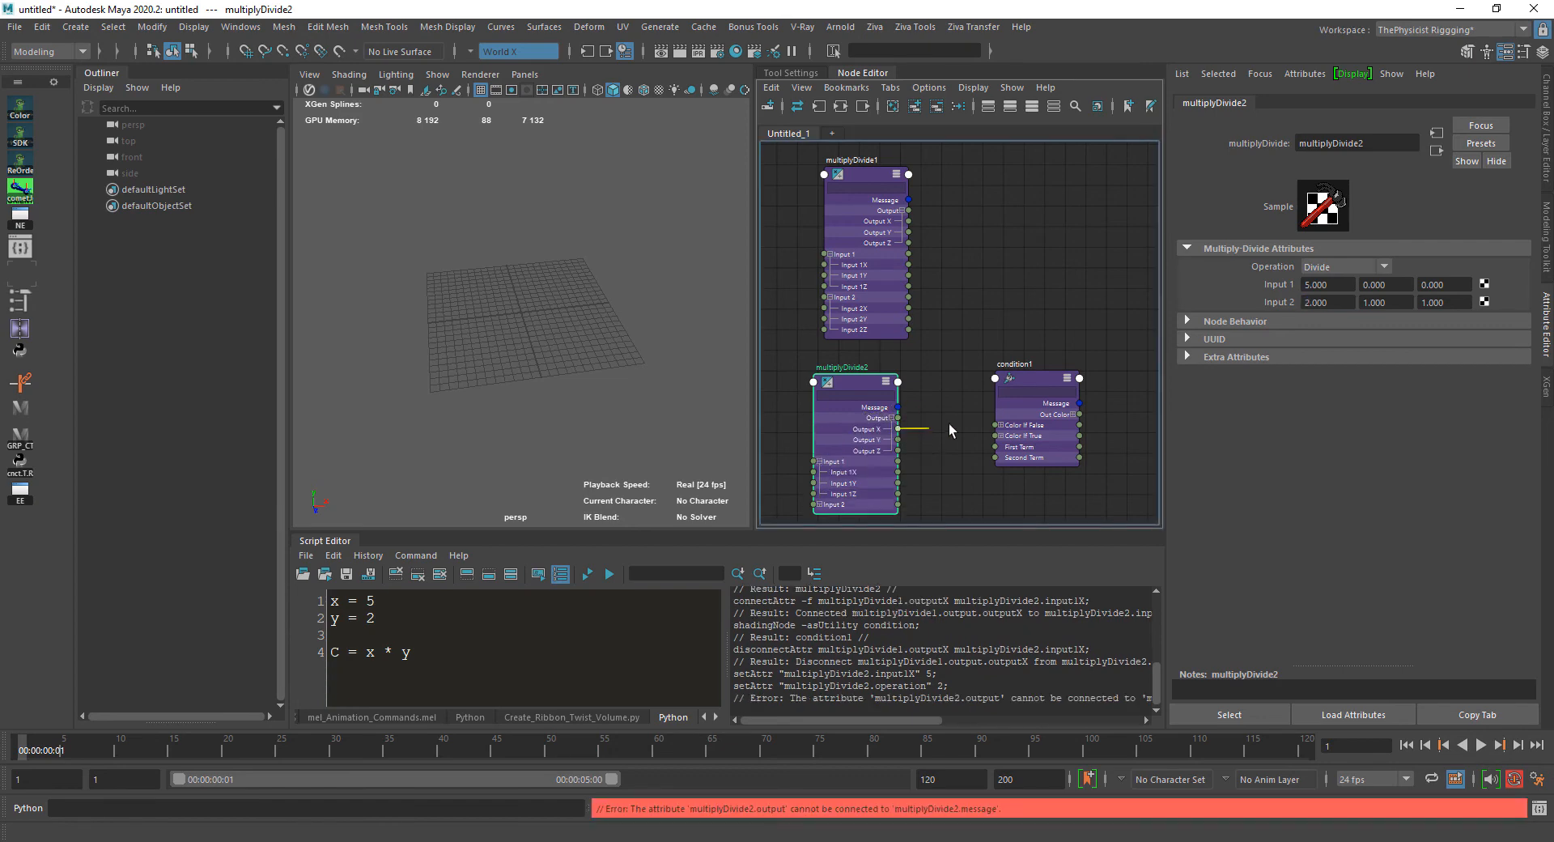
drag(895, 418, 1003, 456)
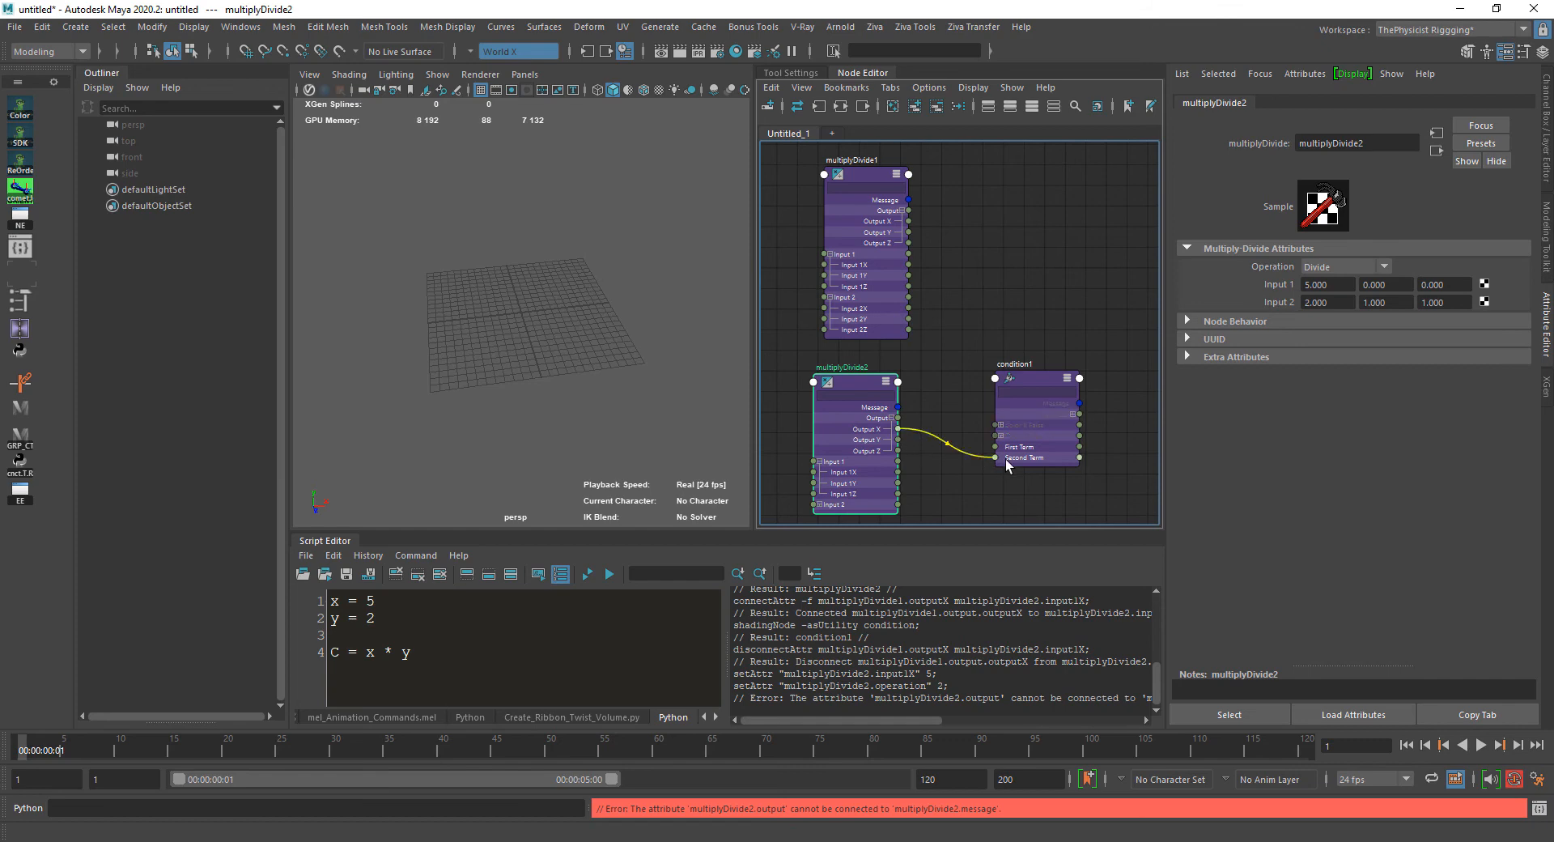
drag(904, 221, 998, 458)
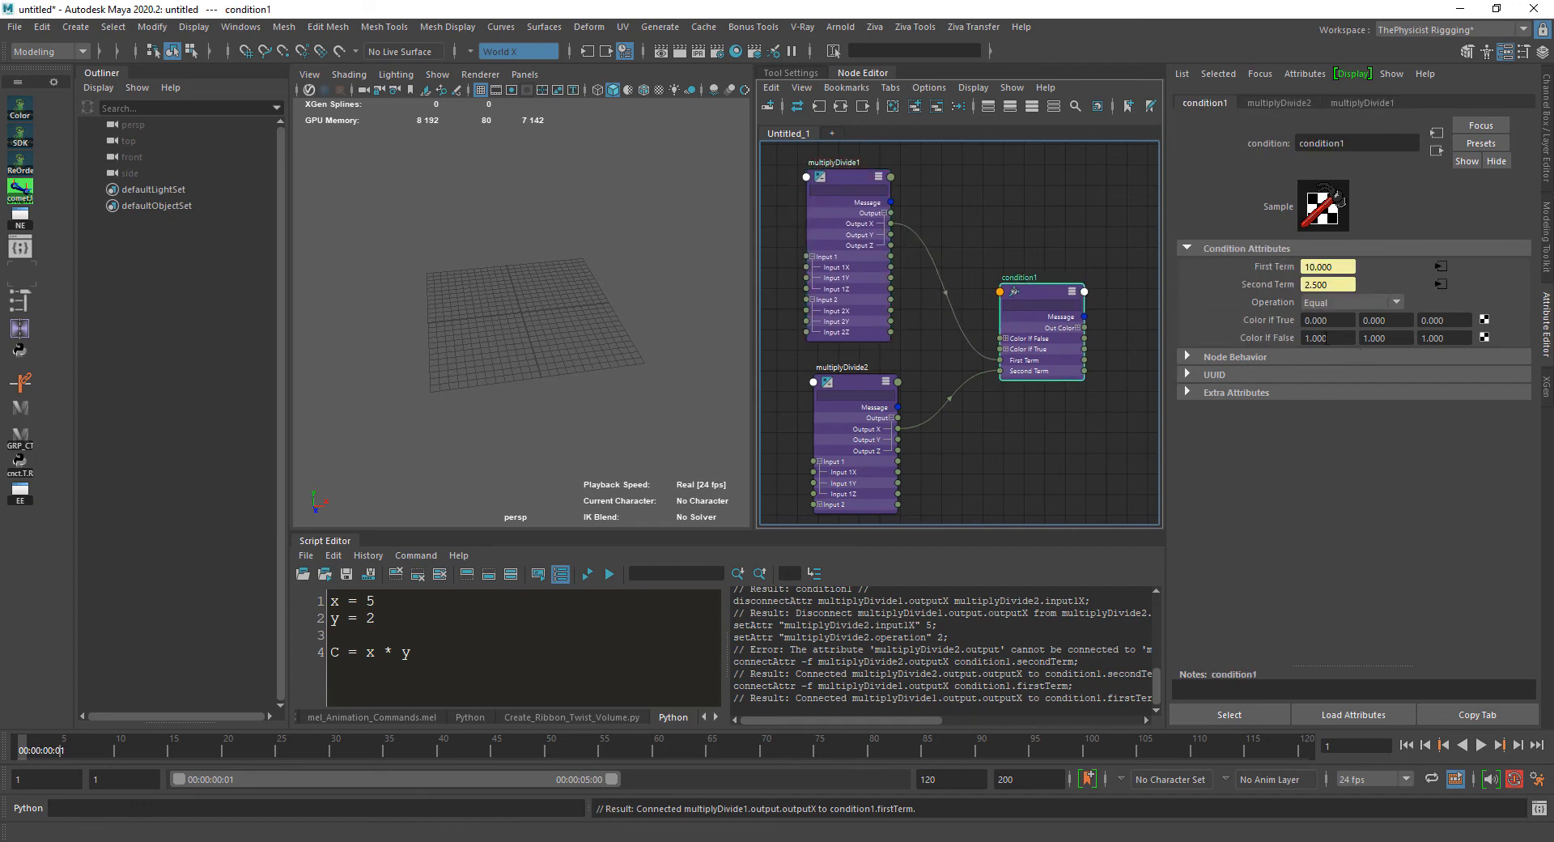
mouse_move(1325, 333)
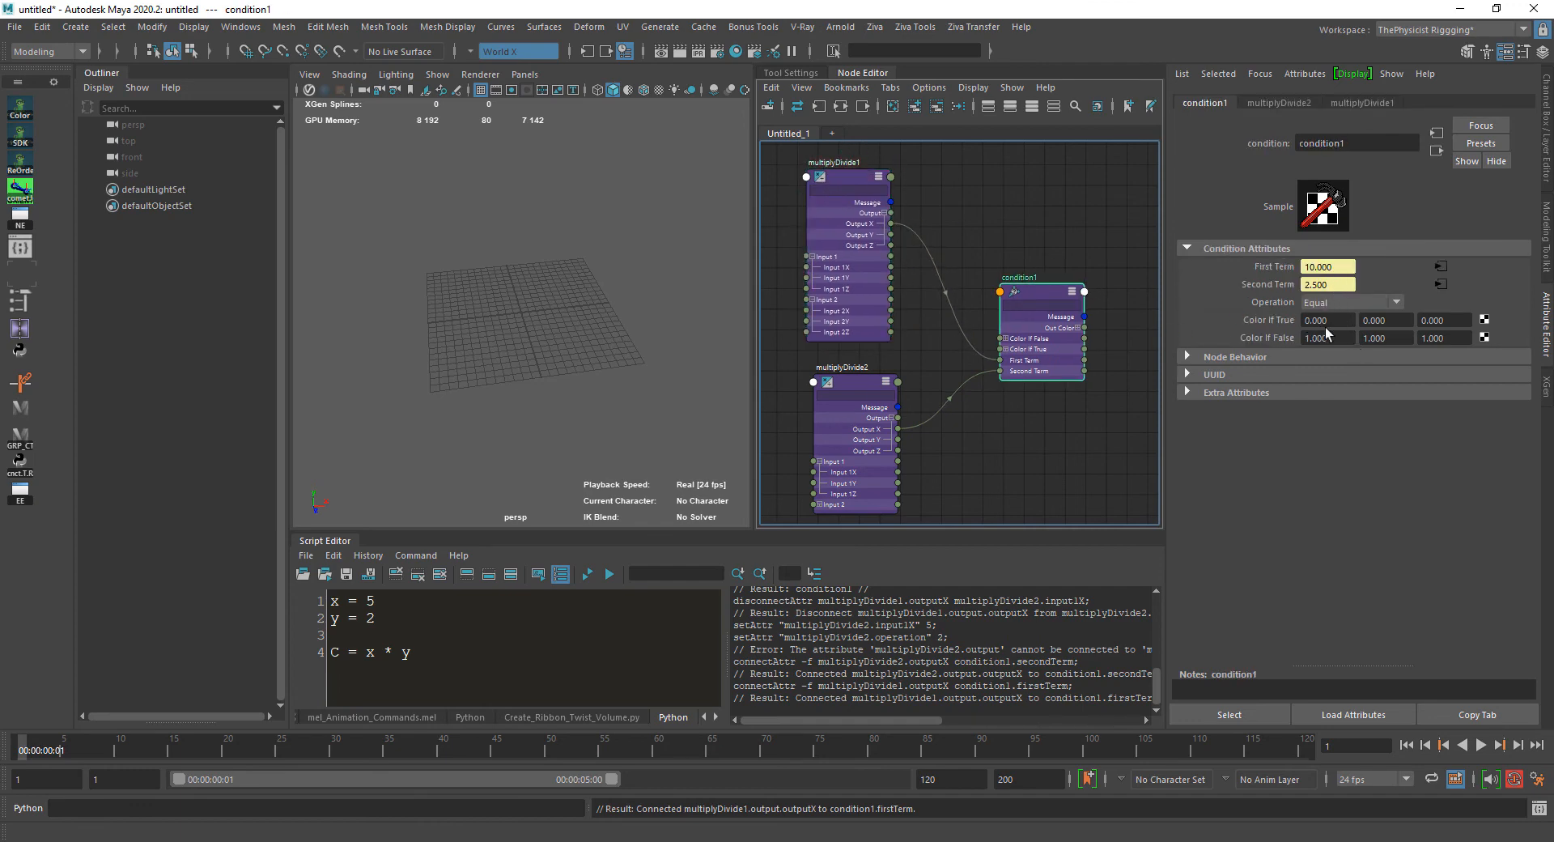
Set condition1's Color If True red value and Color If False red value in the Attribute Editor
click(1327, 321)
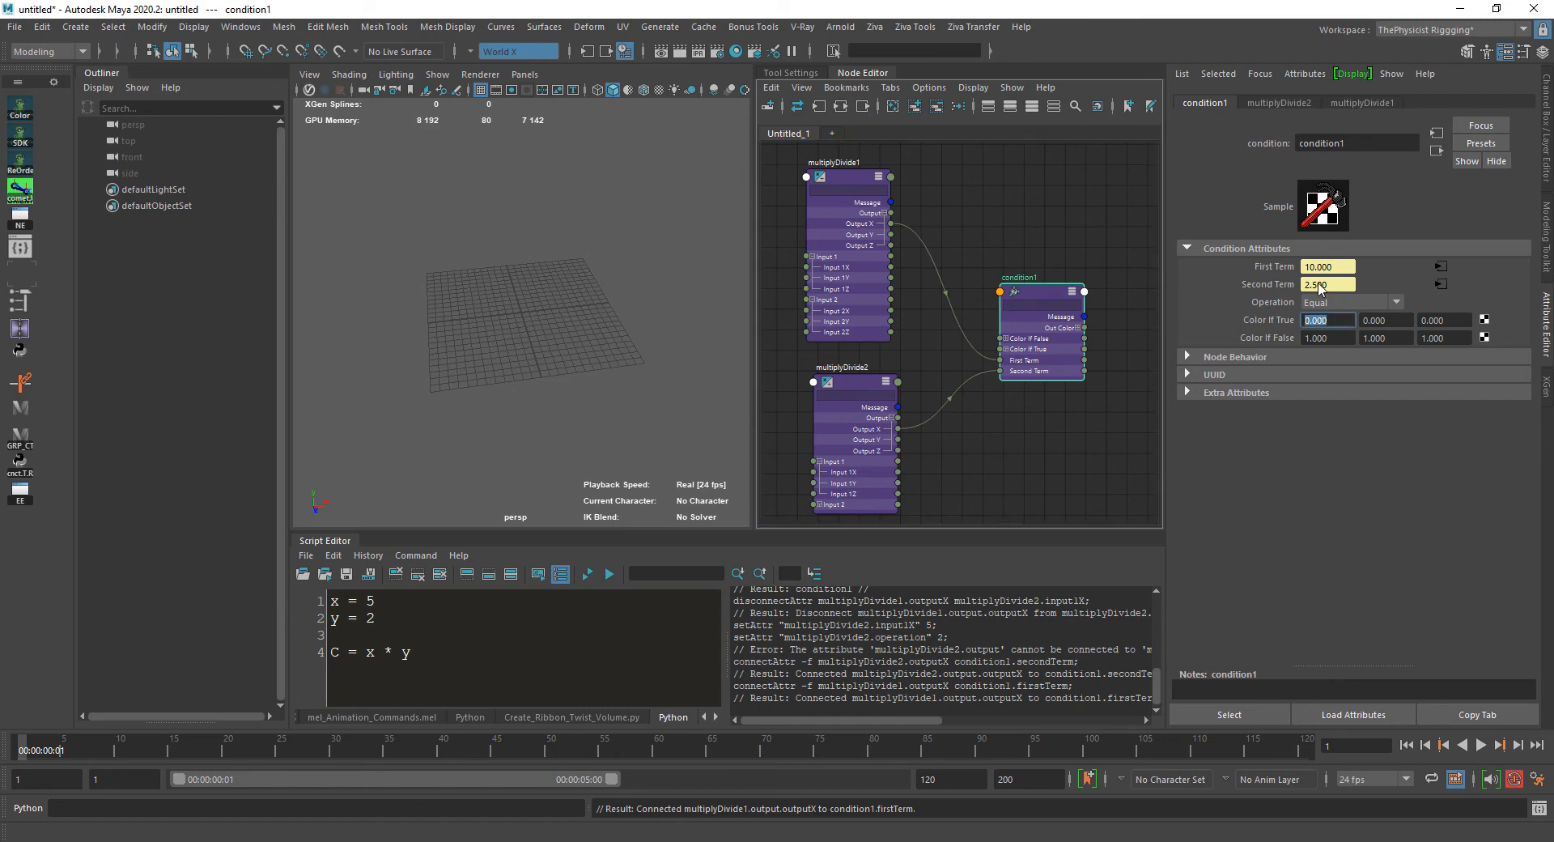
click(1327, 285)
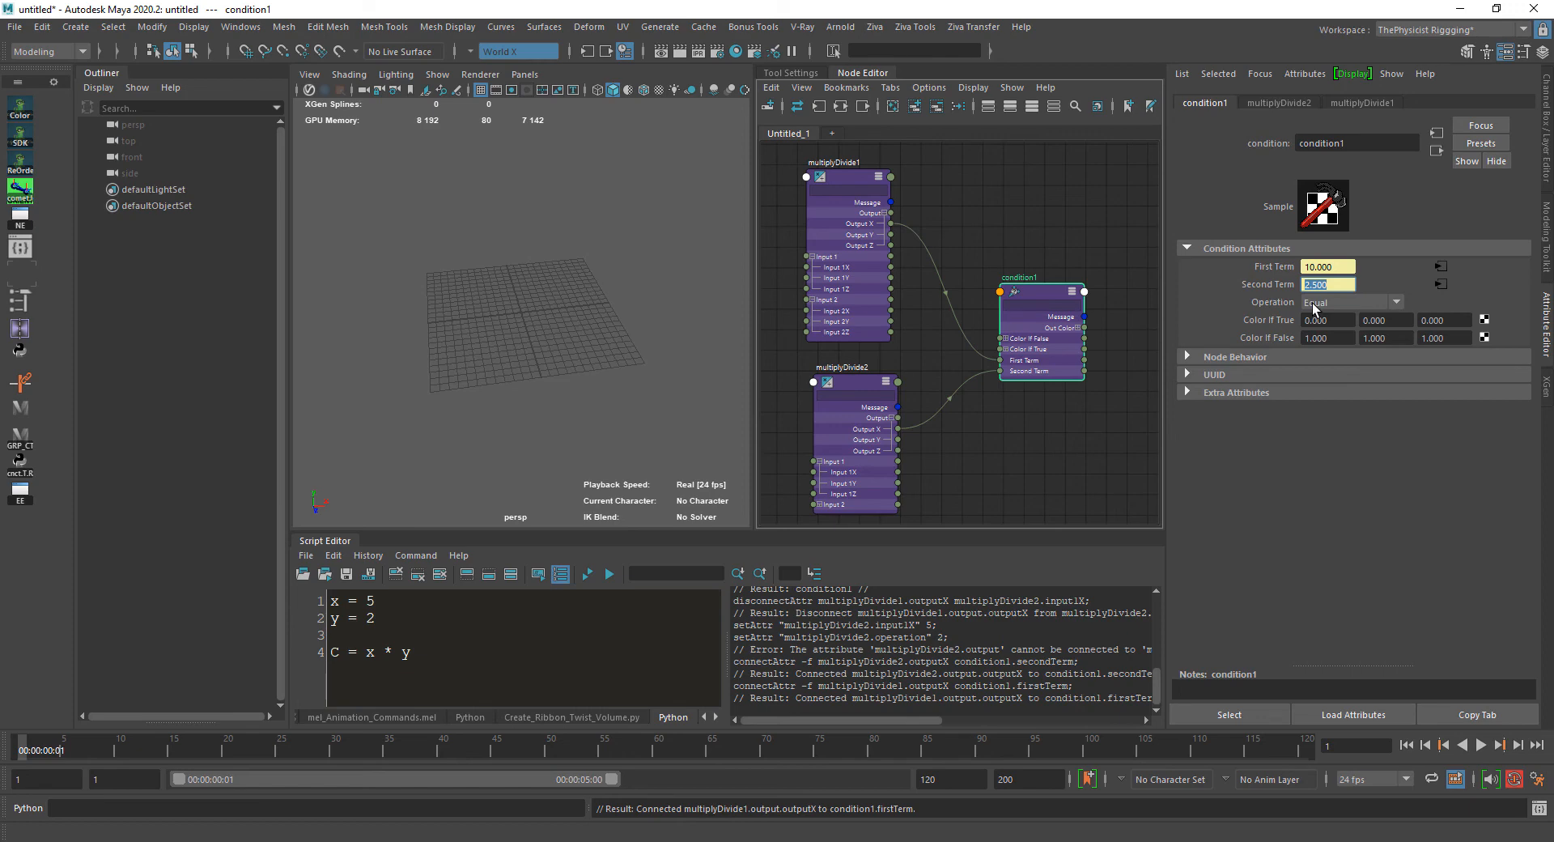
click(1327, 321)
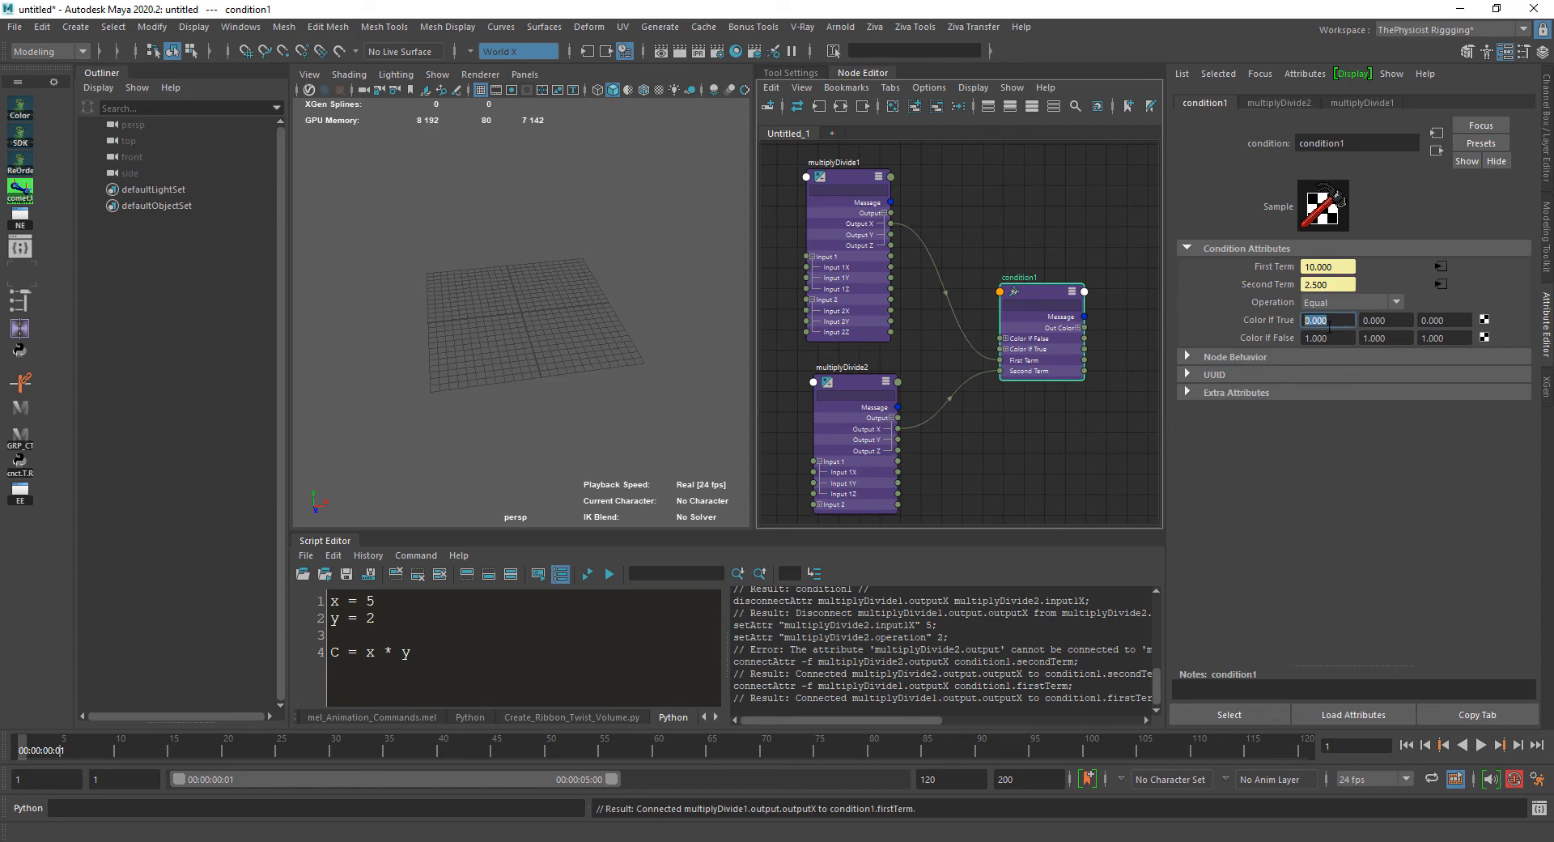
text(5.000)
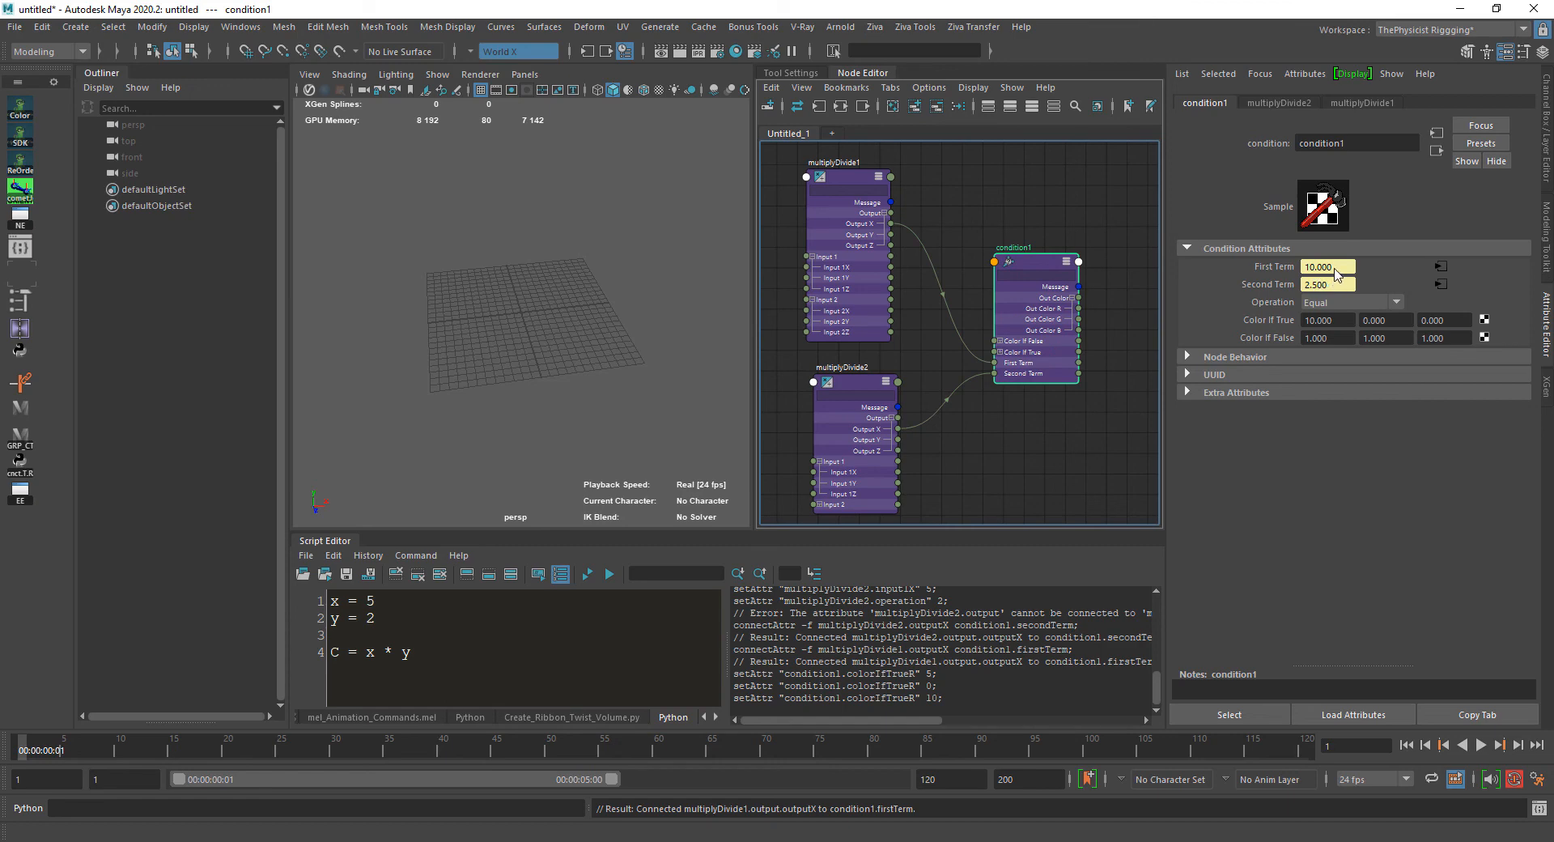
click(1327, 285)
text(0.000)
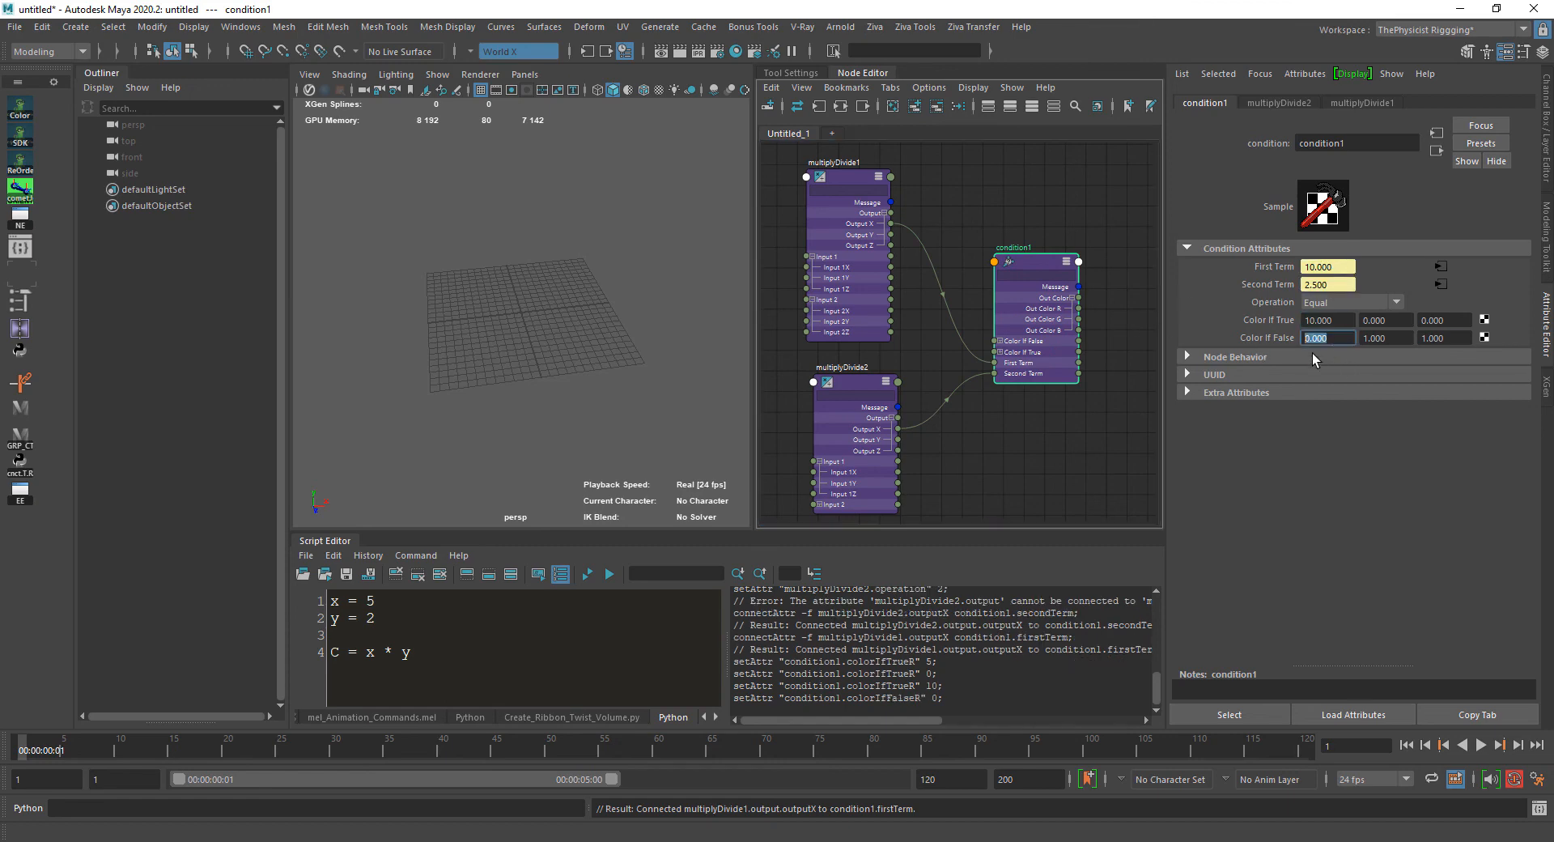
mouse_move(1036, 267)
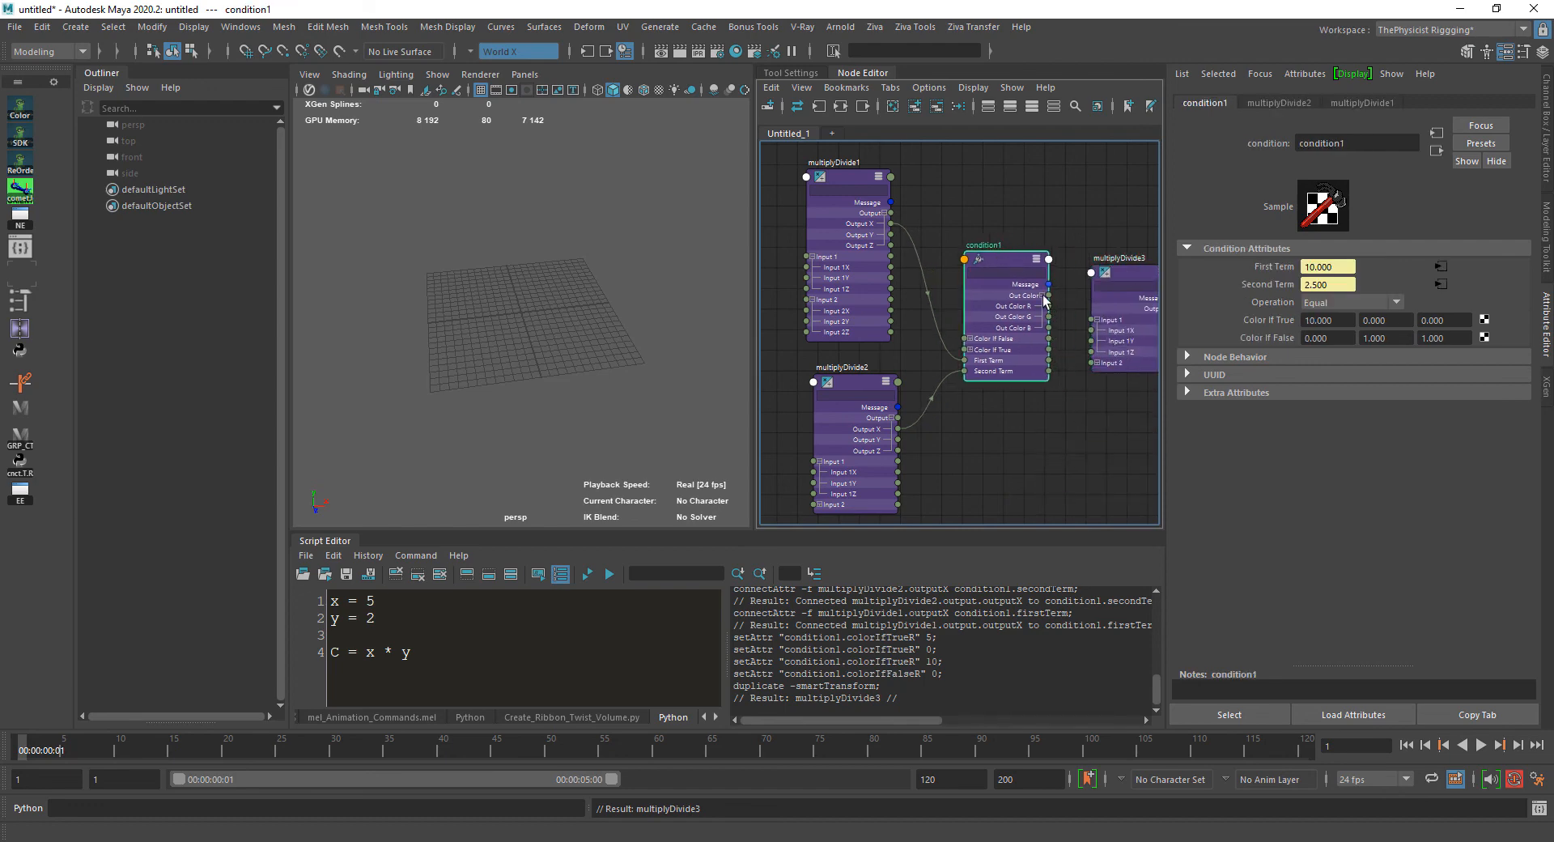
mouse_move(1048, 309)
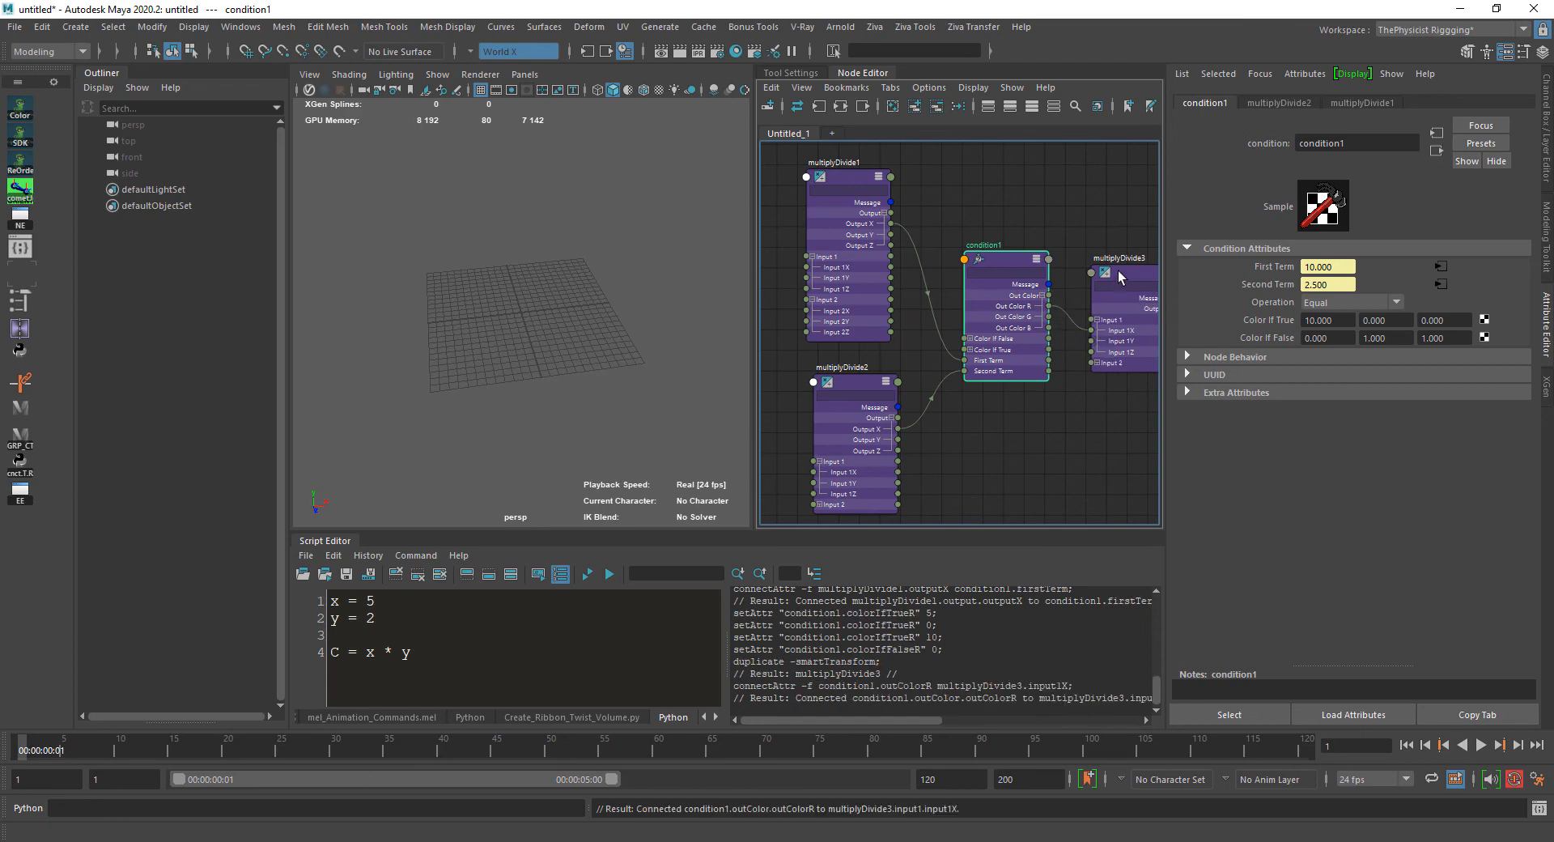
Feed condition1's red output into multiplyDivide3 Input 1X and switch the comparison to Greater Than
click(1120, 272)
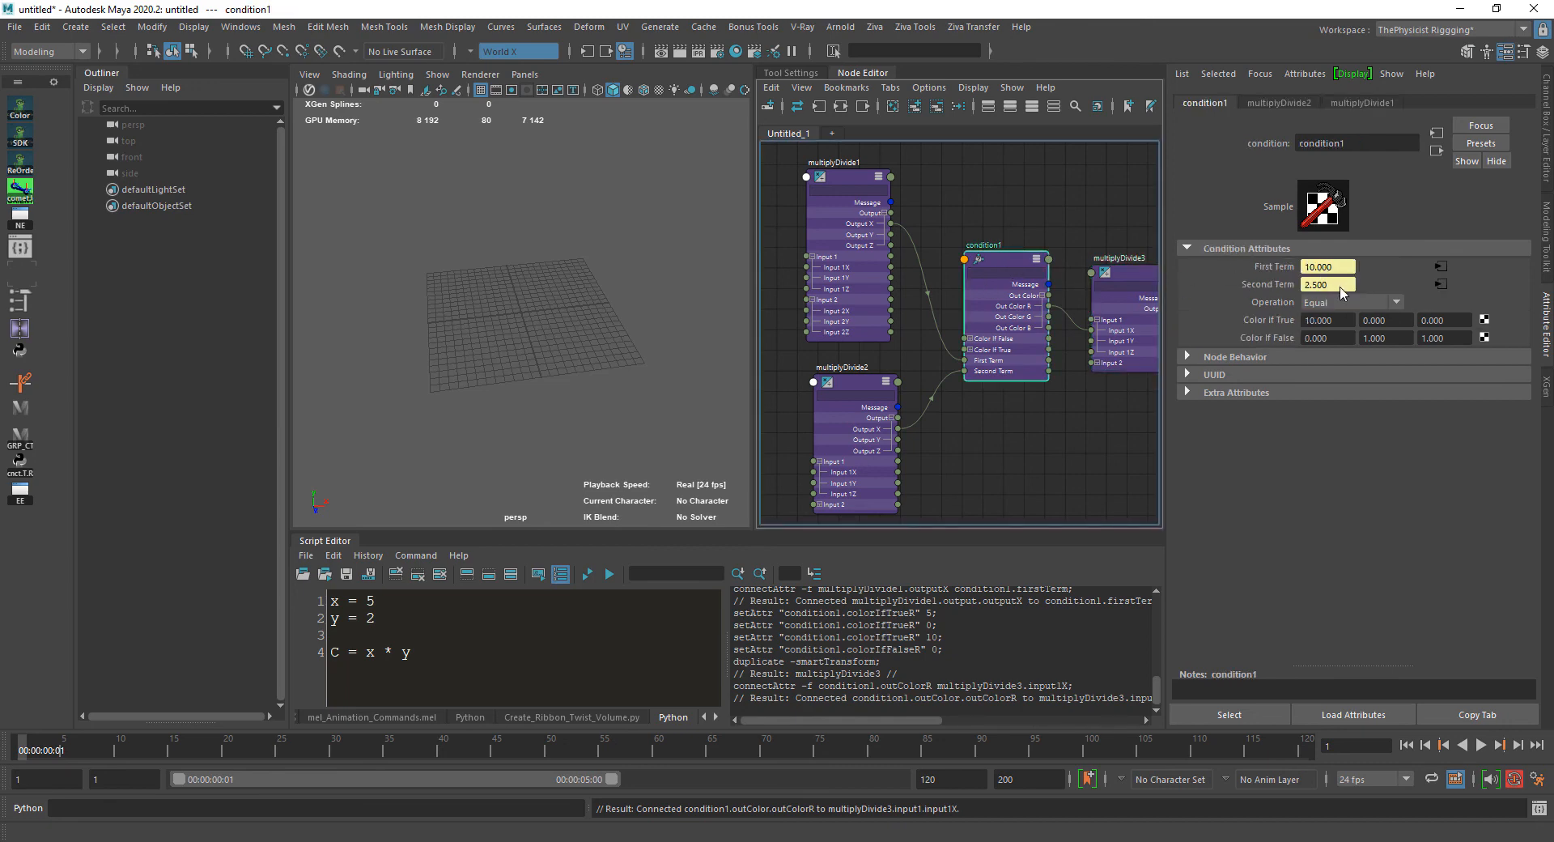
click(1351, 302)
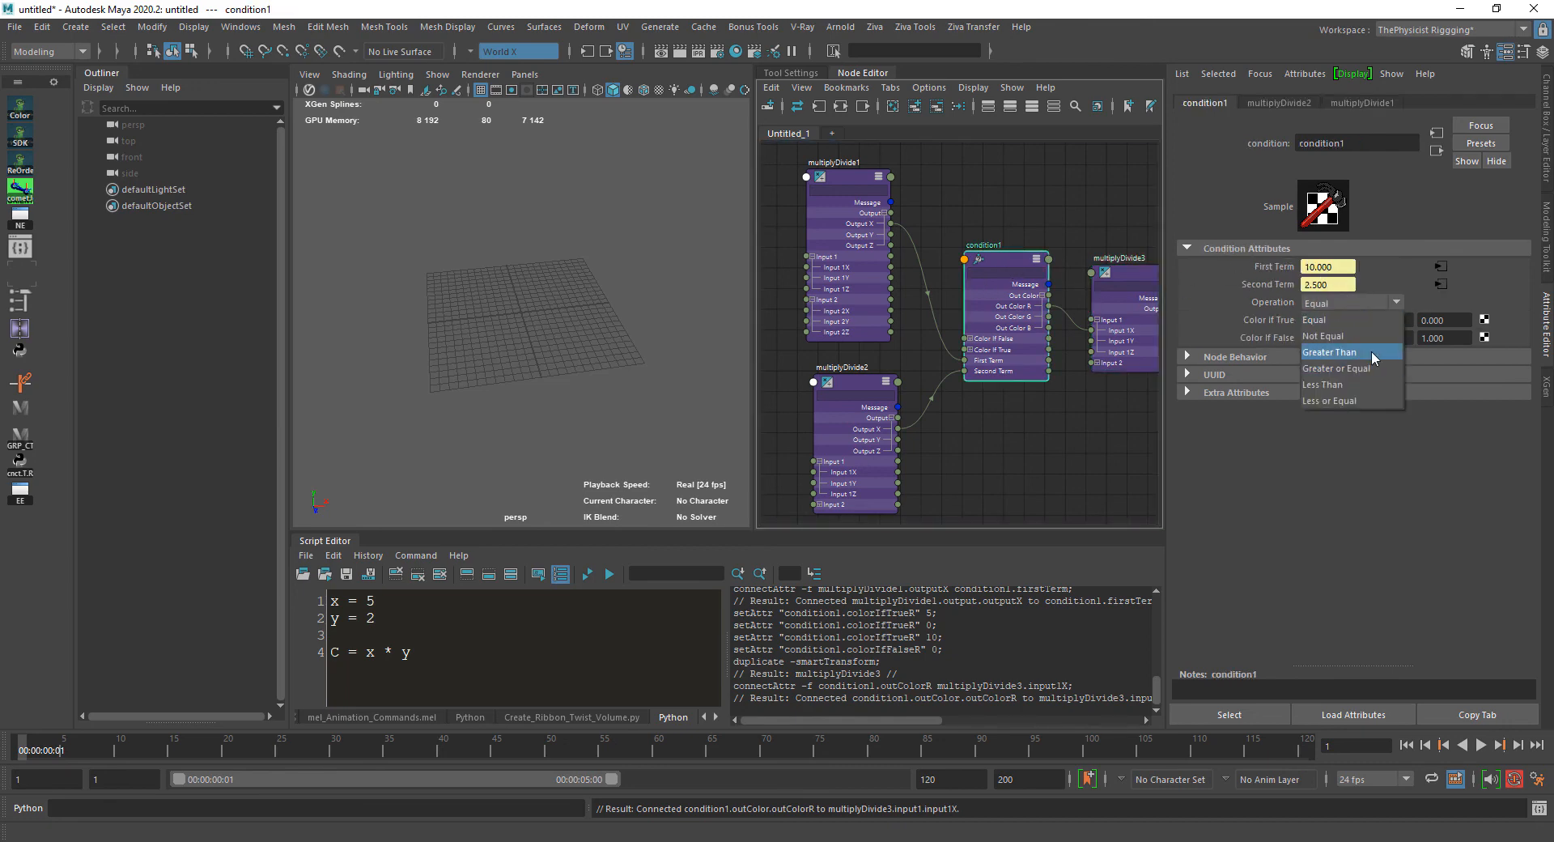
click(1330, 353)
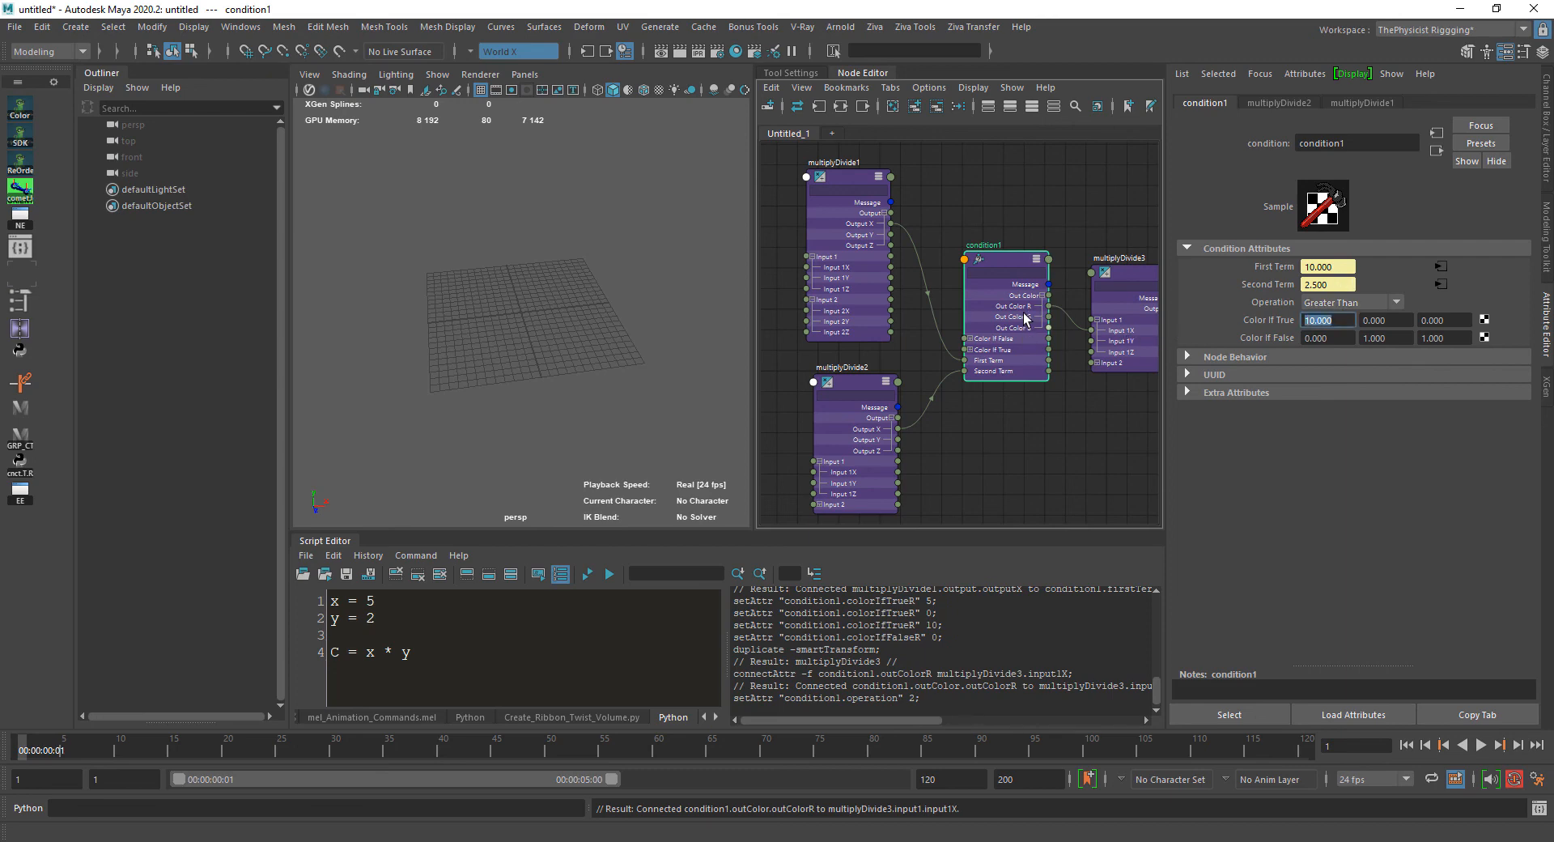
click(1123, 257)
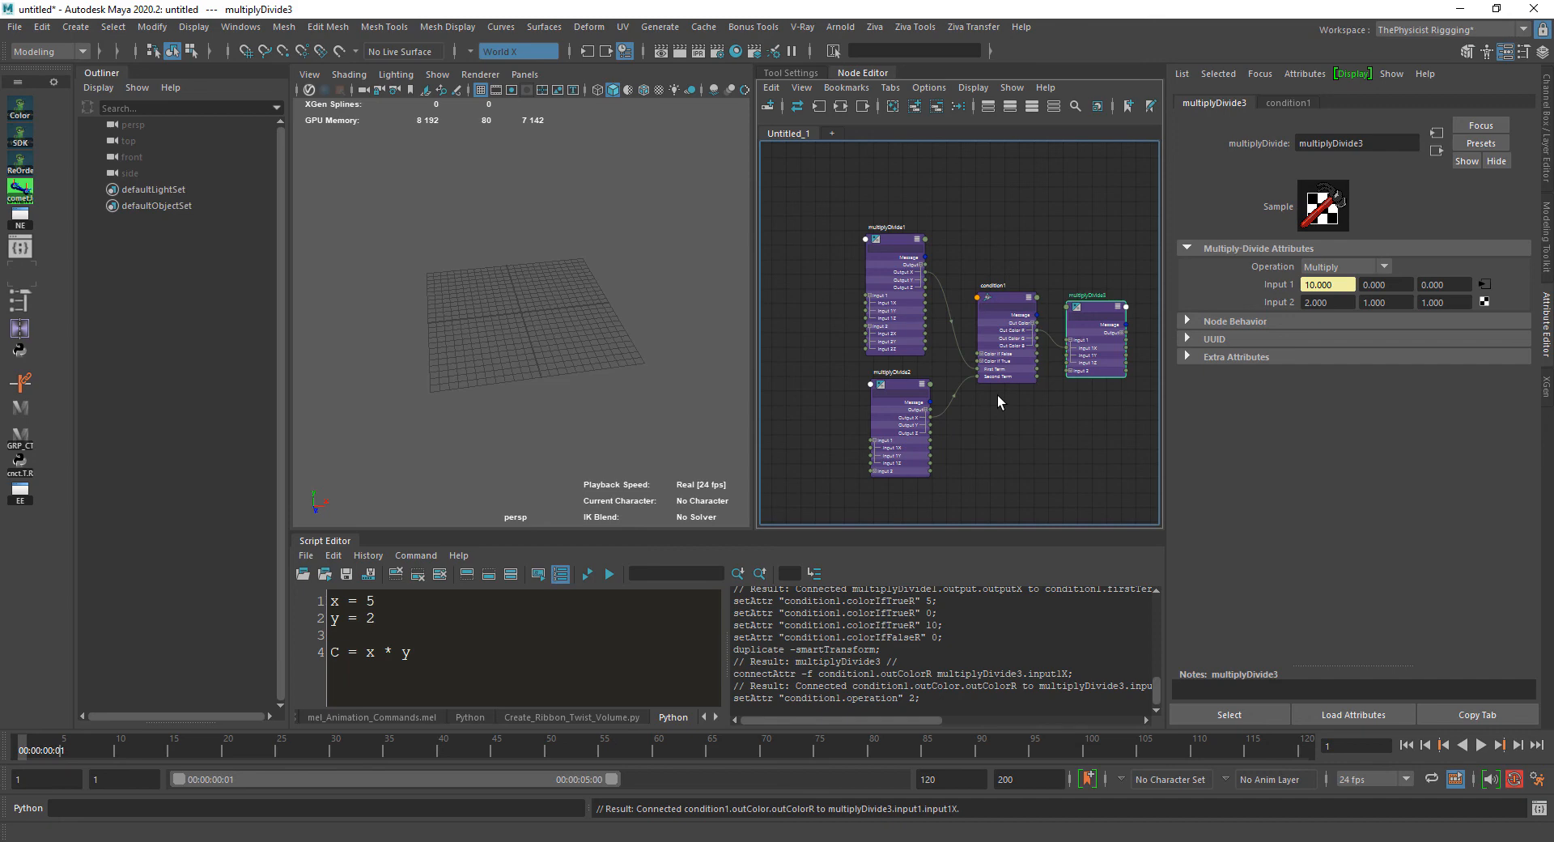
mouse_move(866, 411)
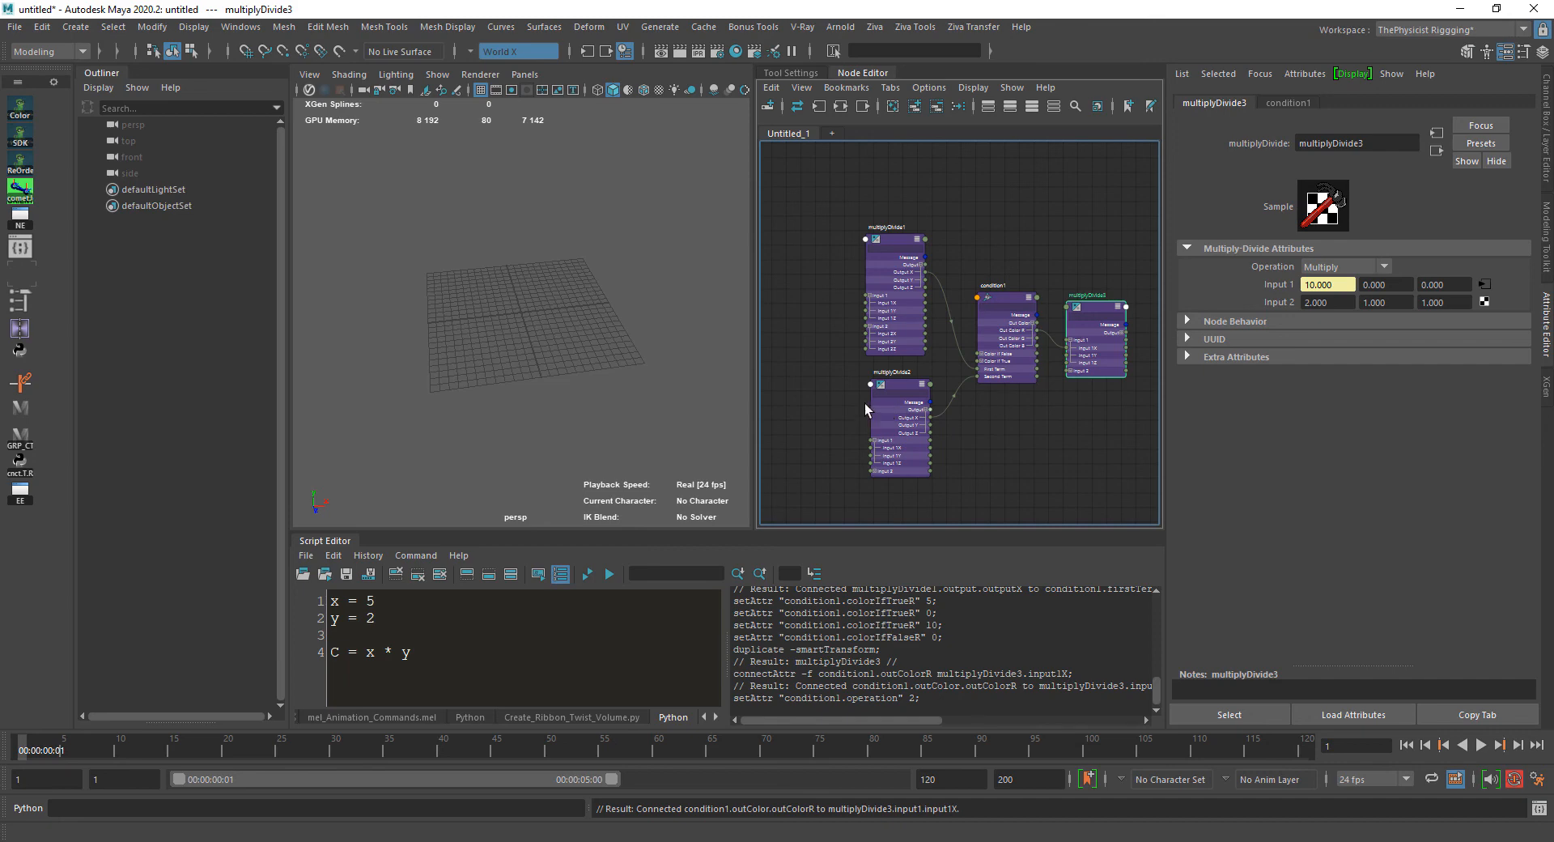